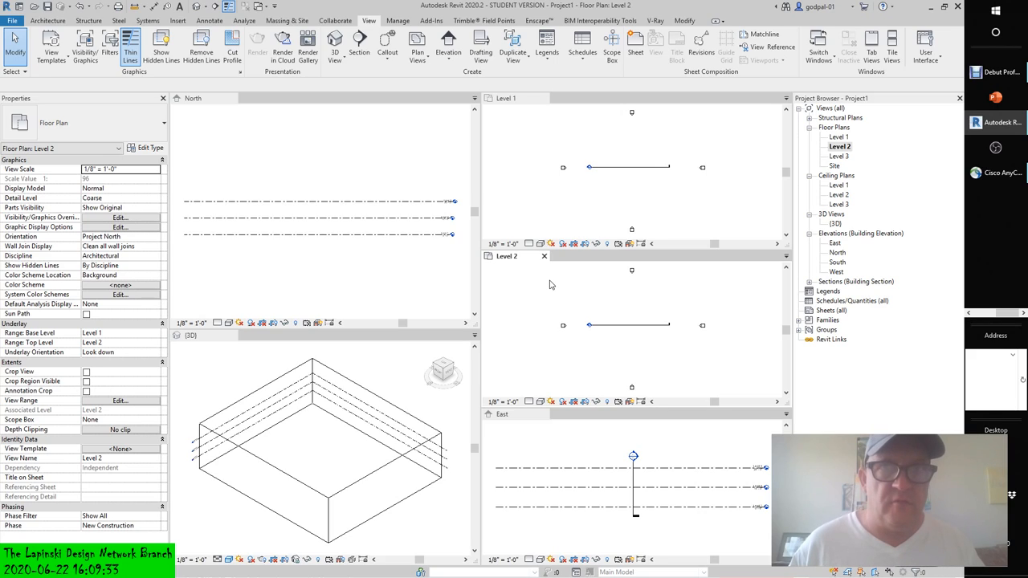
mouse_move(576, 222)
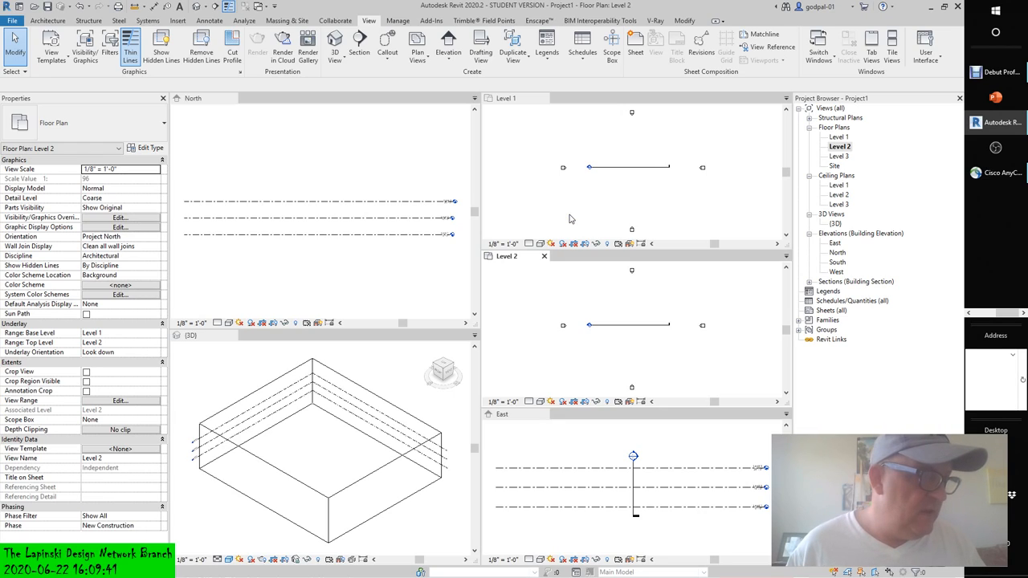
mouse_move(527, 222)
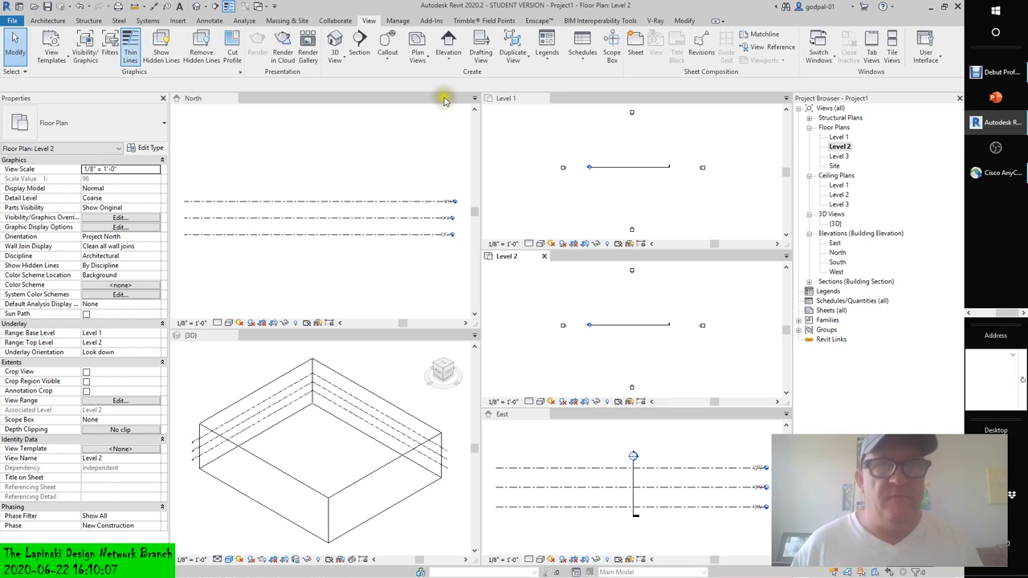
Begin a Model In-Place component from the Architecture tools and confirm Roofs as its category
left_click(89, 20)
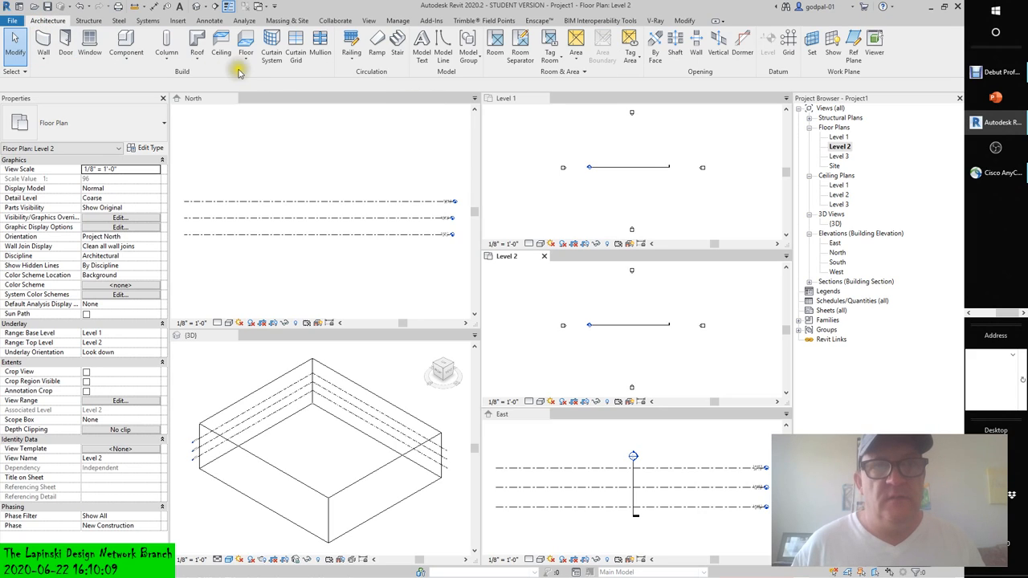
left_click(196, 45)
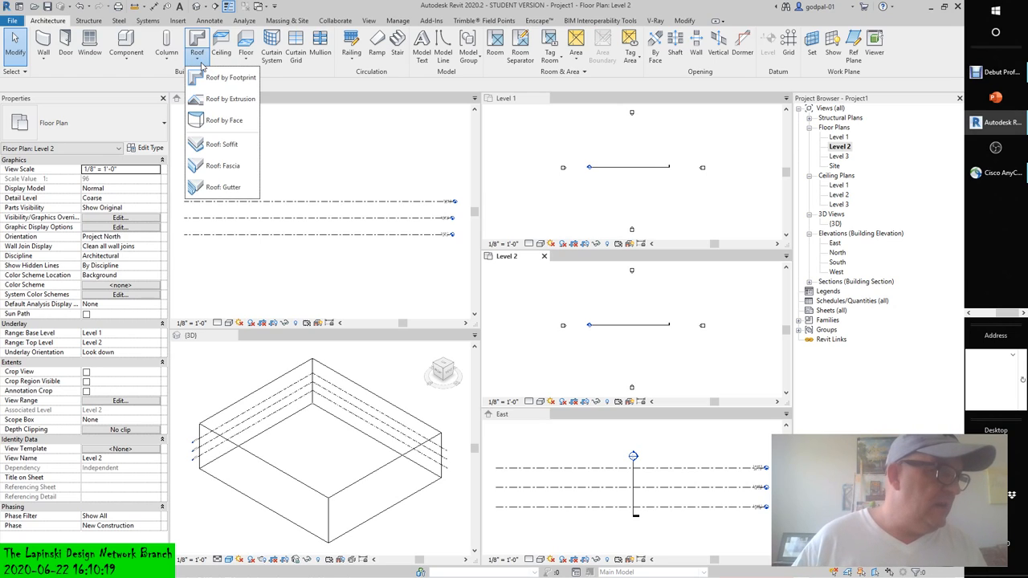
mouse_move(232, 77)
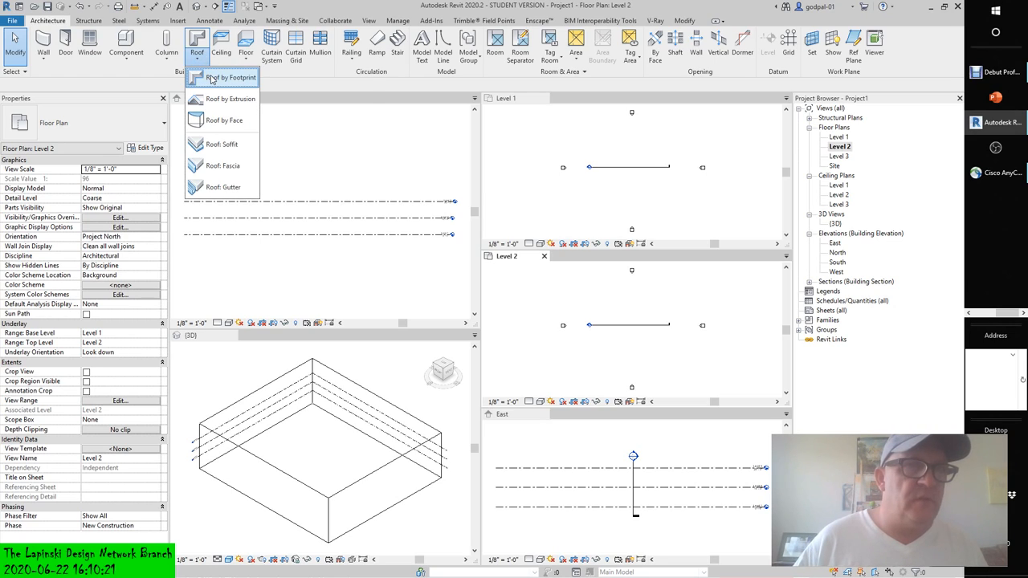
mouse_move(231, 100)
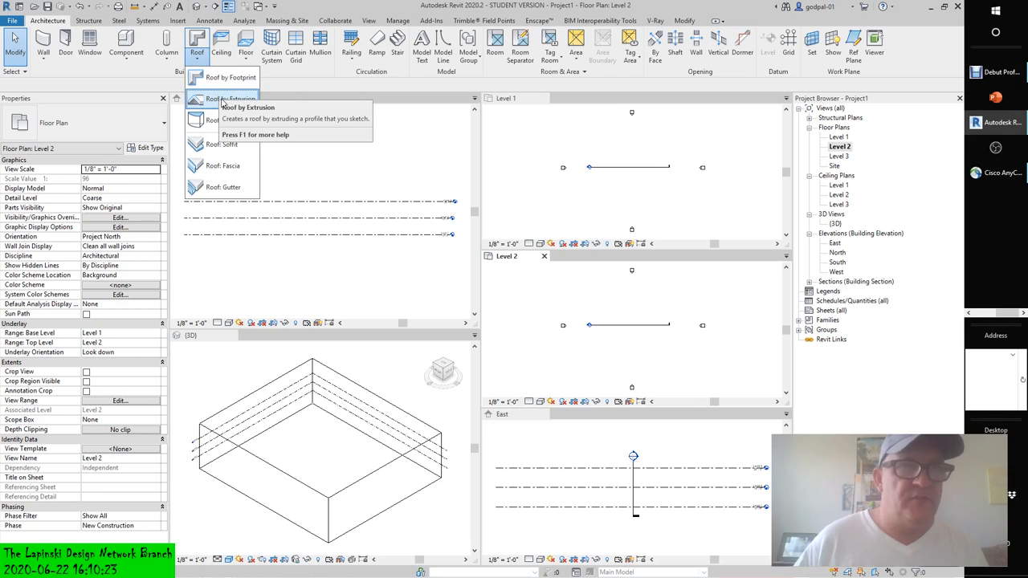
mouse_move(217, 120)
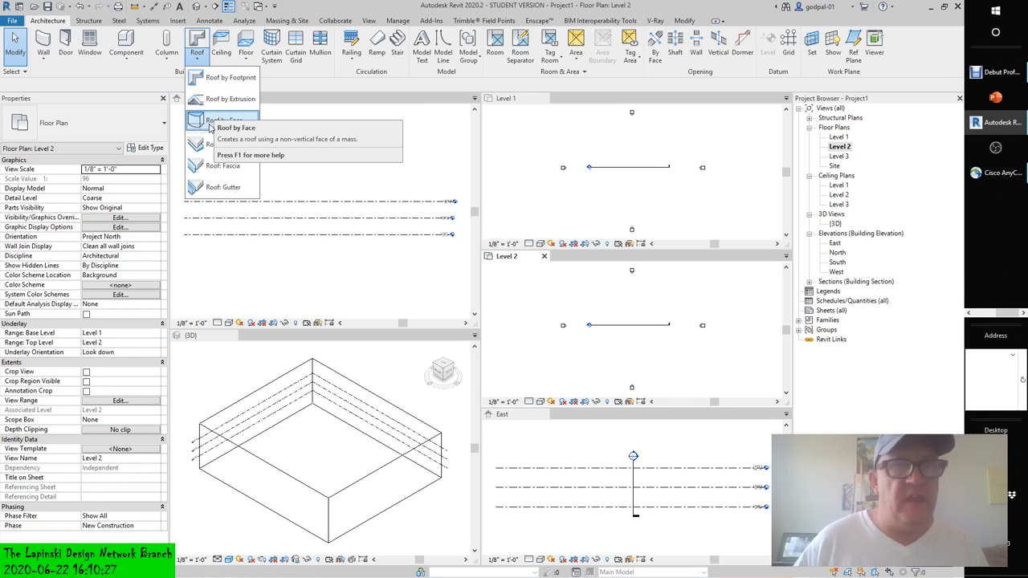
mouse_move(114, 65)
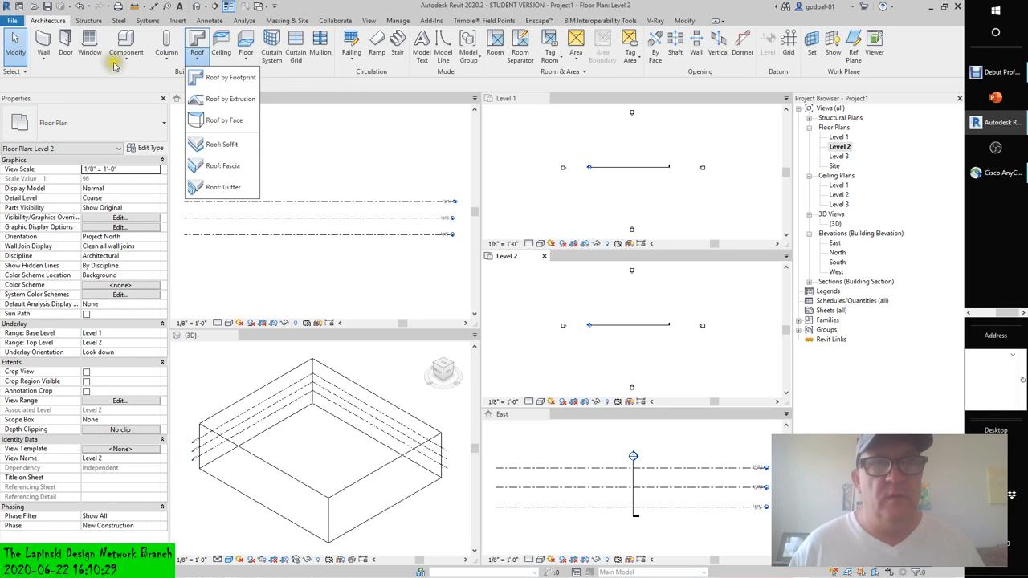
mouse_move(125, 45)
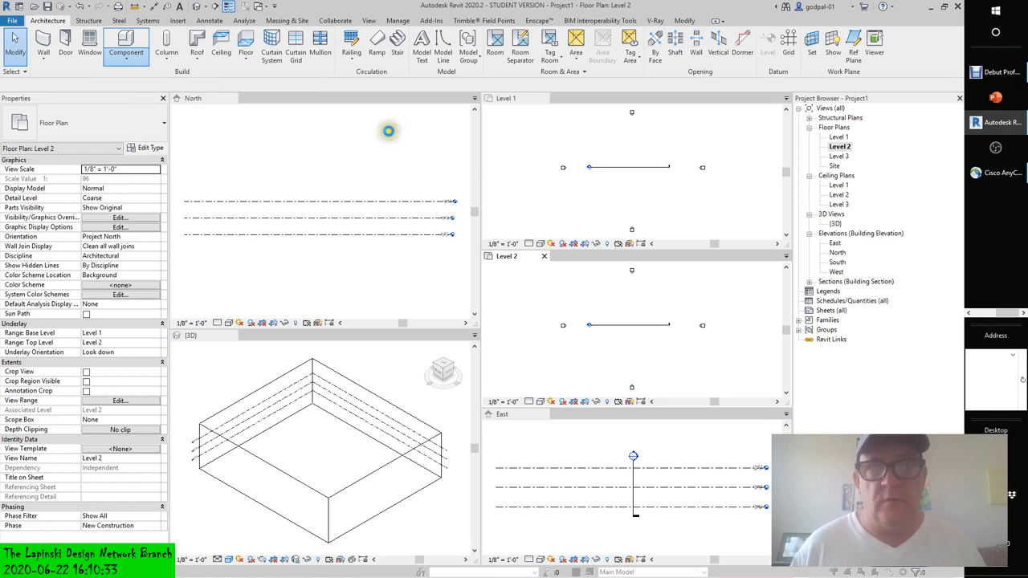
left_click(125, 45)
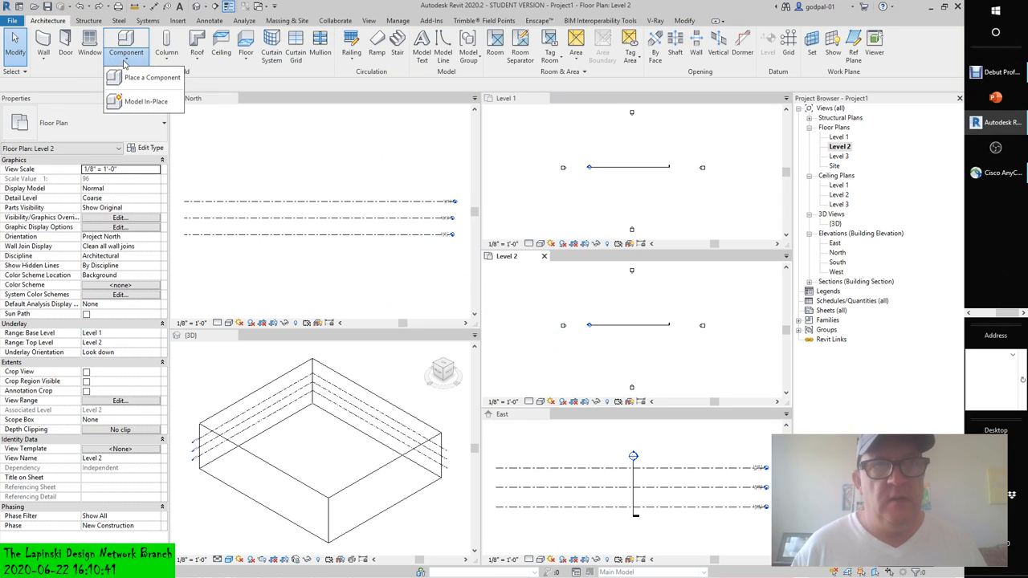
left_click(145, 101)
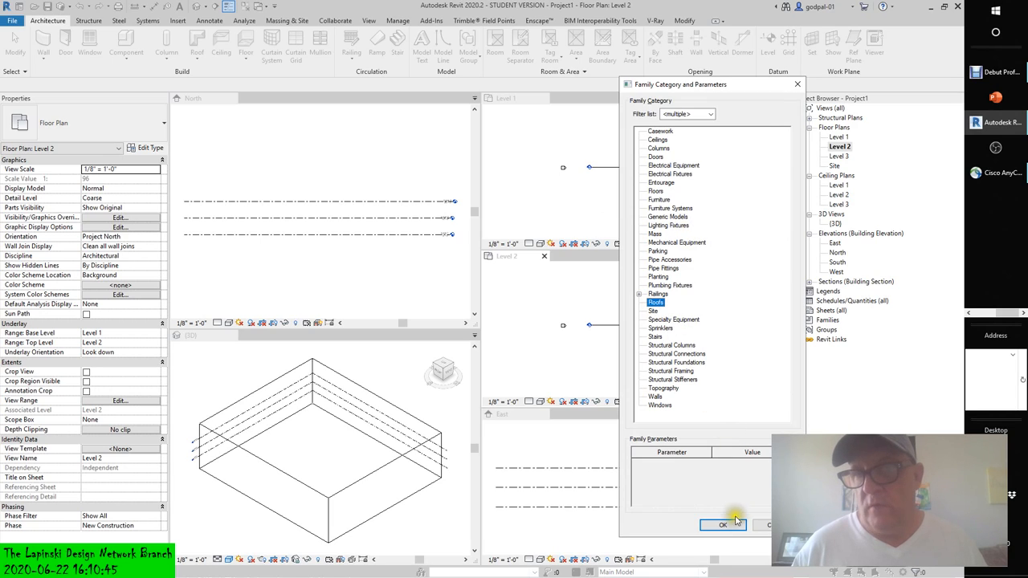
left_click(723, 524)
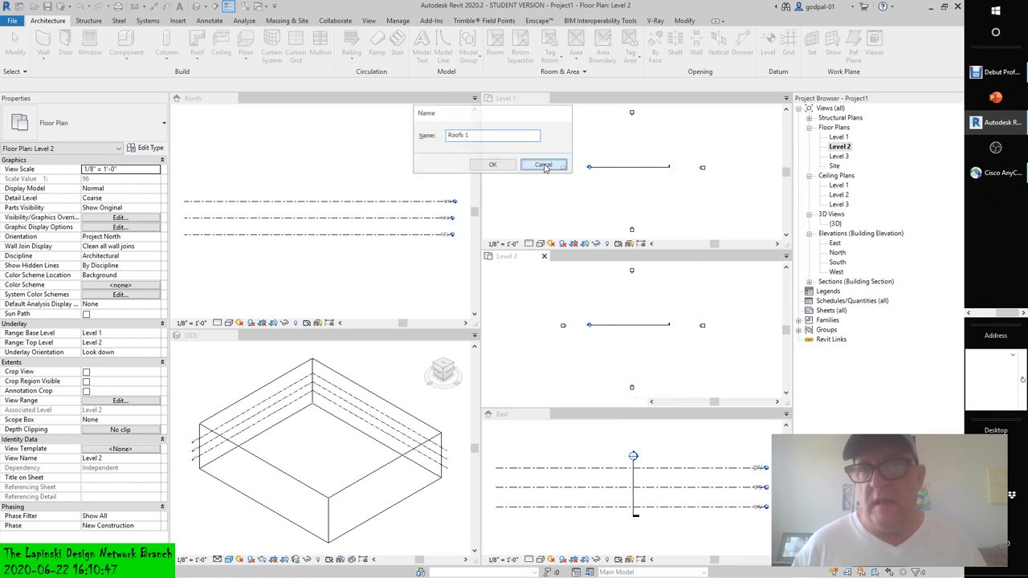
Cancel the in-place roof's Name dialog and return to the tiled project views
left_click(545, 164)
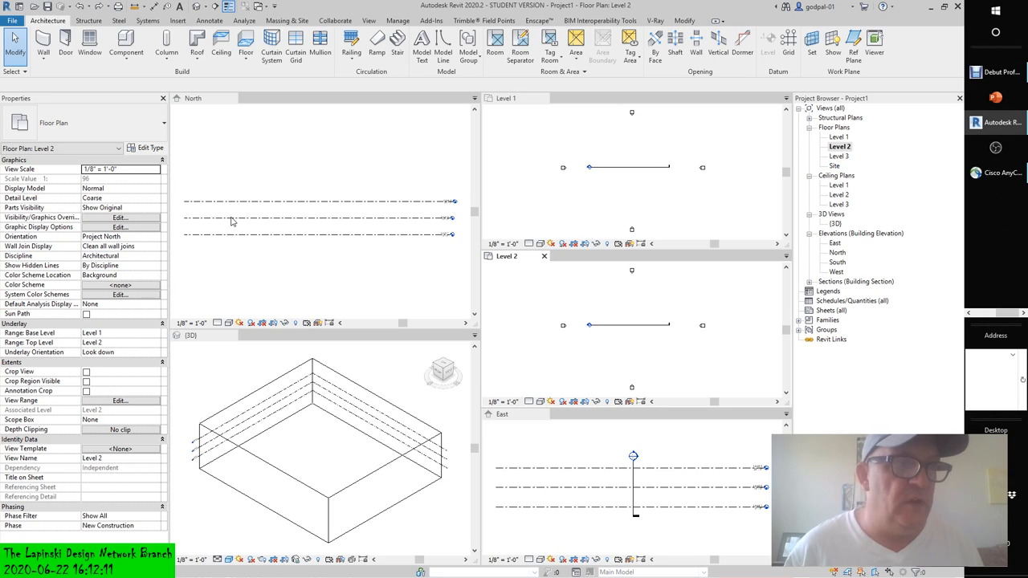
mouse_move(260, 267)
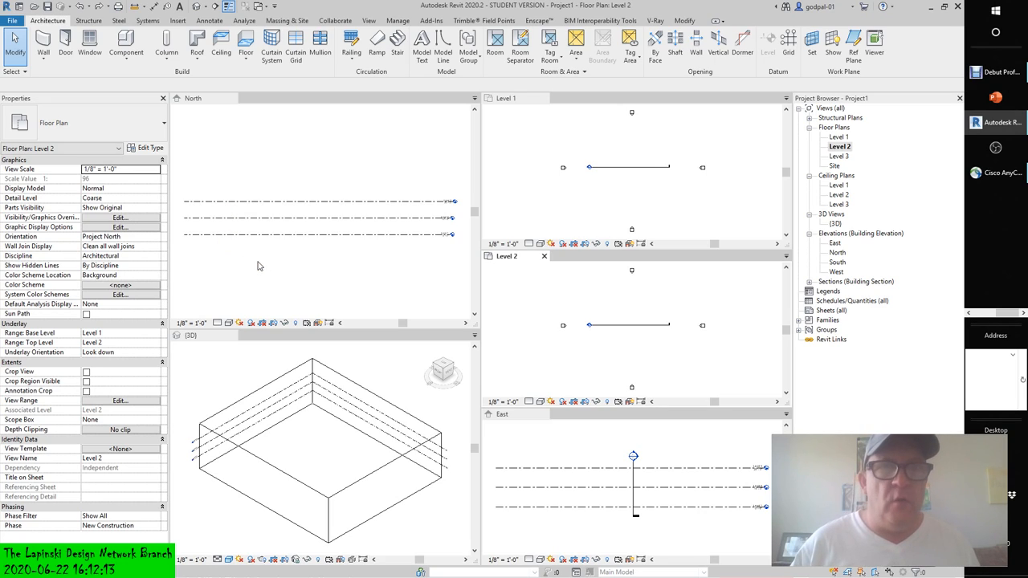
mouse_move(42, 40)
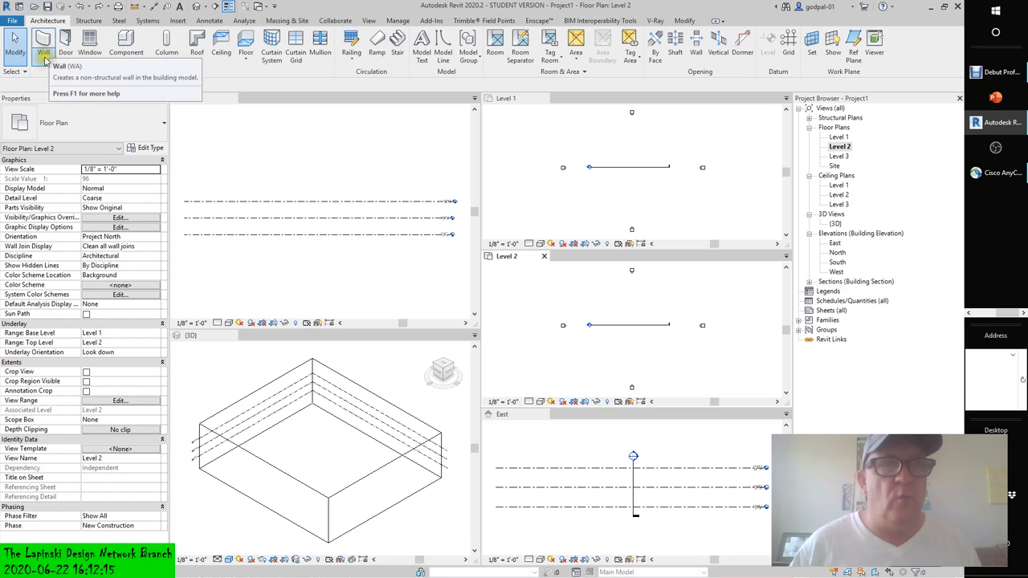
Draw a chained loop of walls on the Level 1 plan forming a notched rectangular outline
left_click(42, 41)
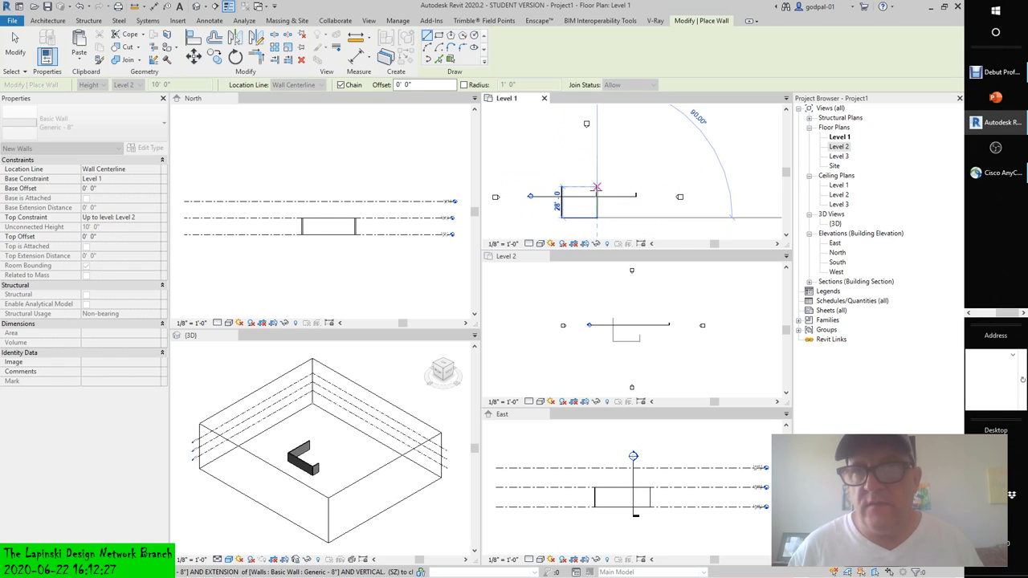
left_click(623, 196)
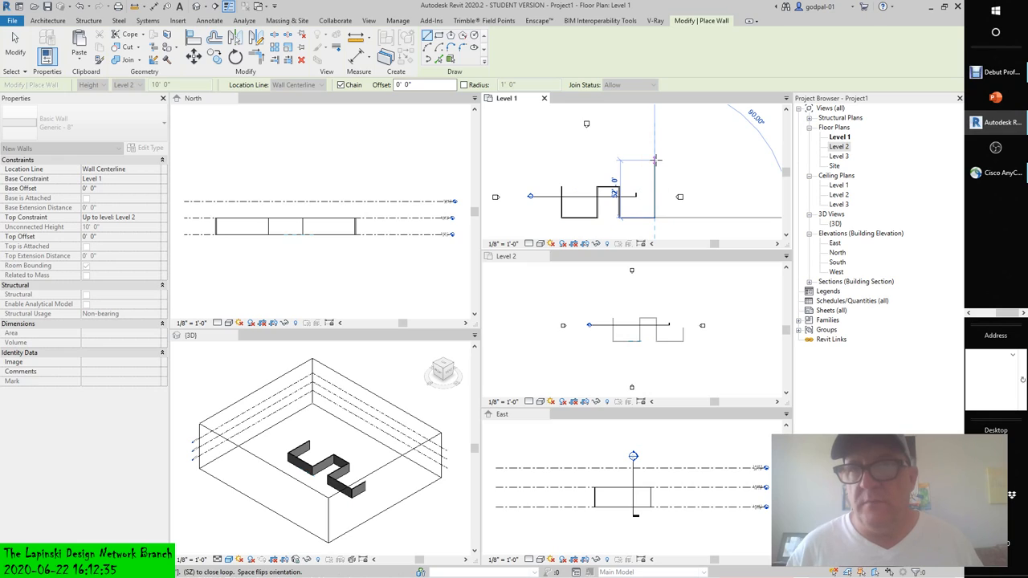
mouse_move(653, 160)
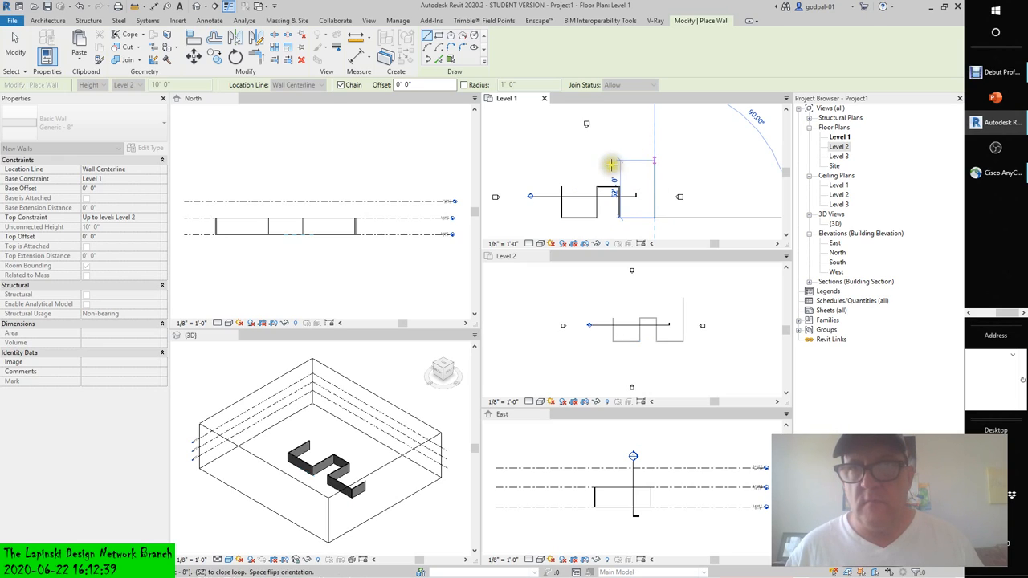
left_click(611, 164)
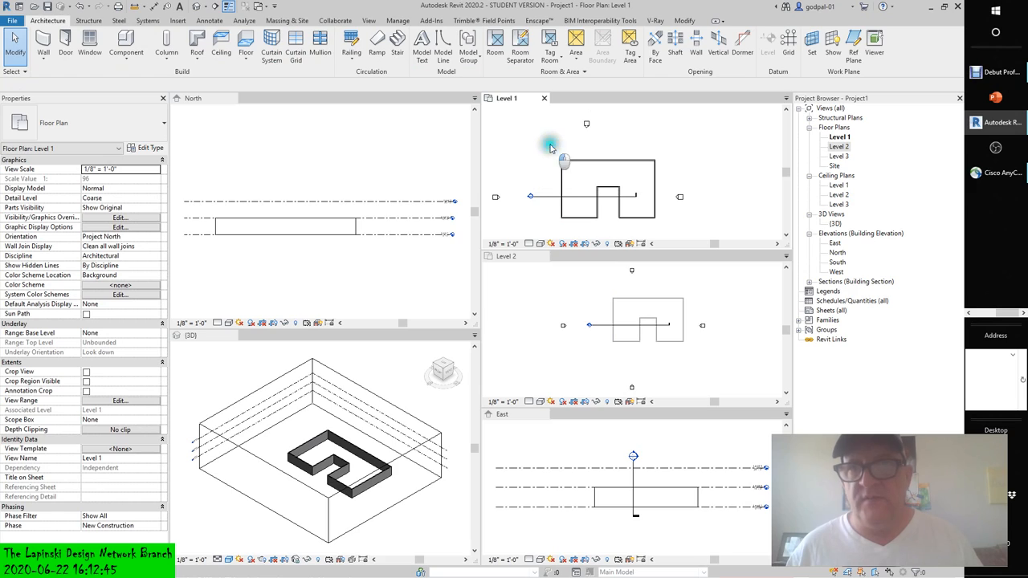
Select all walls in the North elevation and set their Unconnected Height to 20'
left_click(580, 197)
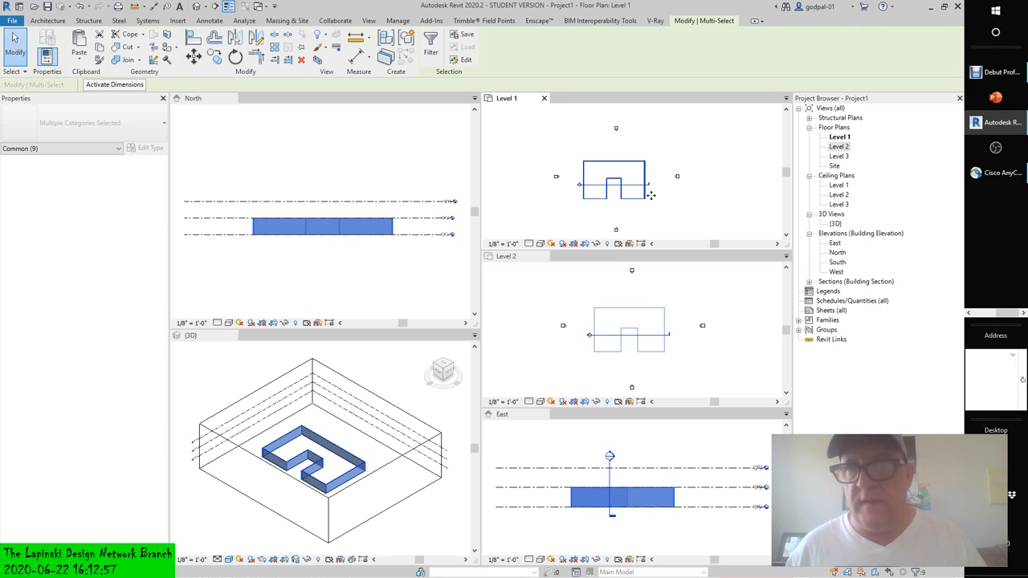
left_click(437, 304)
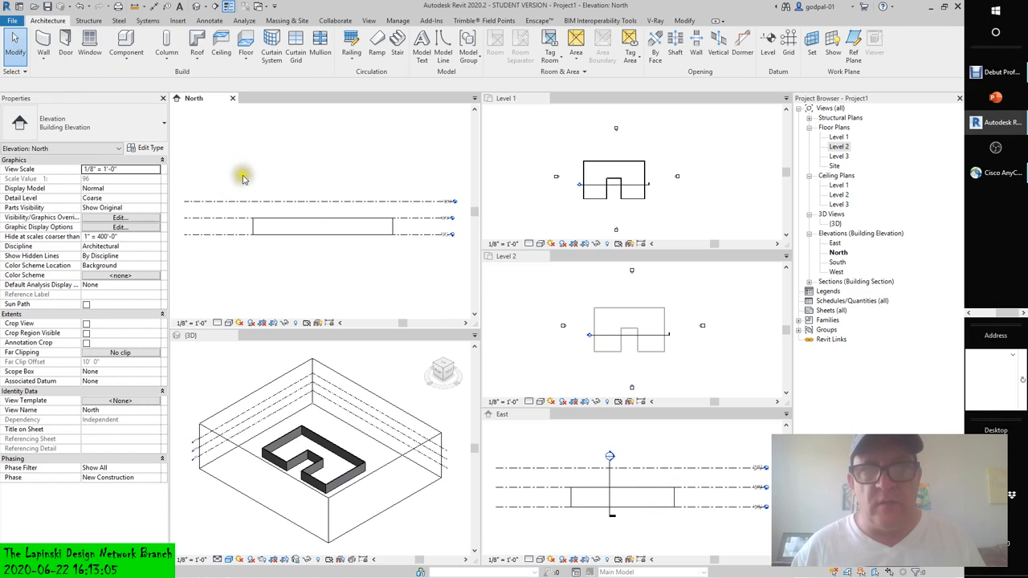
mouse_move(388, 167)
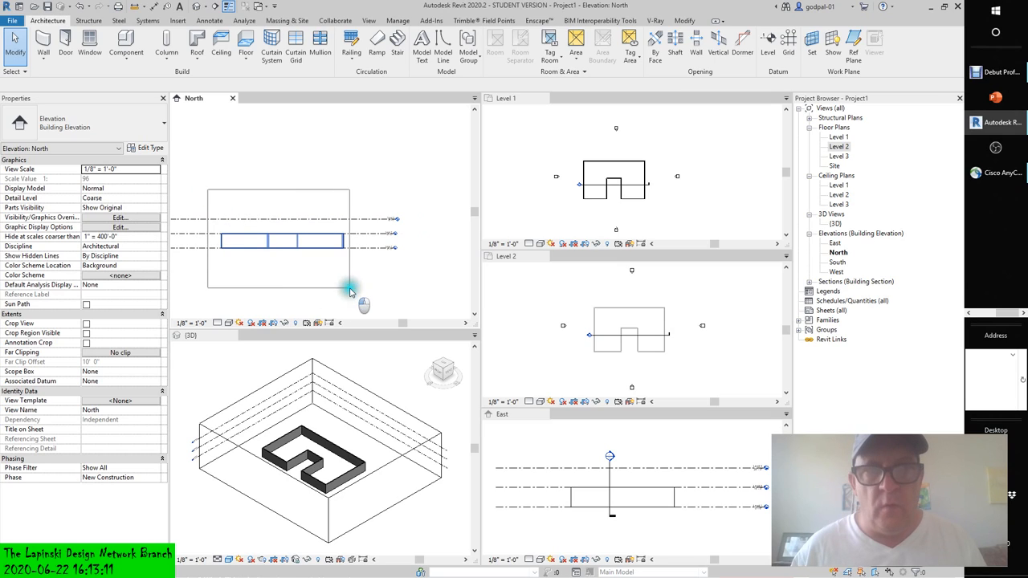
left_click(282, 240)
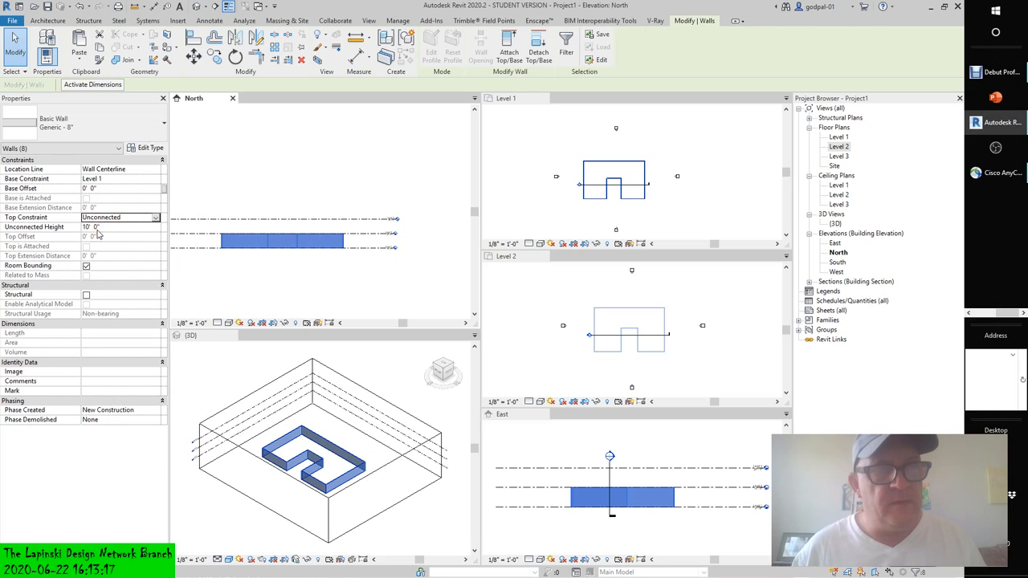
triple_click(121, 227)
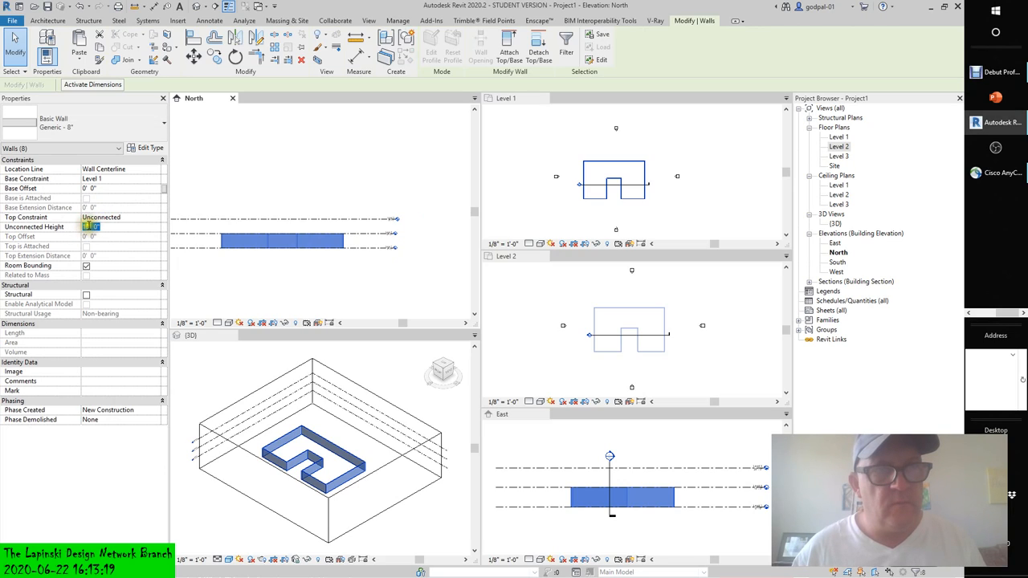
type("20")
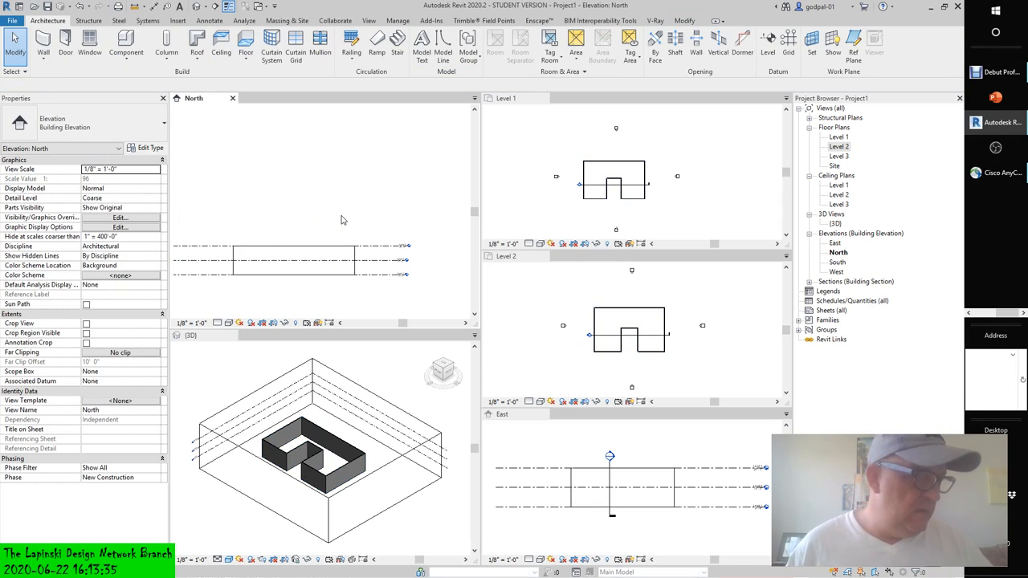
mouse_move(571, 225)
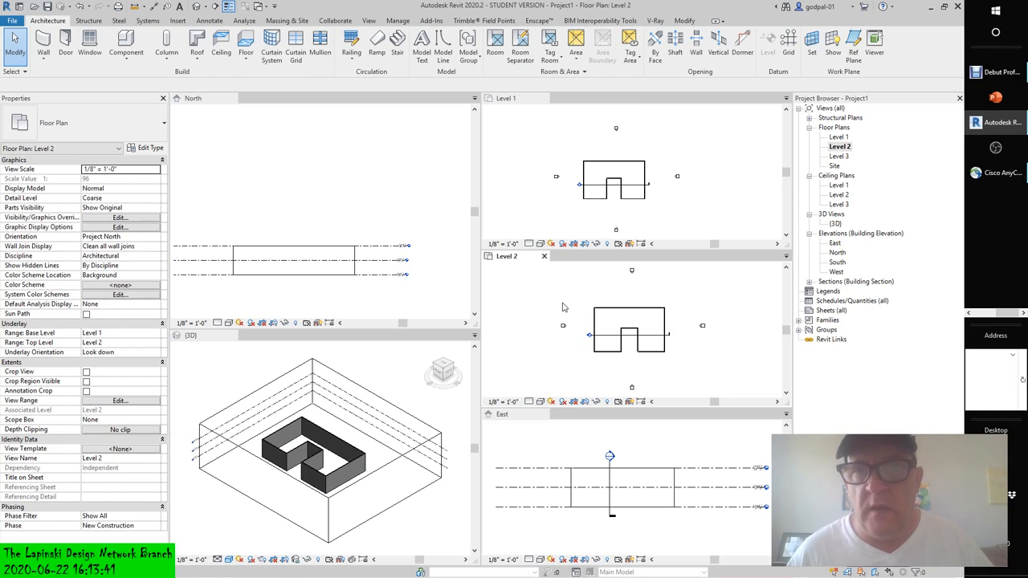
Start a Roof by Footprint and pick the building's walls in the Level 2 plan as sloped boundary lines
left_click(196, 45)
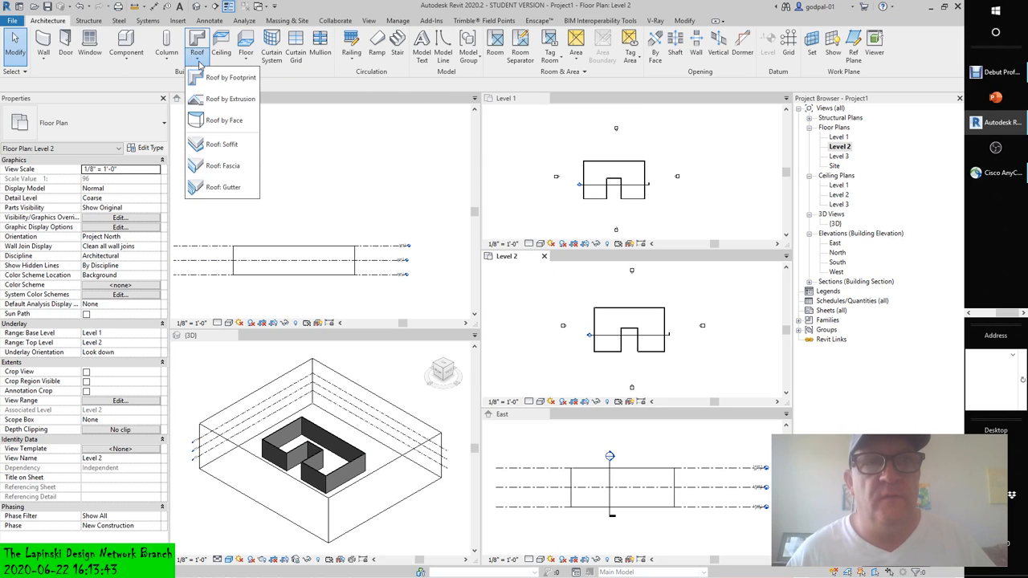
left_click(232, 77)
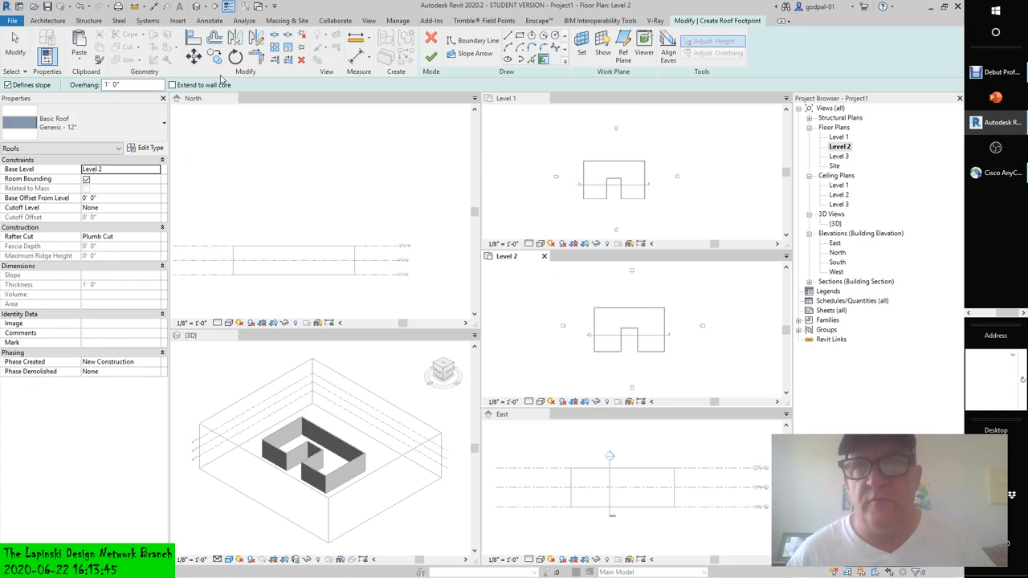
left_click(473, 40)
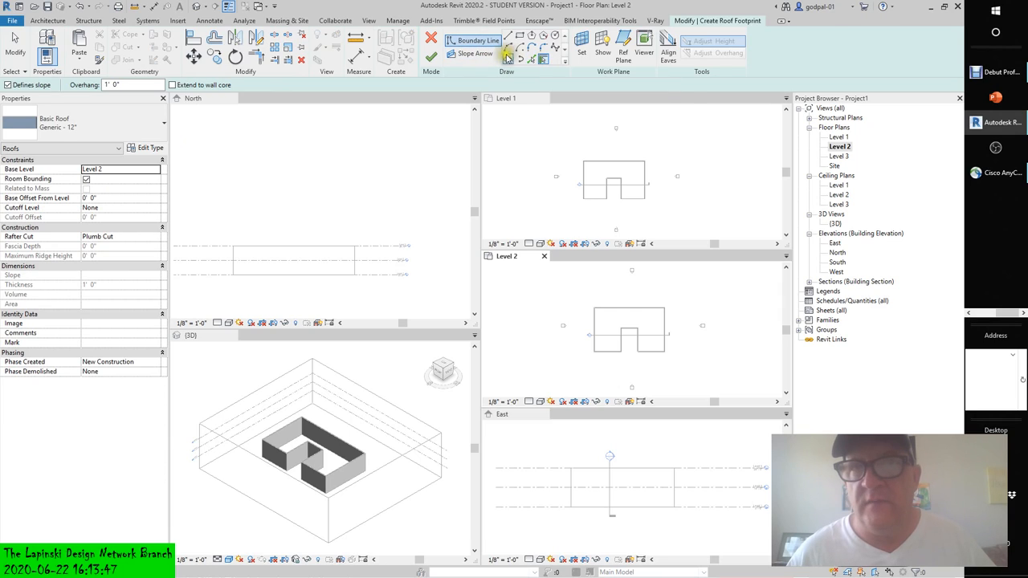
mouse_move(472, 53)
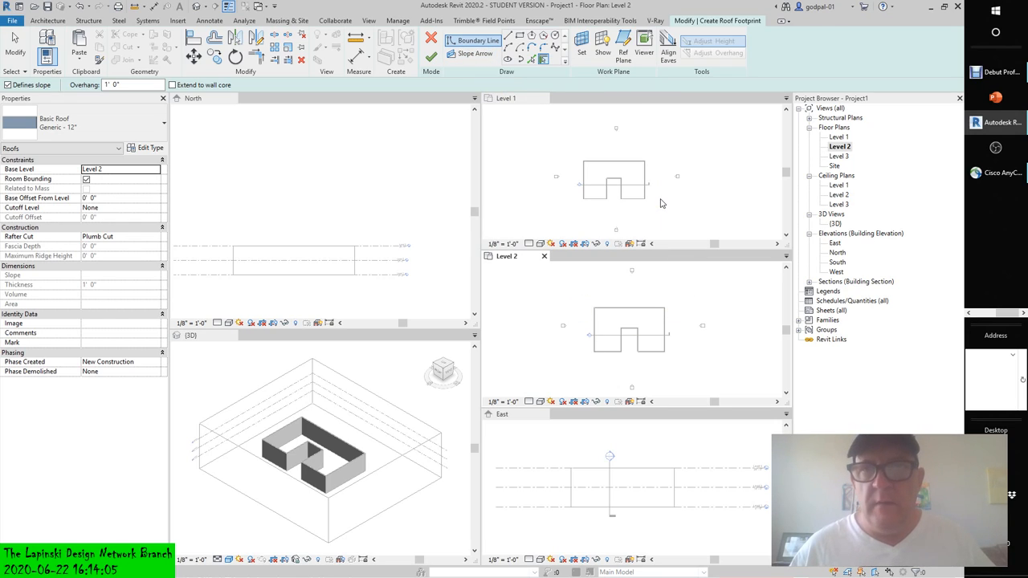
mouse_move(620, 312)
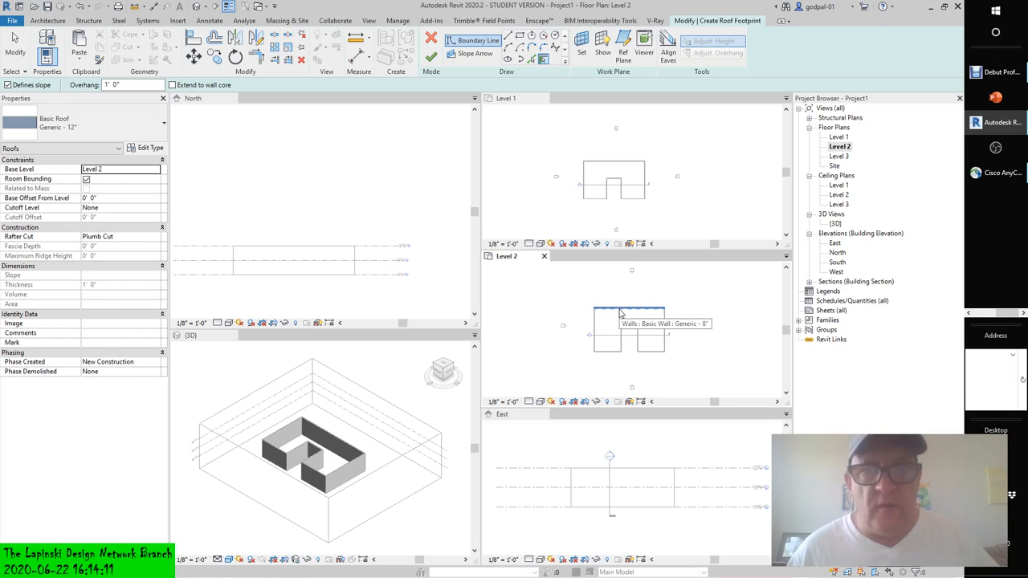
left_click(630, 311)
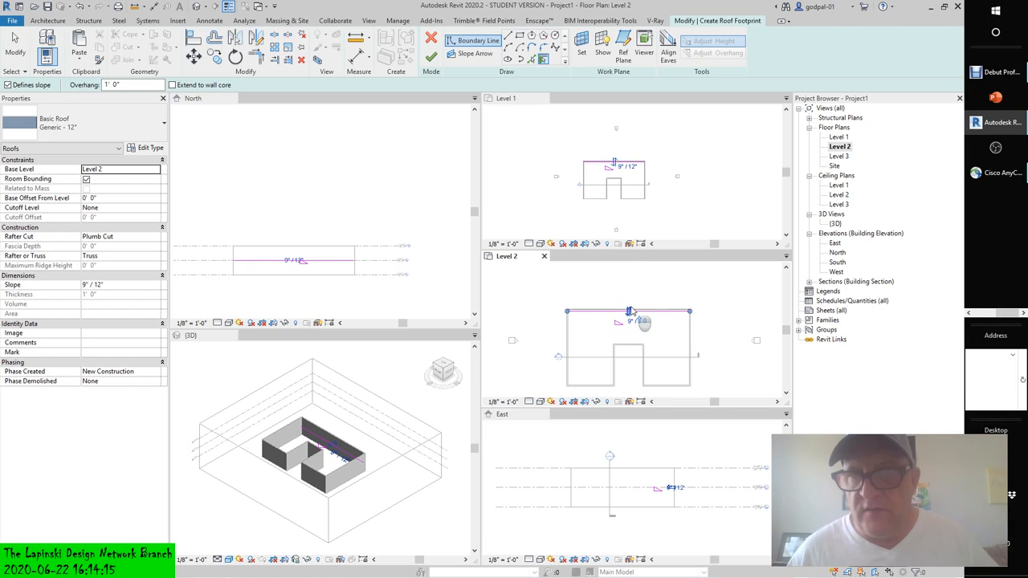
triple_click(129, 84)
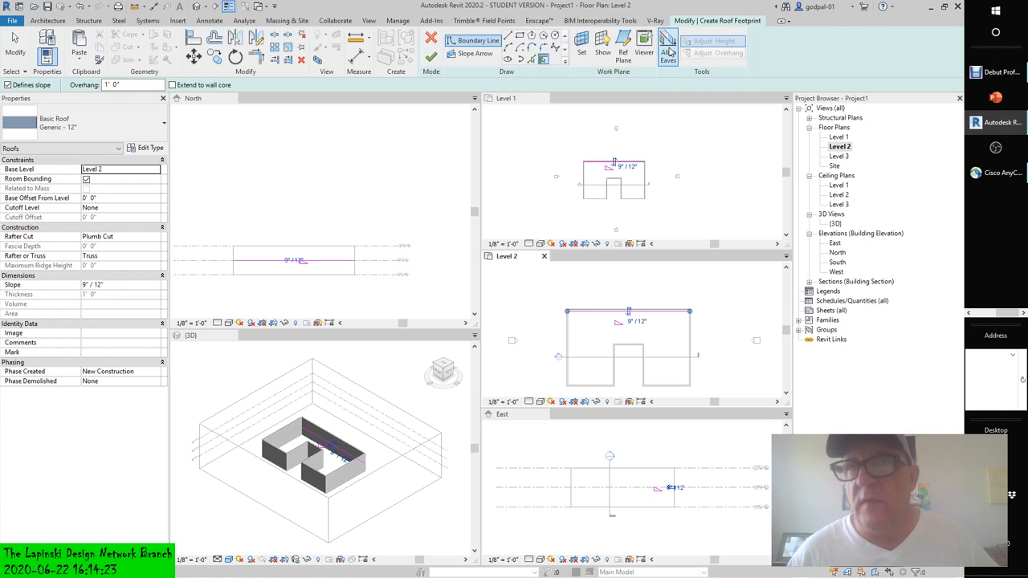
mouse_move(669, 52)
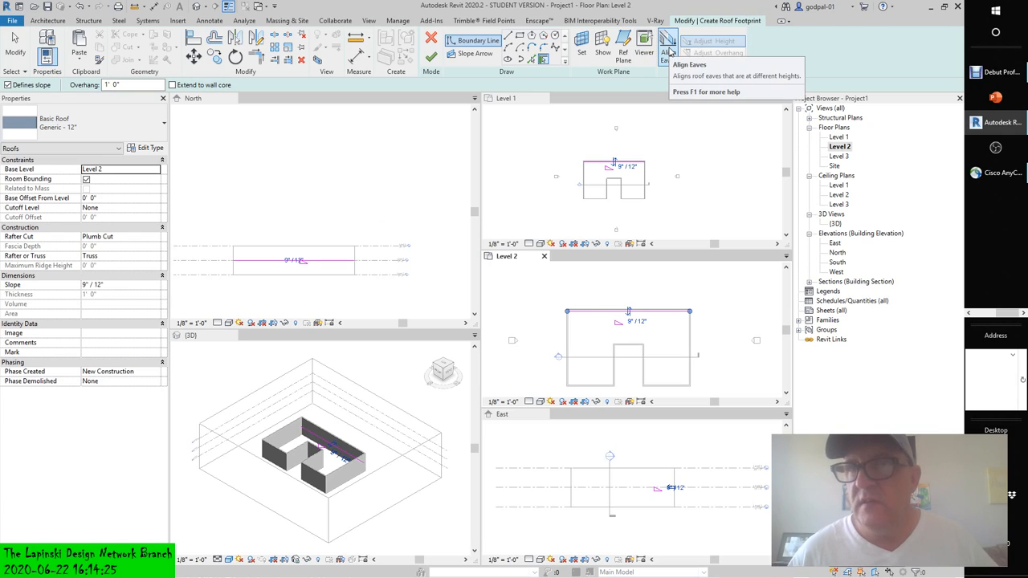
mouse_move(668, 61)
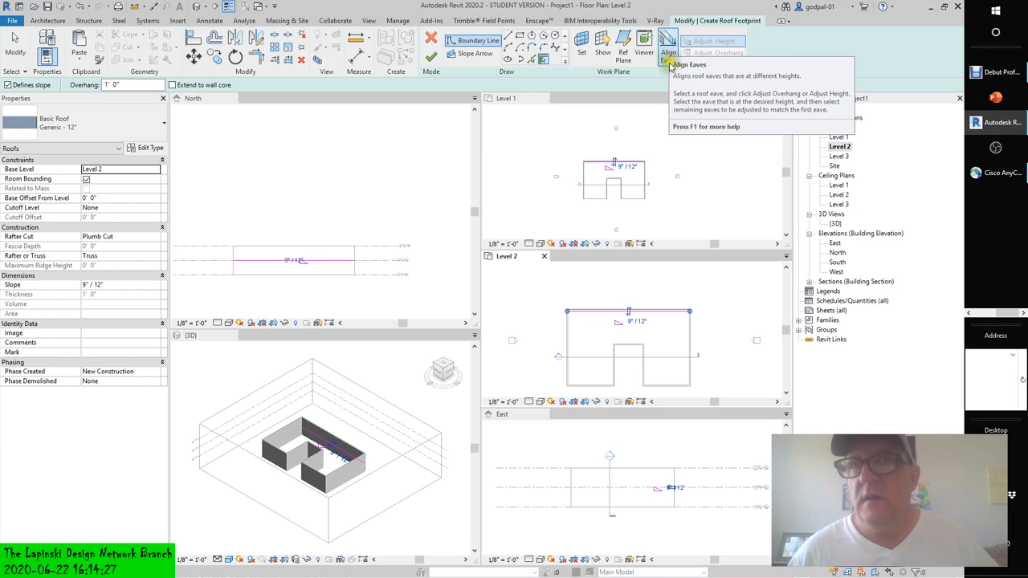
mouse_move(699, 42)
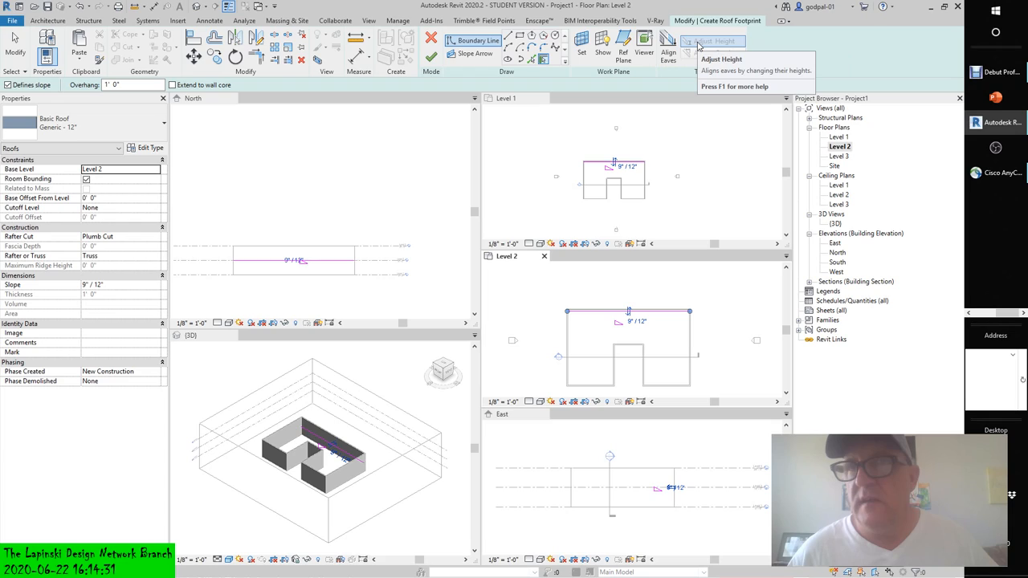
mouse_move(713, 42)
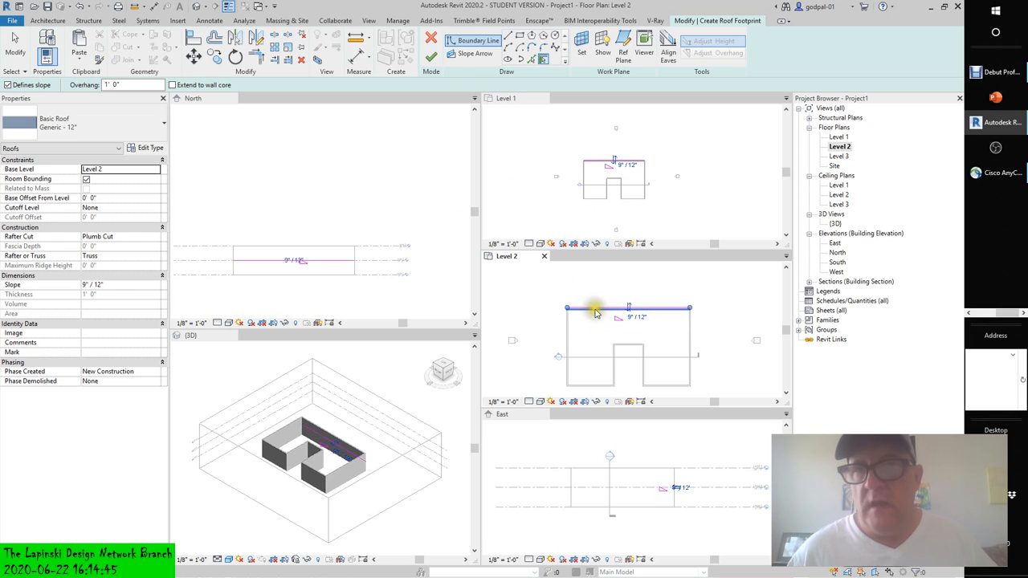
mouse_move(591, 312)
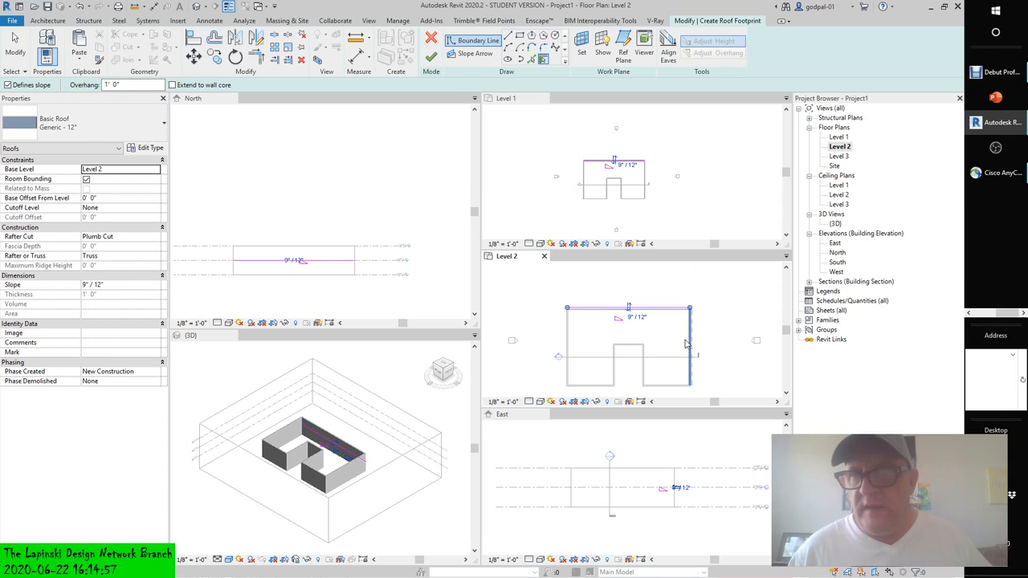
mouse_move(689, 343)
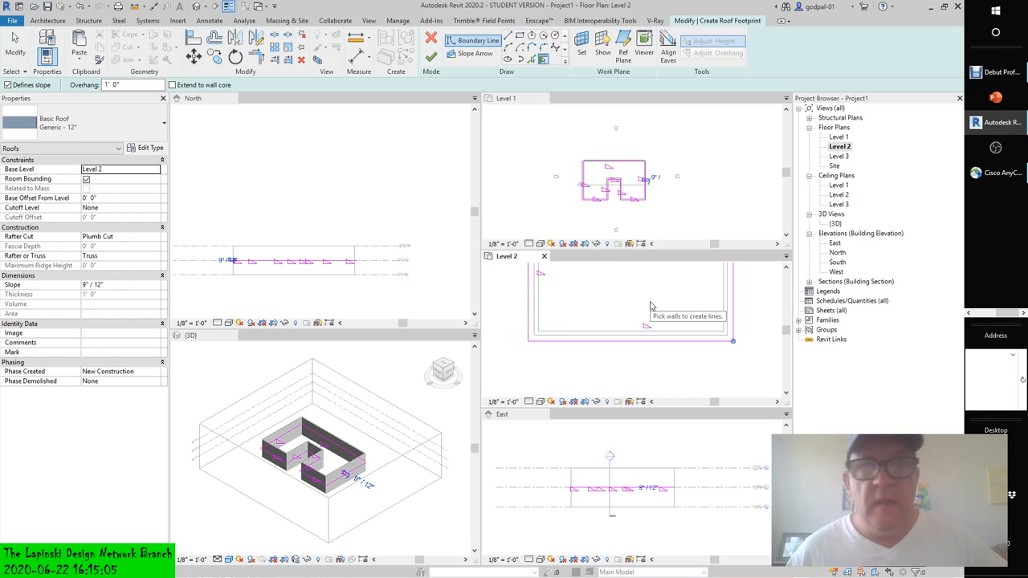
left_click(614, 329)
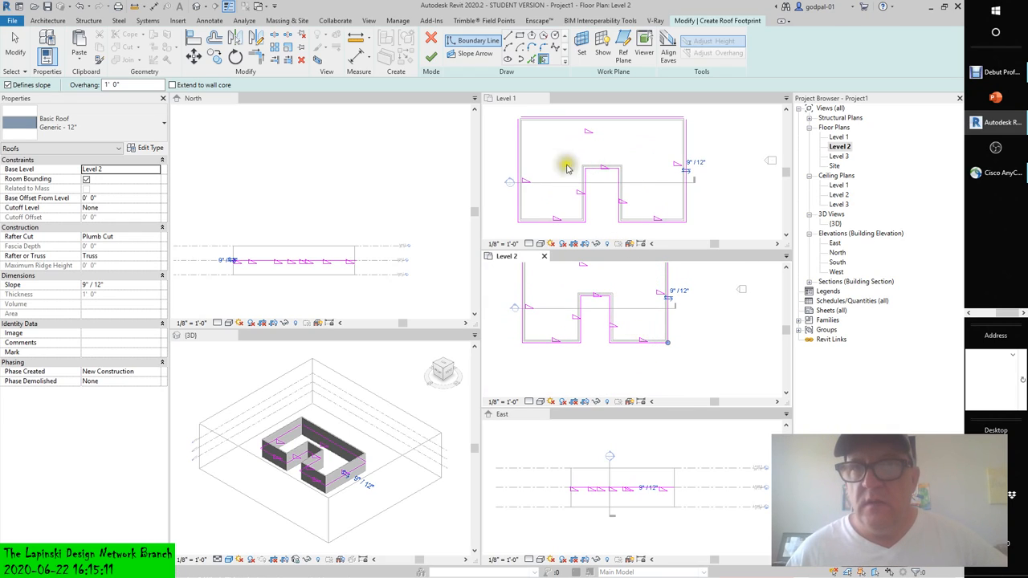
mouse_move(641, 206)
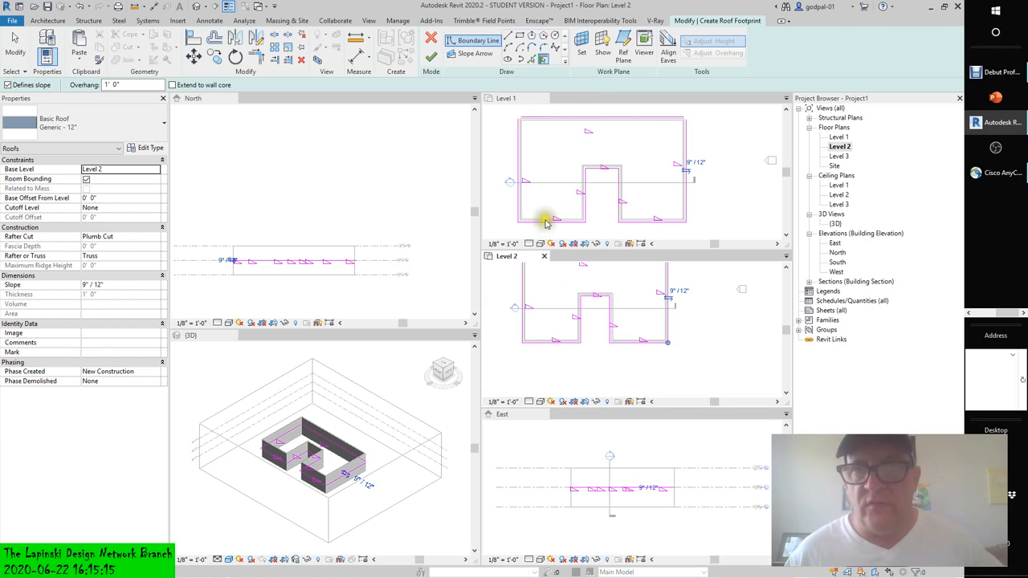
mouse_move(546, 221)
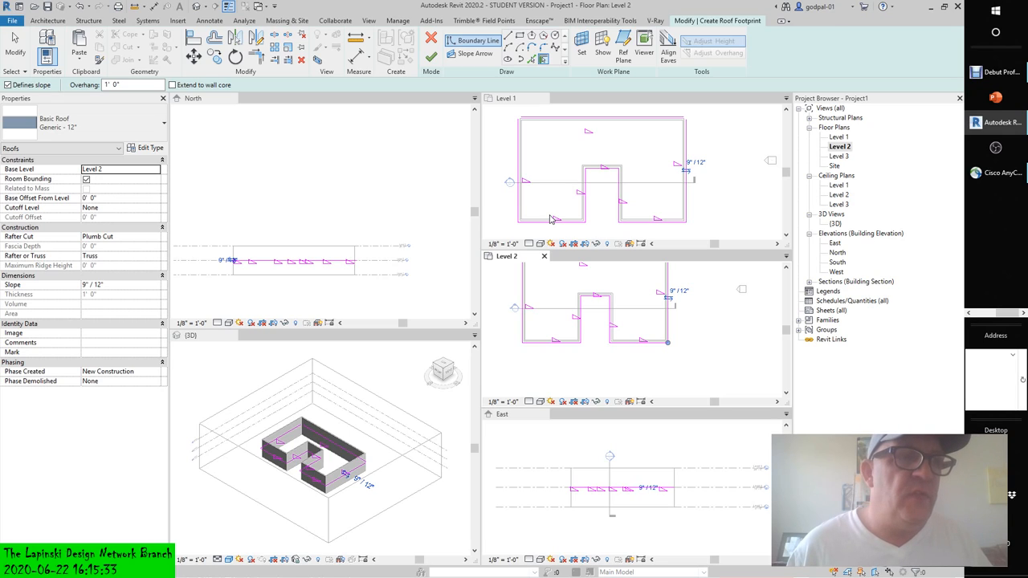
mouse_move(373, 283)
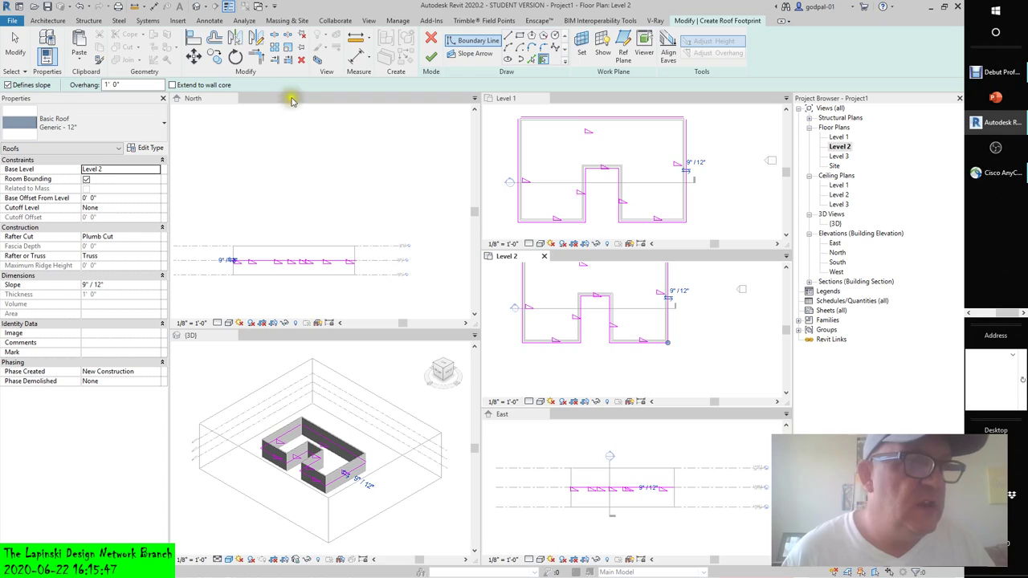
mouse_move(293, 98)
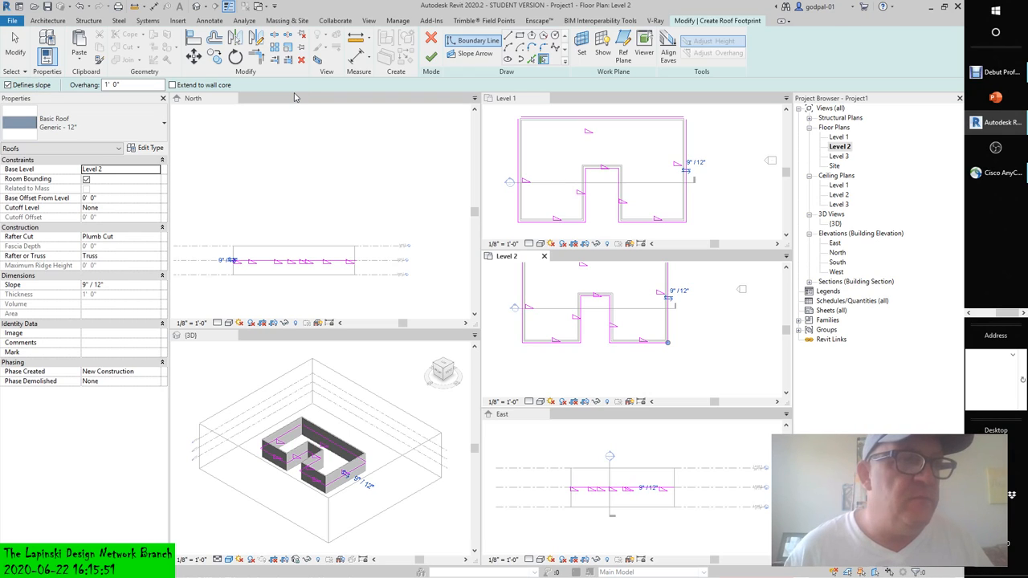
mouse_move(292, 97)
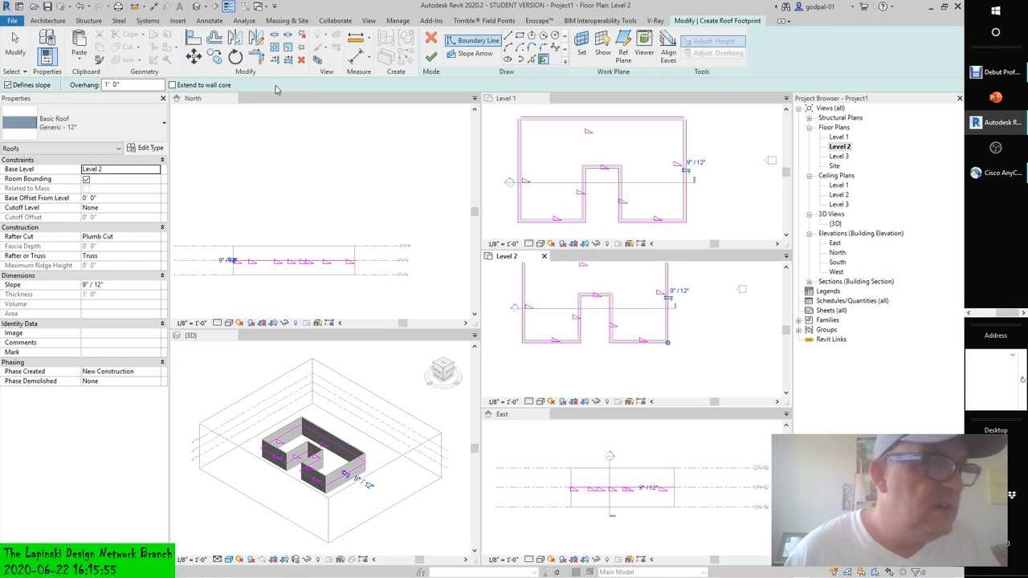
mouse_move(283, 84)
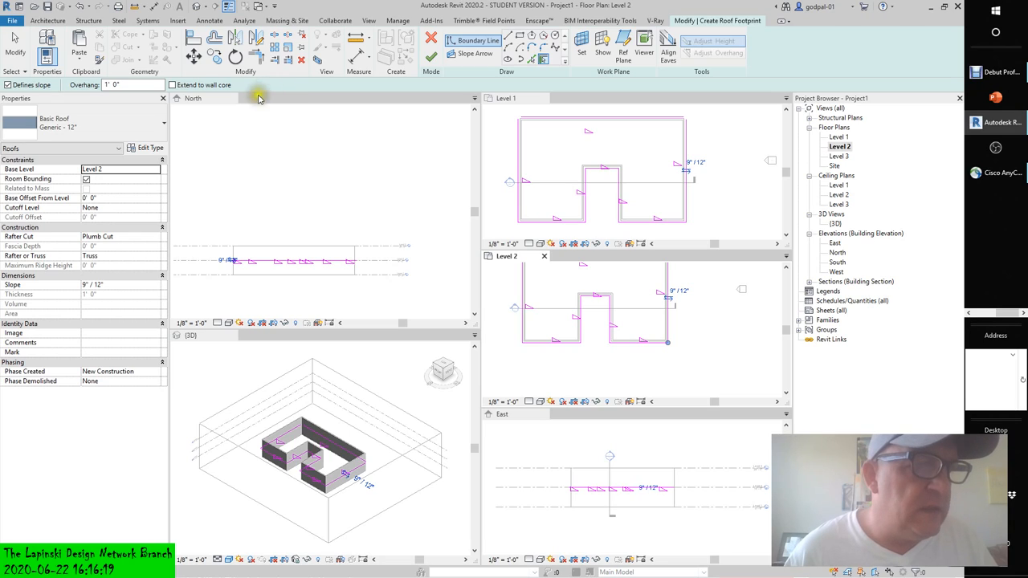
mouse_move(231, 133)
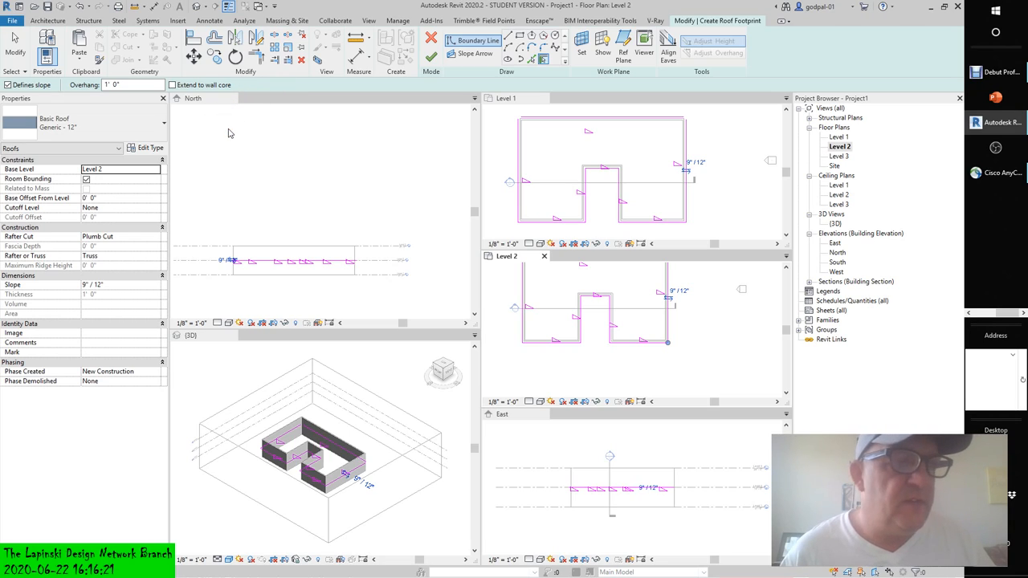
mouse_move(261, 138)
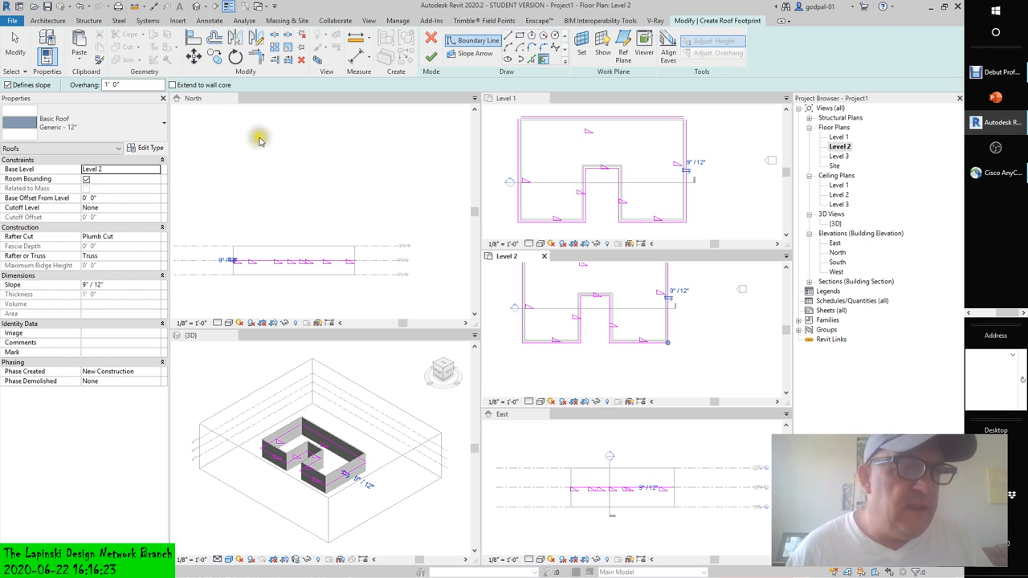
mouse_move(334, 172)
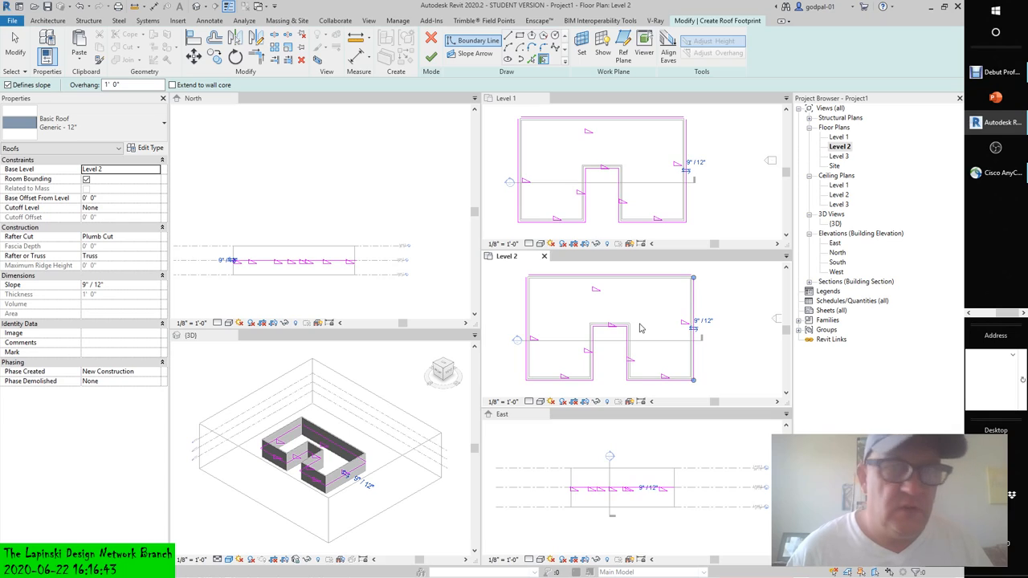
mouse_move(561, 312)
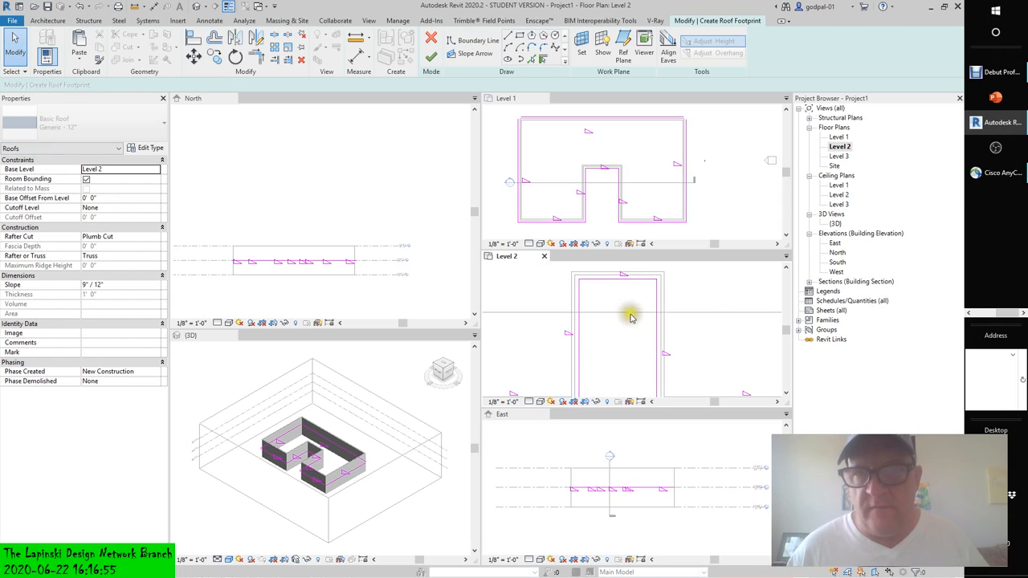
Select the three notch boundary lines and turn off Defines Roof Slope for them
left_click(579, 331)
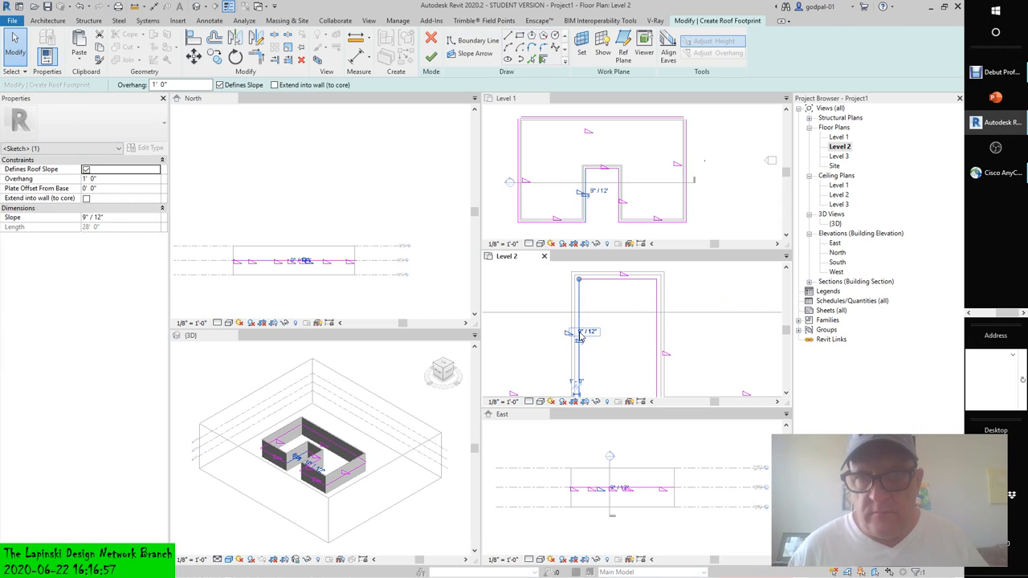
mouse_move(582, 336)
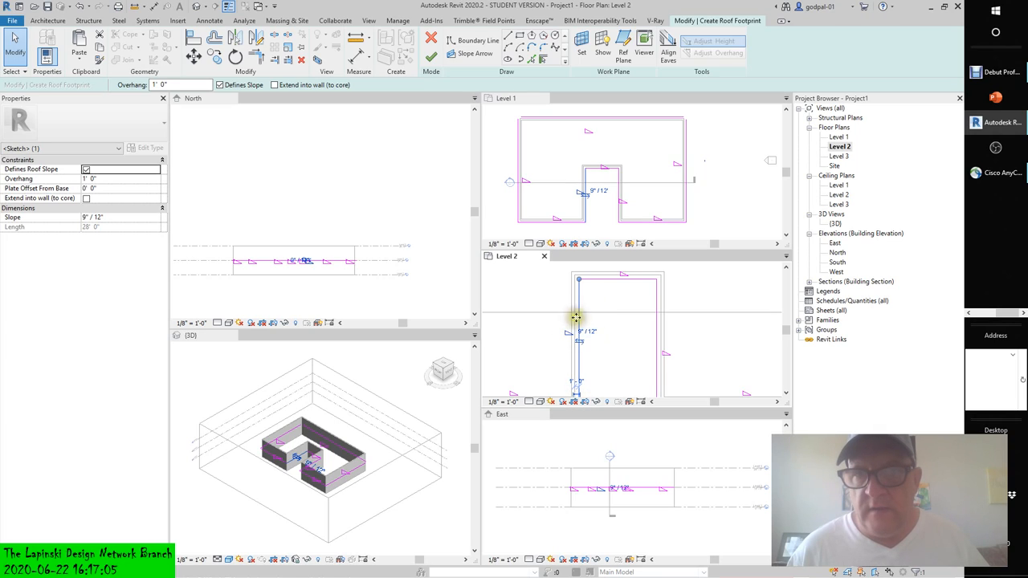
left_click(619, 279)
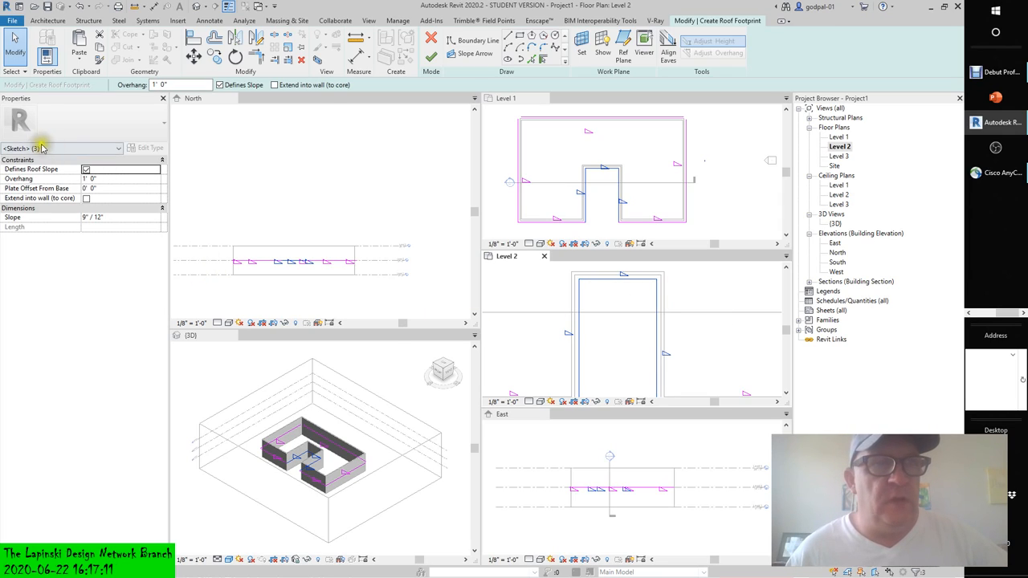
left_click(61, 148)
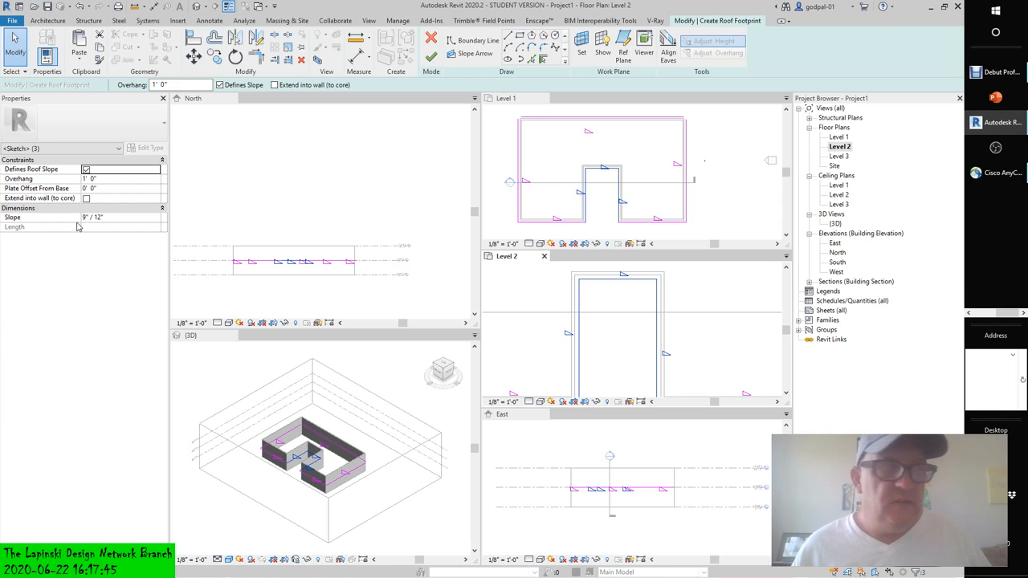
mouse_move(322, 173)
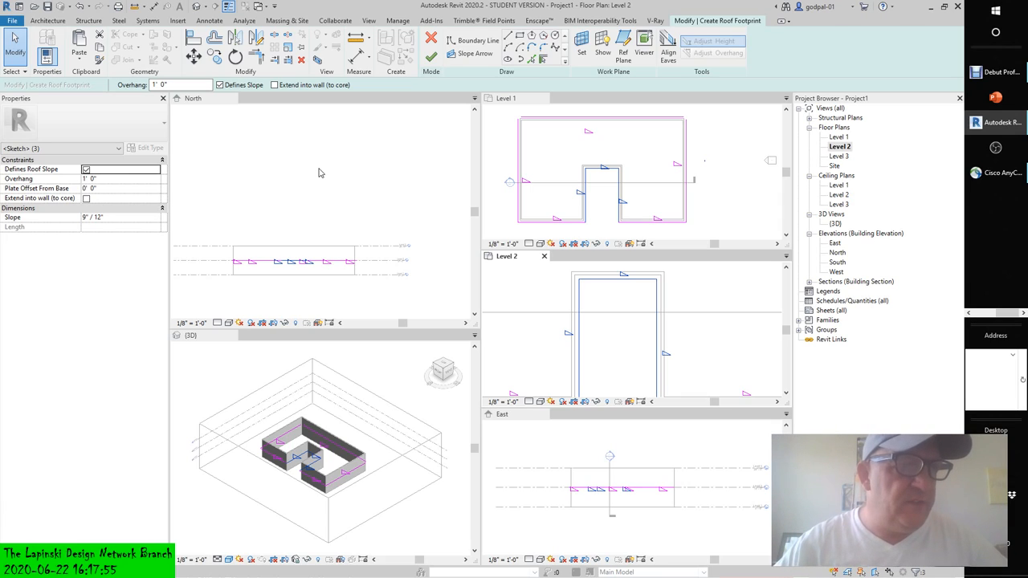
mouse_move(309, 132)
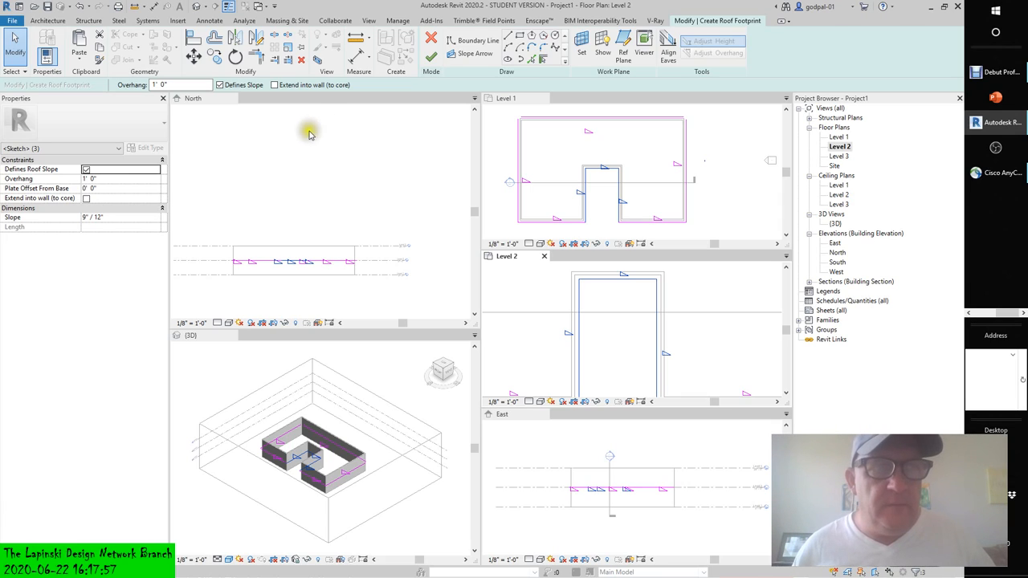
mouse_move(45, 170)
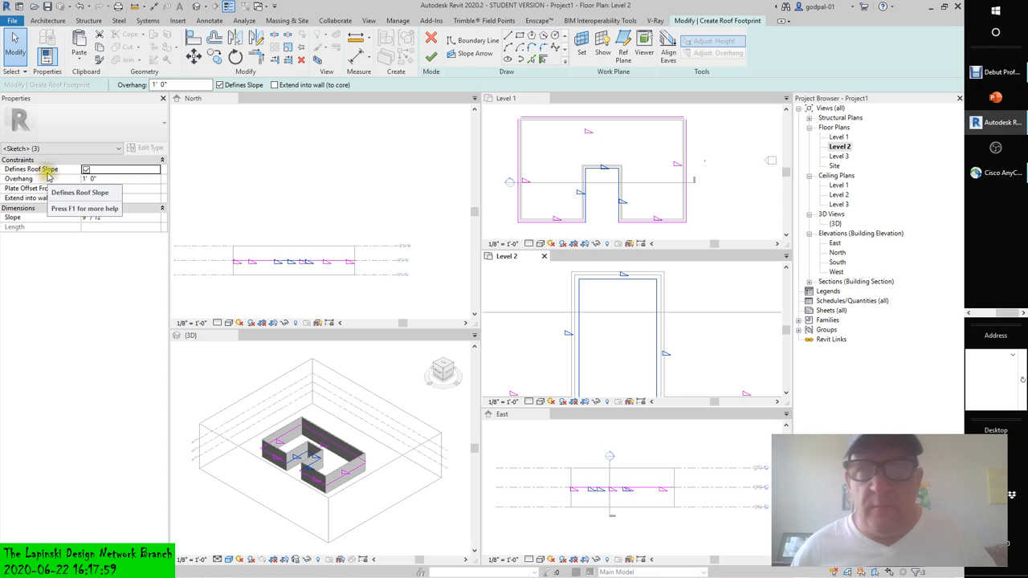
left_click(87, 170)
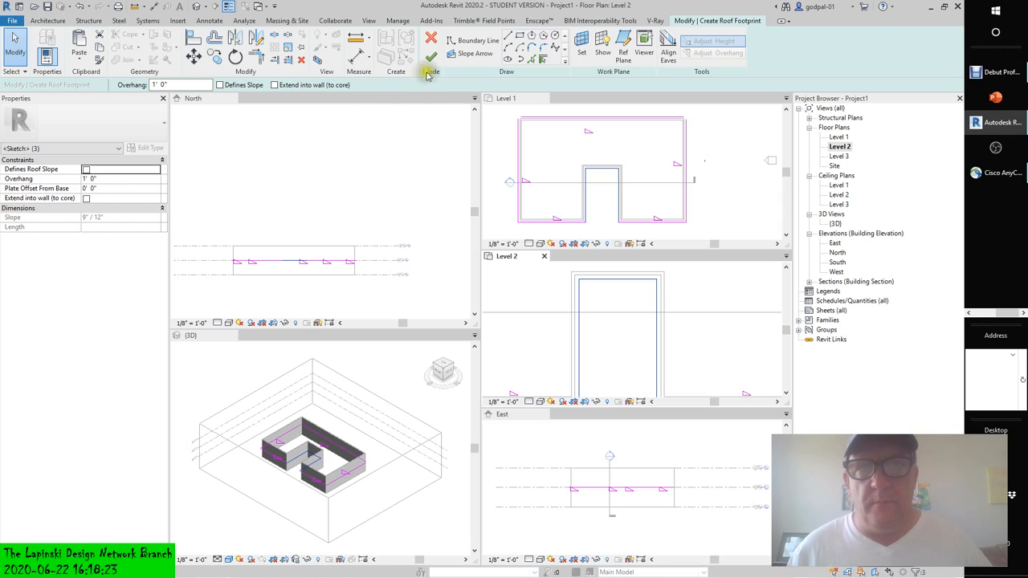
Finish the footprint sketch to build the hip roof and answer the attach-walls prompt
left_click(431, 54)
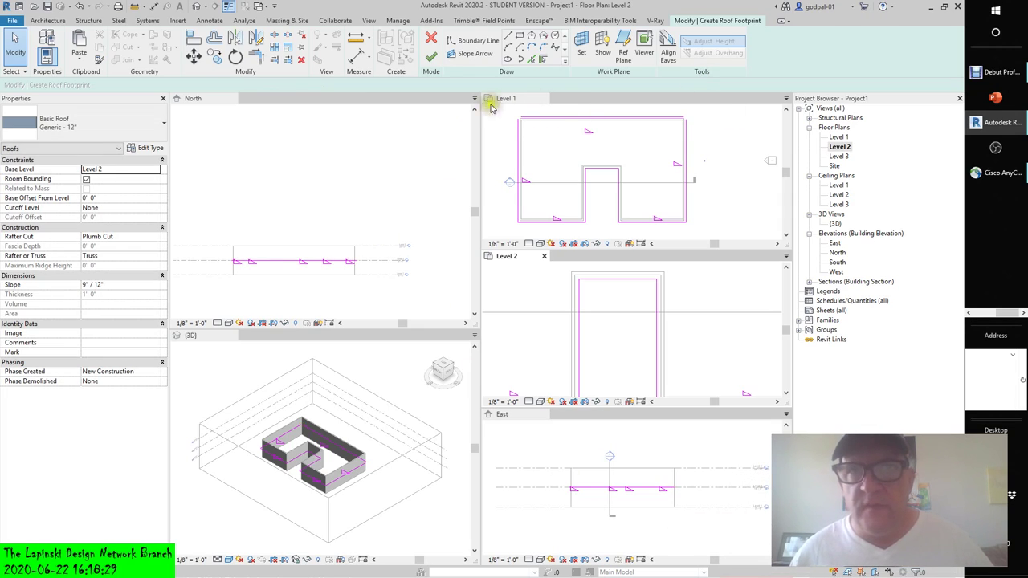
left_click(507, 98)
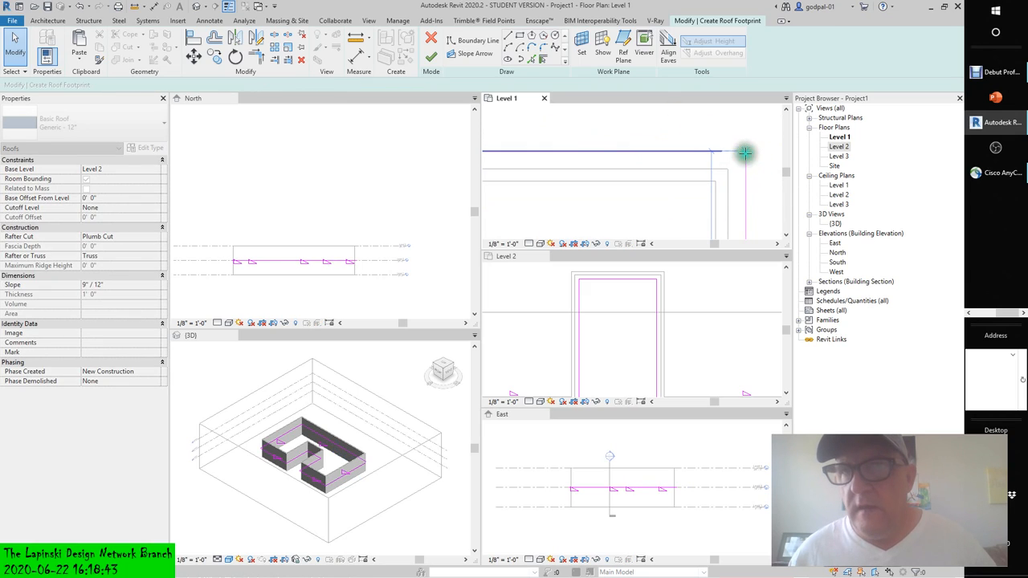
left_click(731, 151)
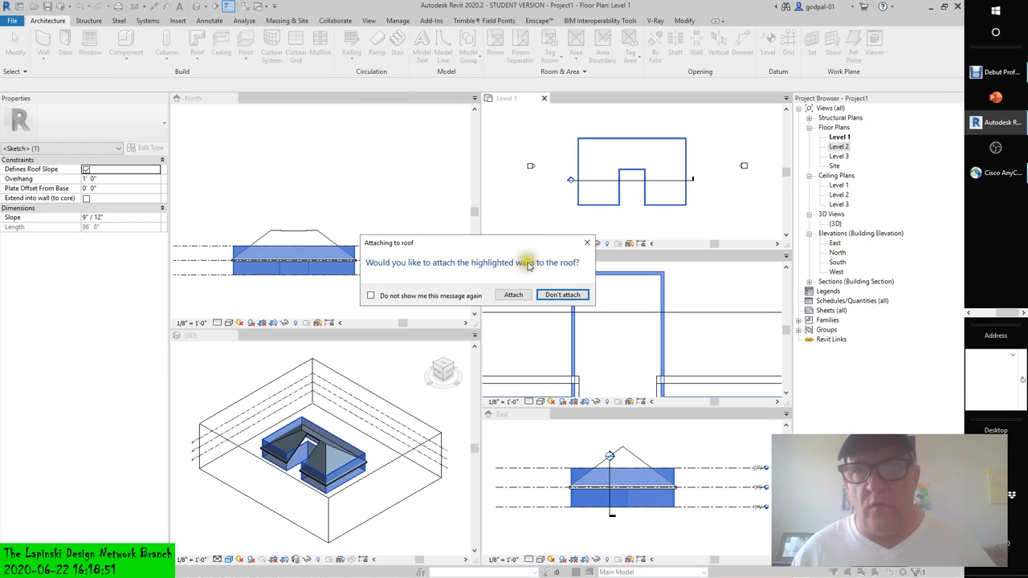
mouse_move(563, 266)
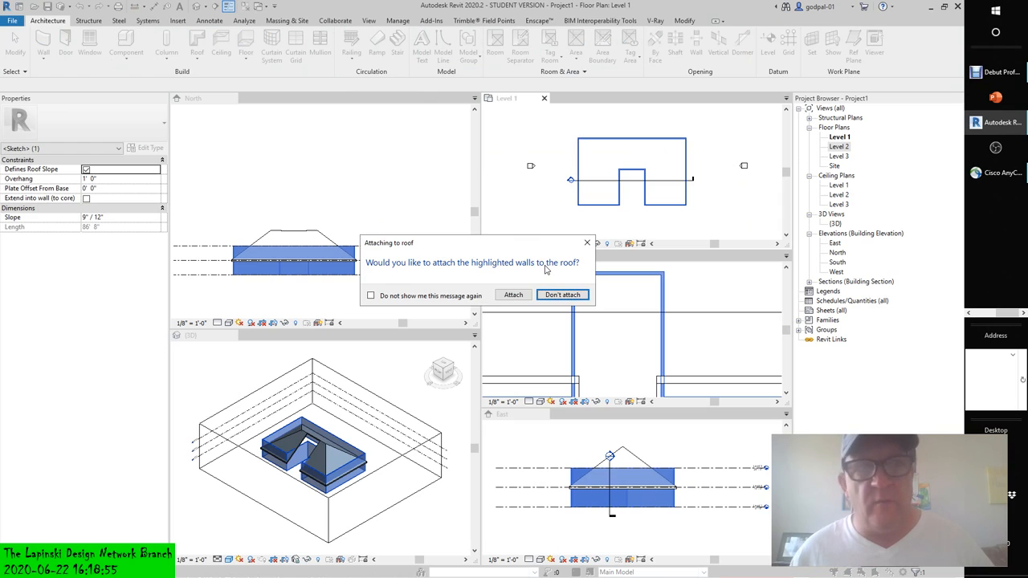
mouse_move(514, 295)
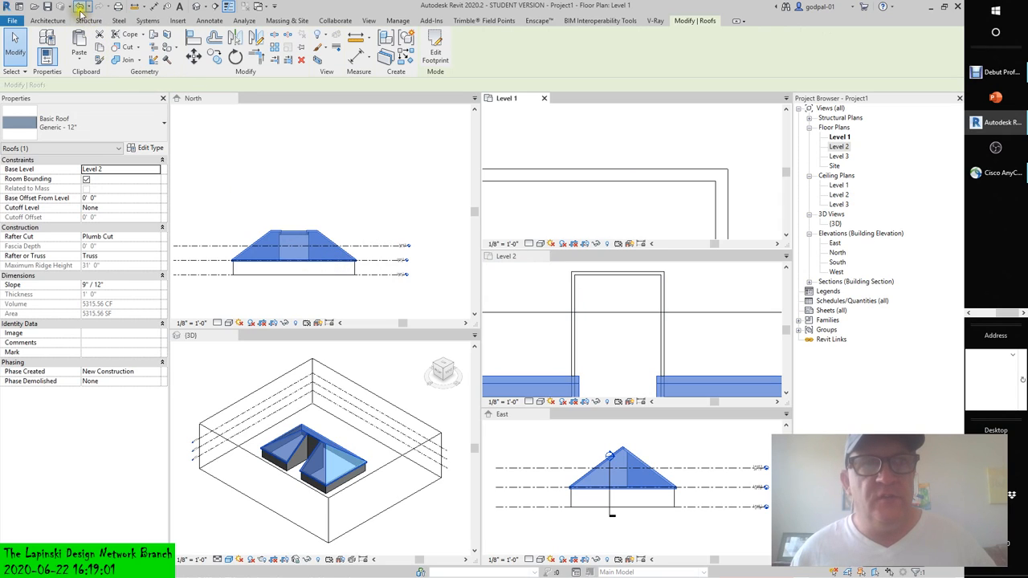
Undo the roof, reopen the footprint sketch and choose a different Base Level for it
left_click(368, 178)
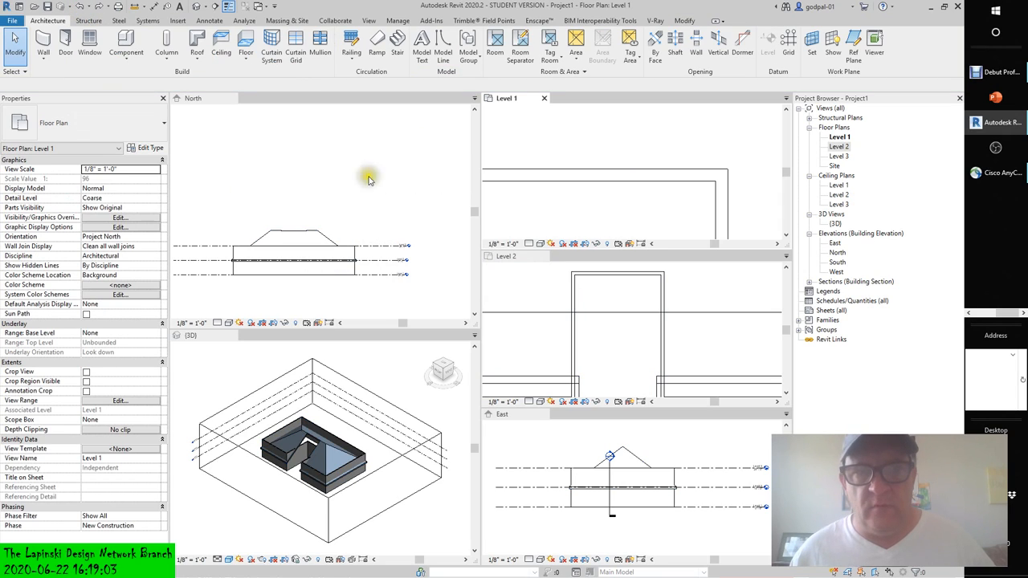
left_click(196, 45)
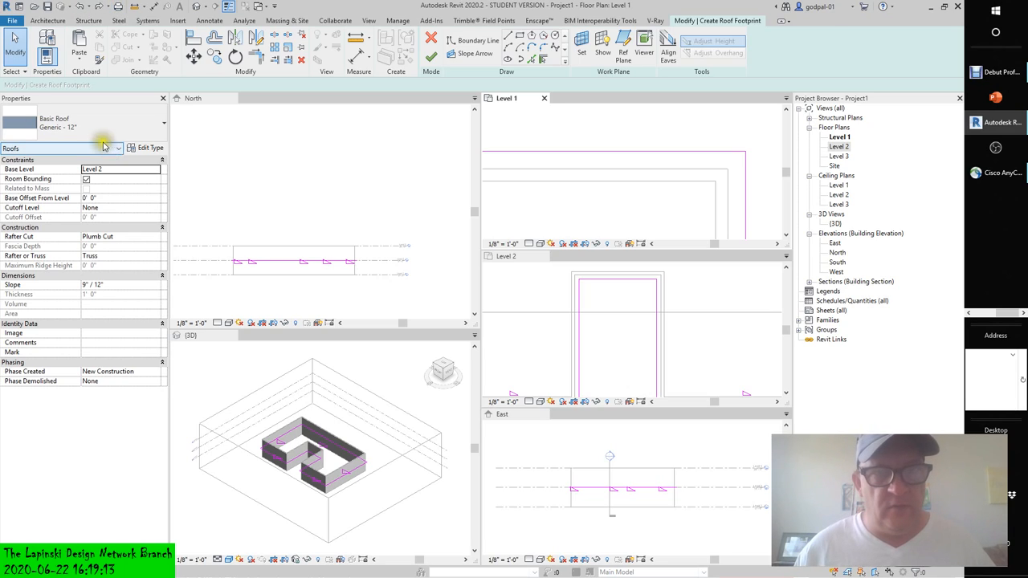
left_click(154, 169)
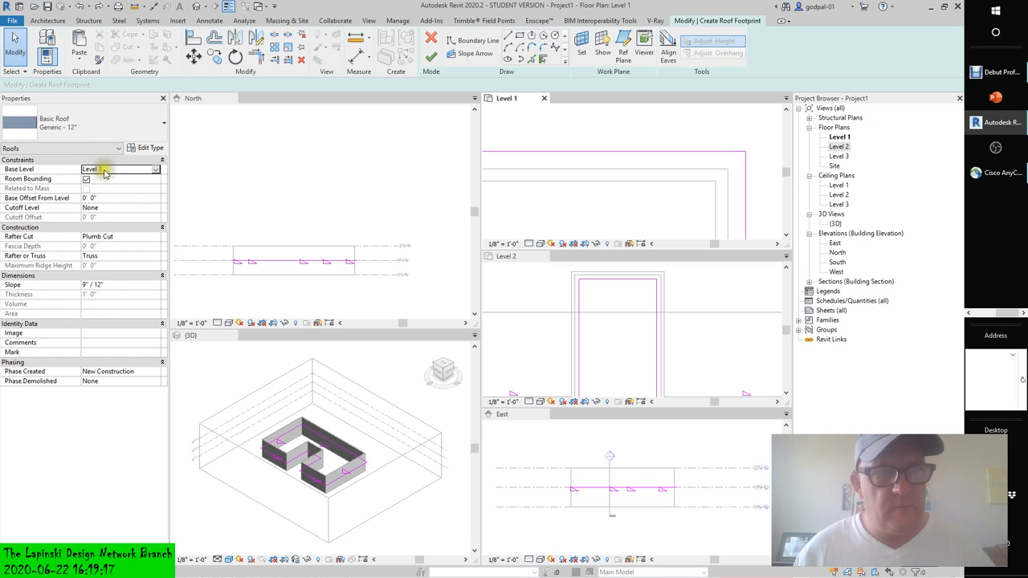
left_click(104, 169)
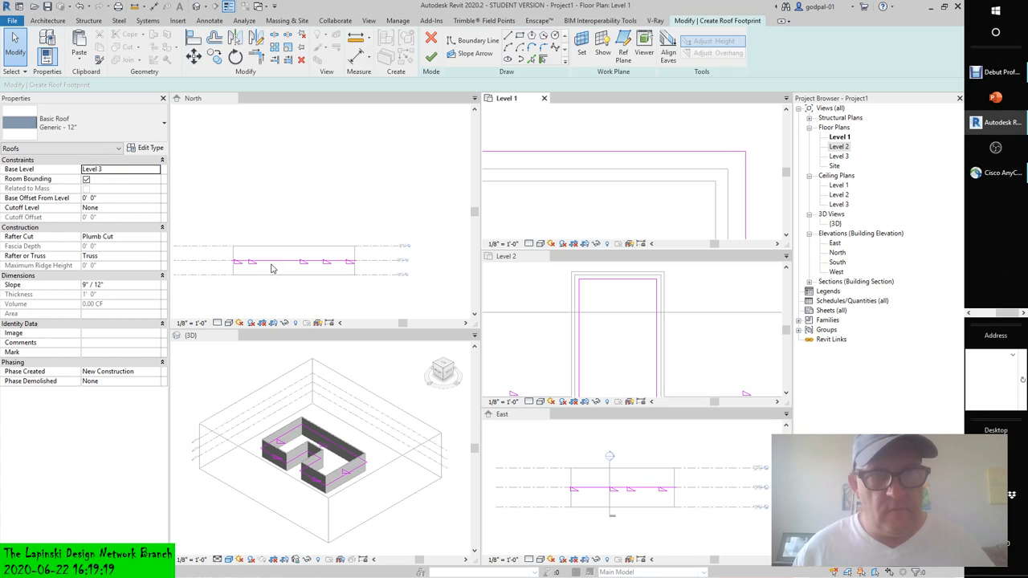
mouse_move(238, 170)
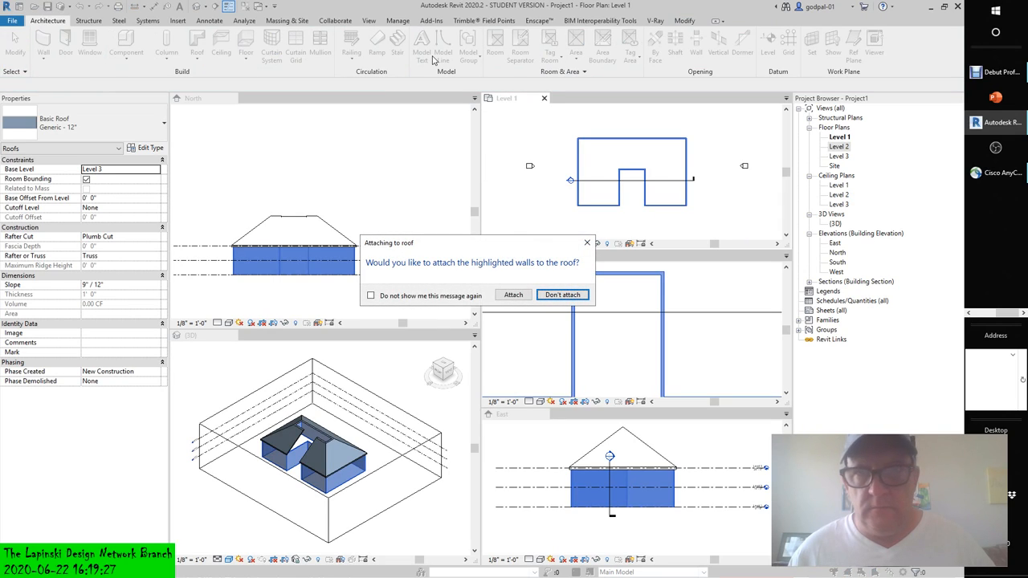
mouse_move(527, 278)
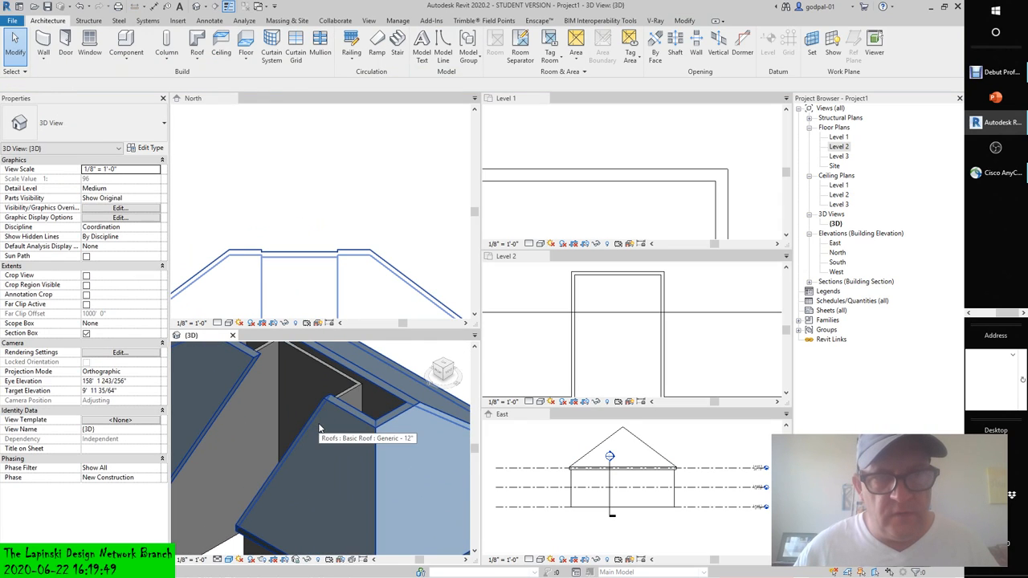
Select the rebuilt hip roof in the 3D view to edit its footprint
left_click(319, 427)
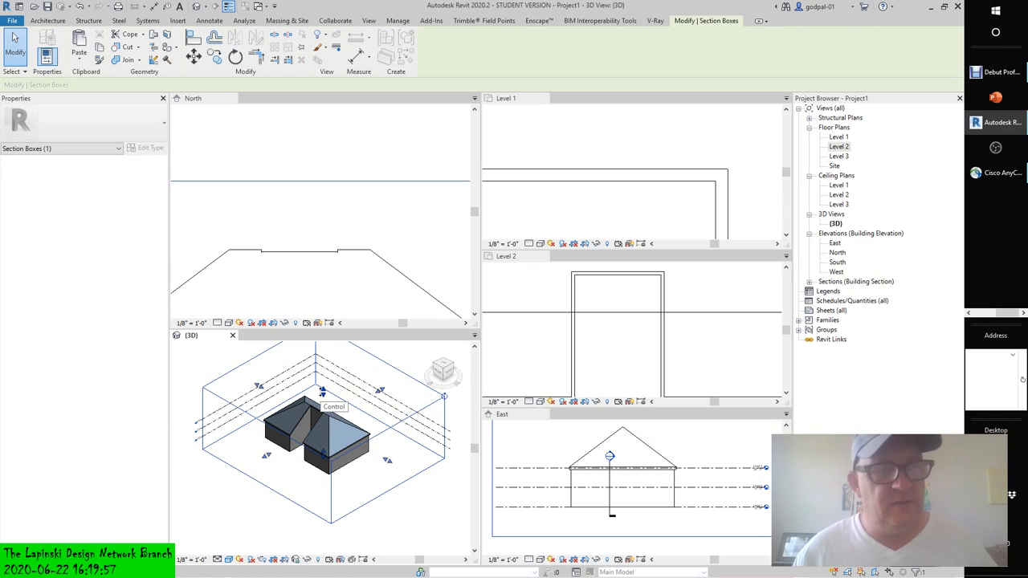
mouse_move(442, 373)
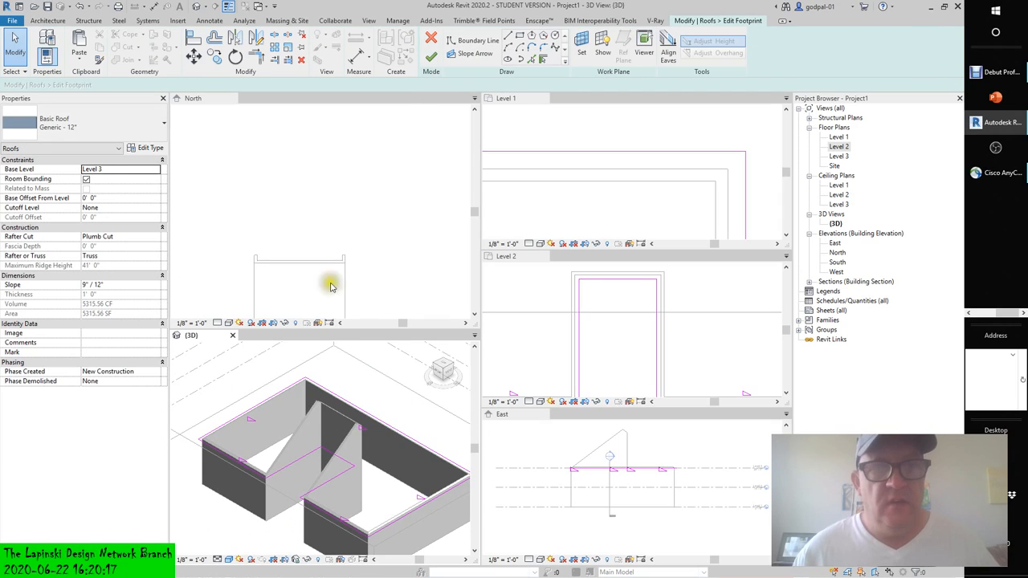
Make the notch footprint edges define slope and finish the sketch to regenerate the roof
left_click(291, 466)
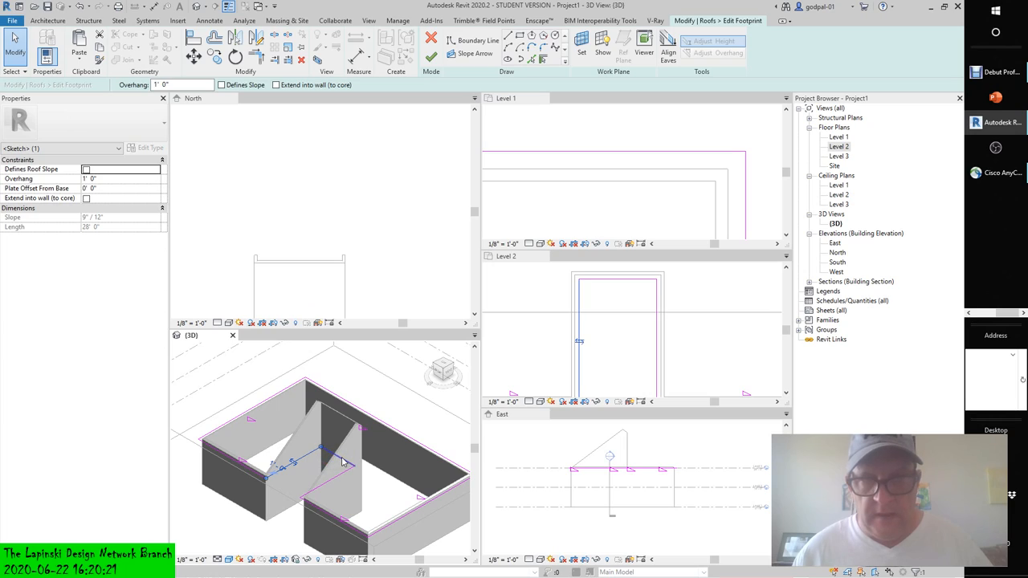
mouse_move(344, 460)
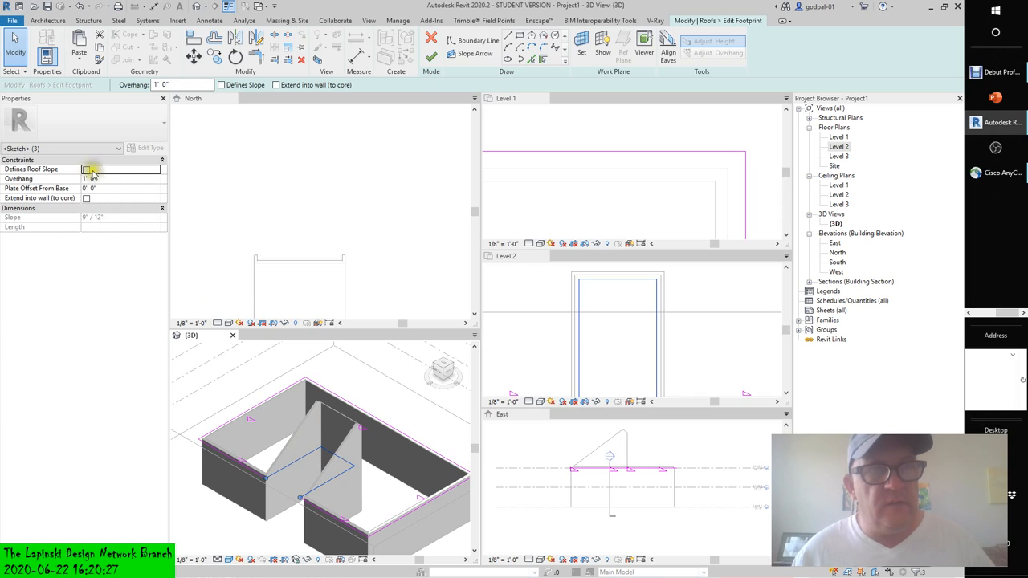
left_click(87, 169)
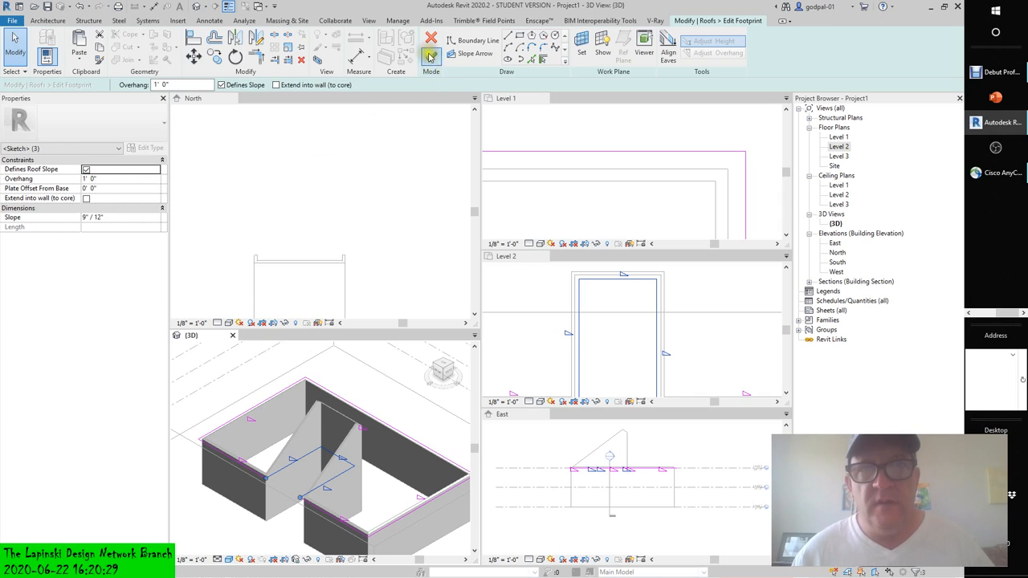
left_click(430, 39)
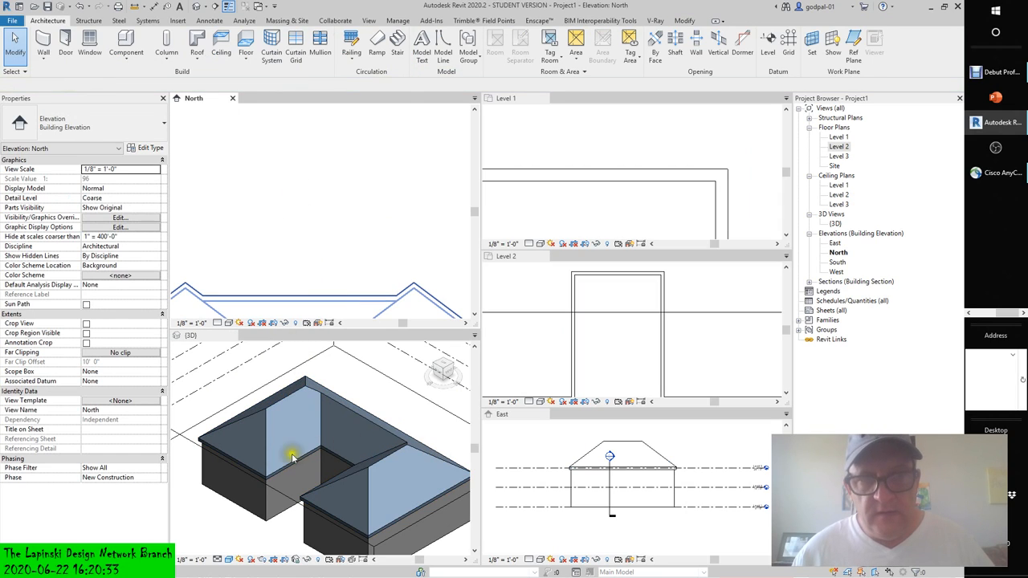
mouse_move(313, 394)
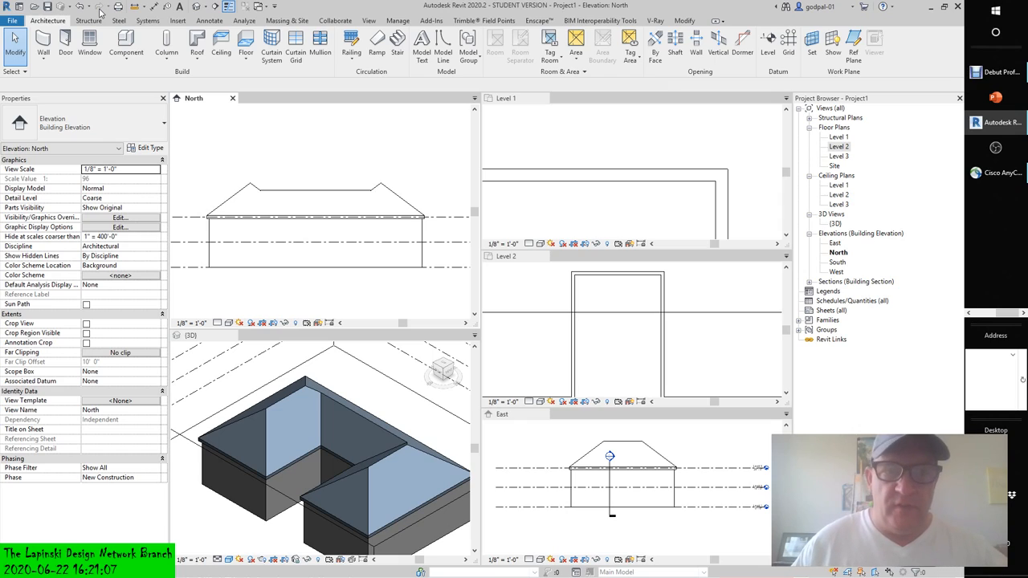
mouse_move(196, 153)
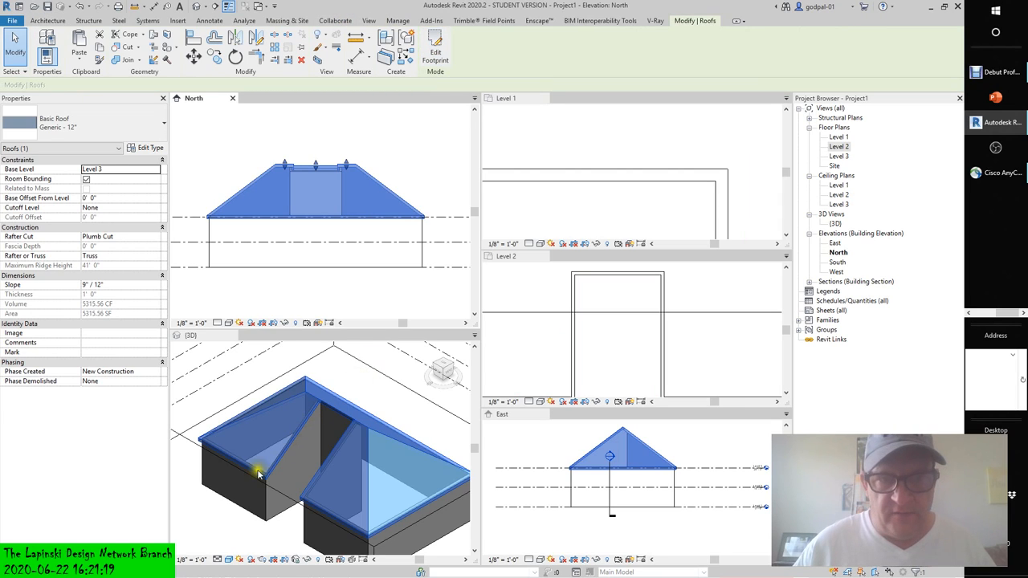
left_click(363, 384)
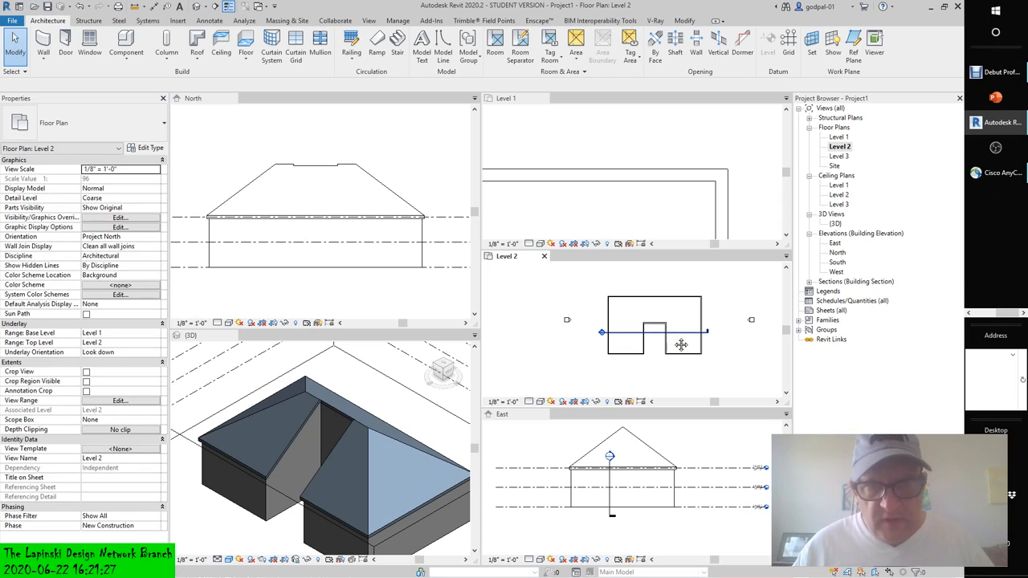
left_click(655, 328)
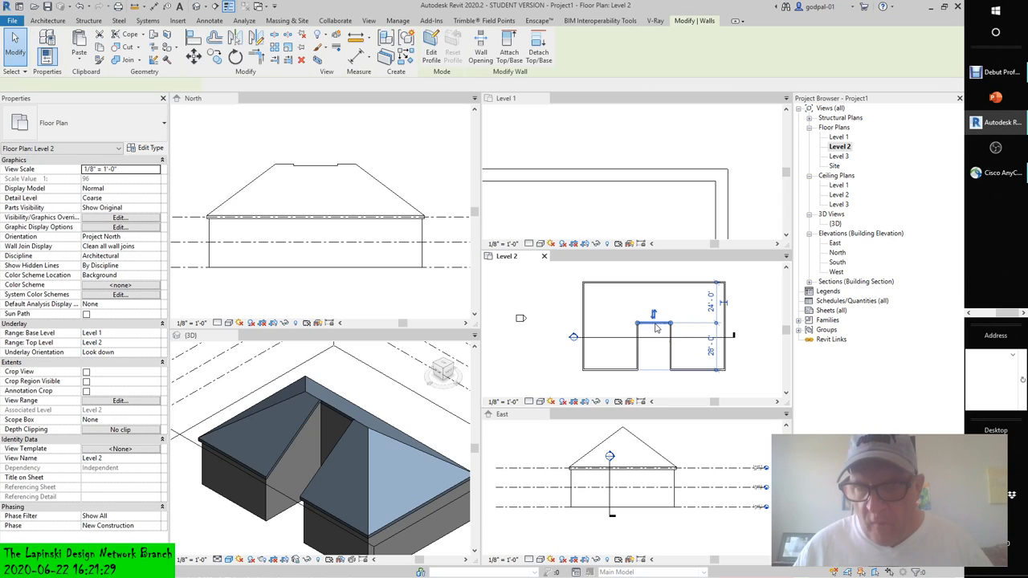
left_click(651, 324)
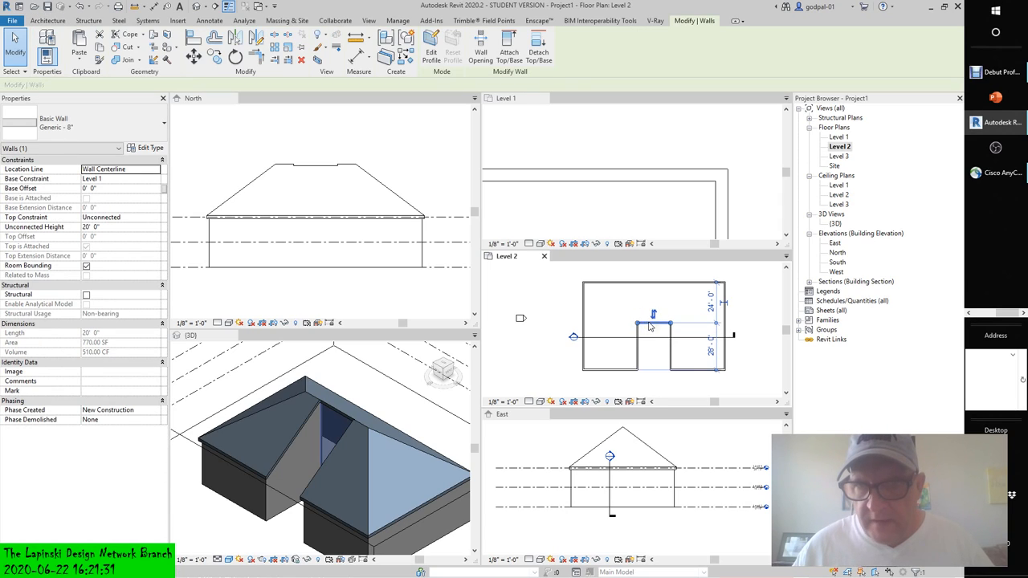
mouse_move(726, 424)
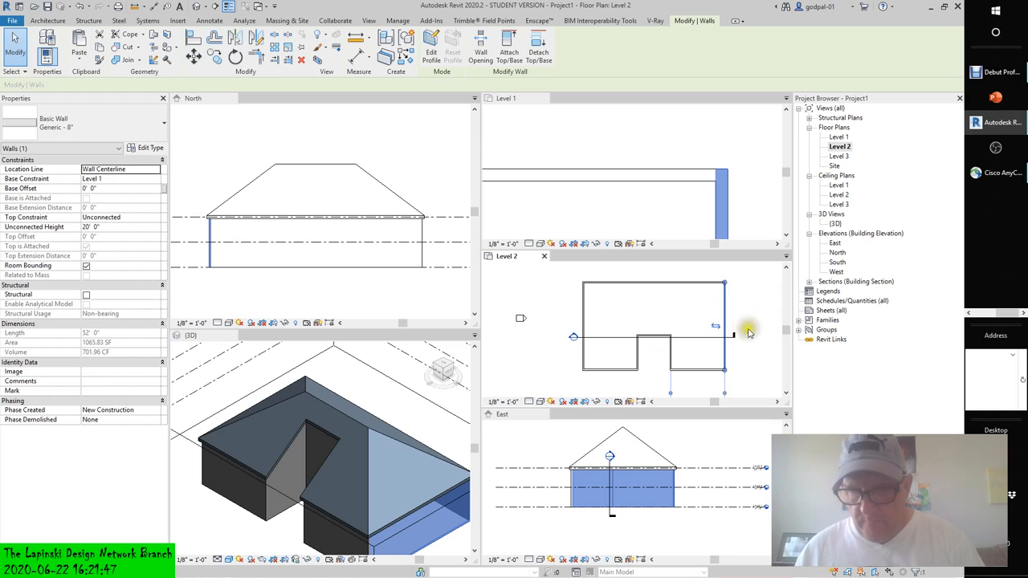
mouse_move(747, 330)
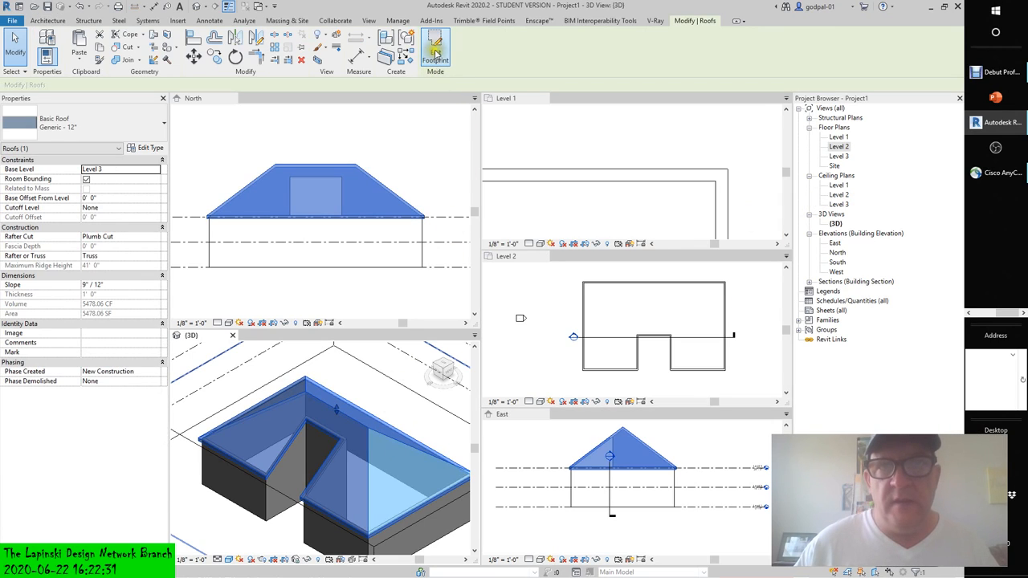
mouse_move(435, 49)
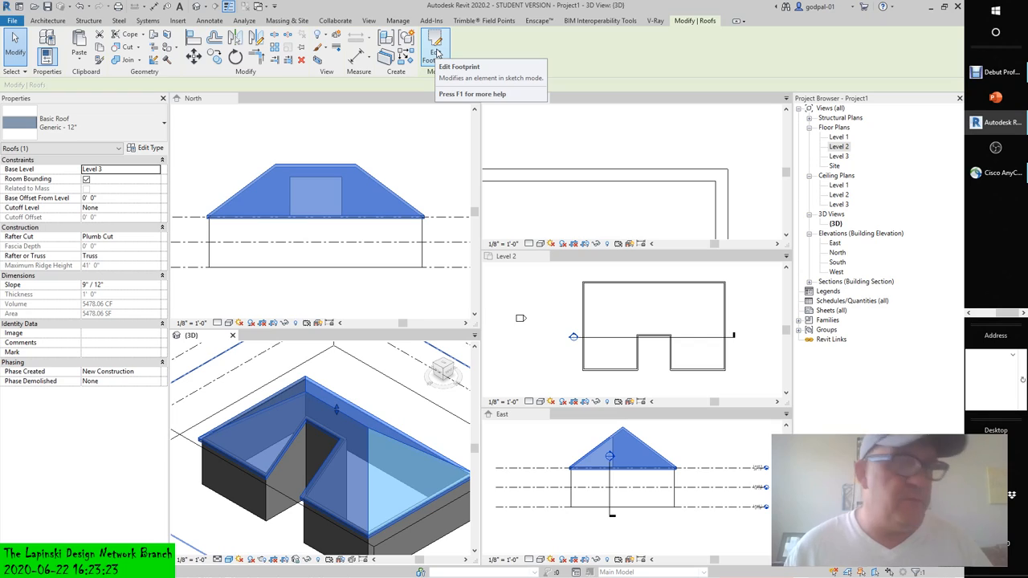
mouse_move(437, 124)
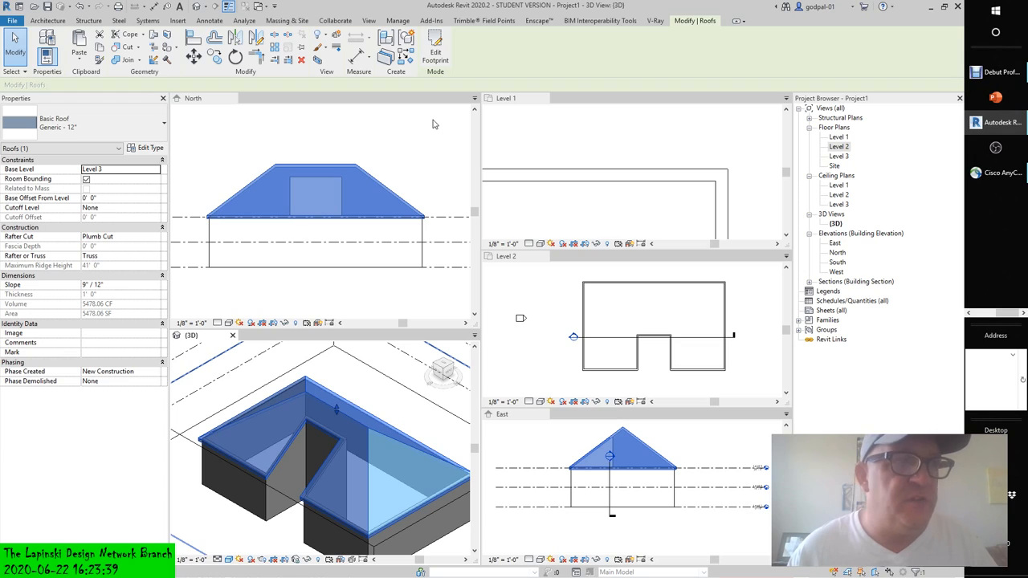
mouse_move(427, 135)
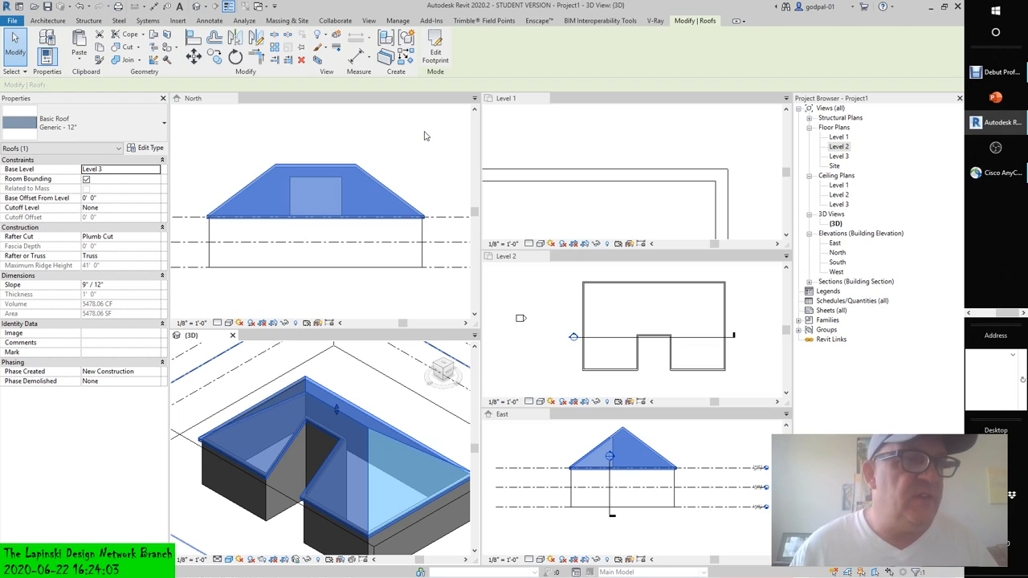
mouse_move(424, 135)
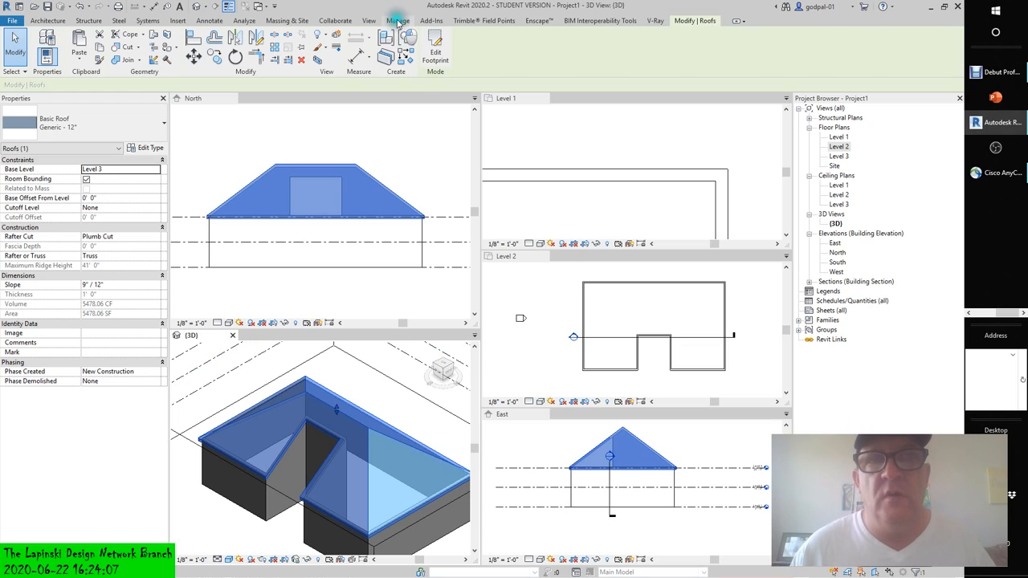
left_click(398, 20)
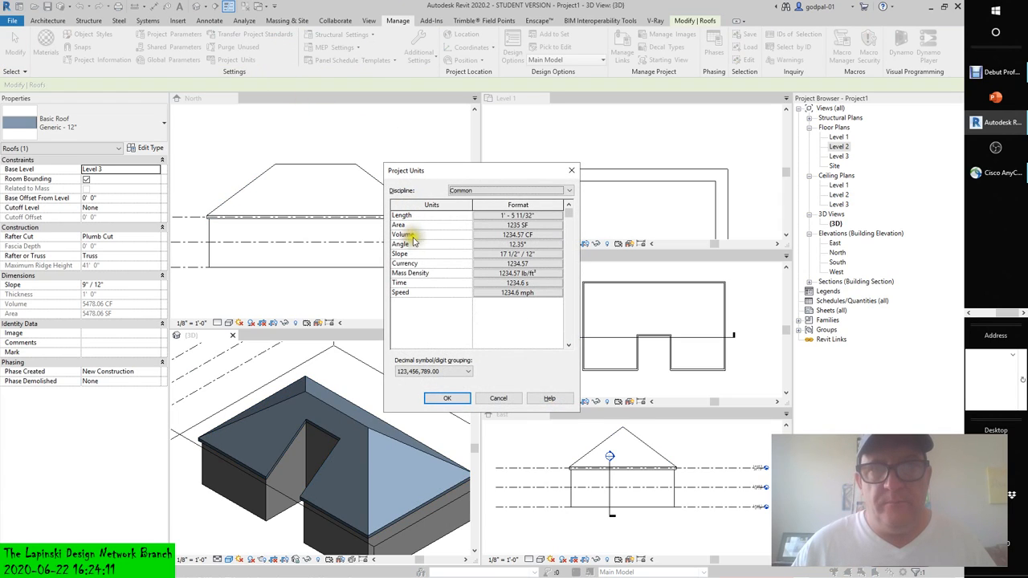
mouse_move(543, 260)
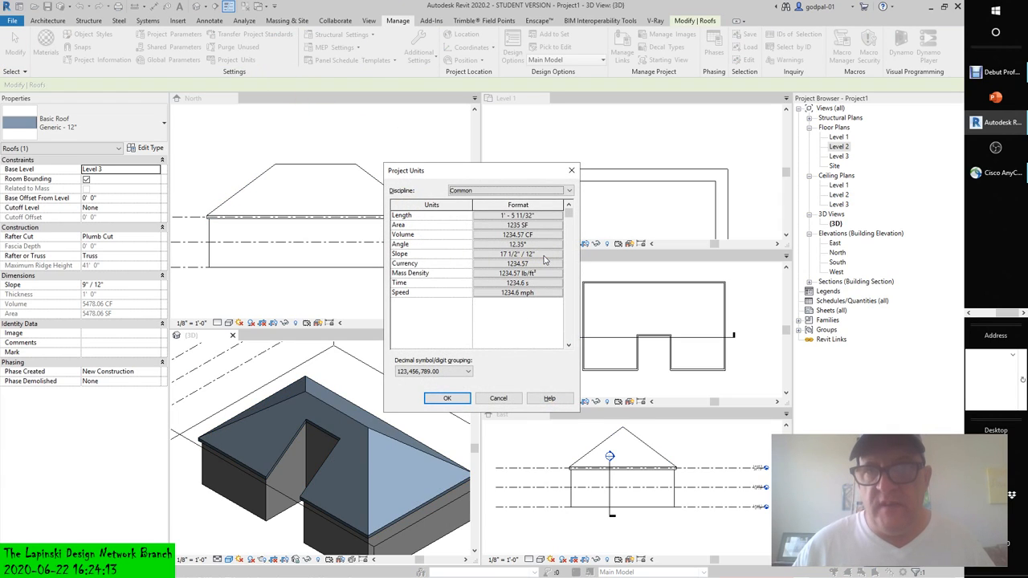
left_click(518, 254)
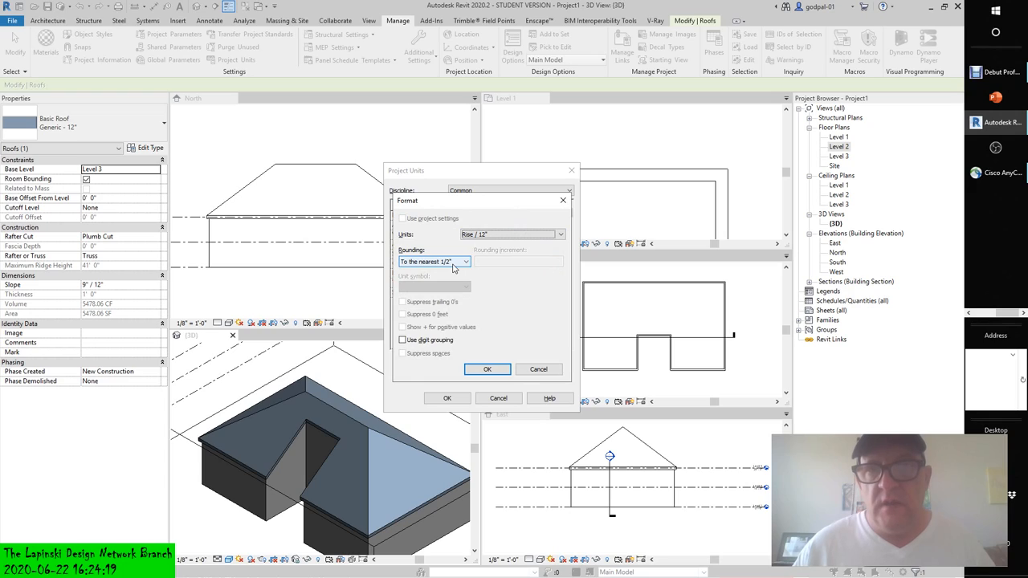
left_click(559, 235)
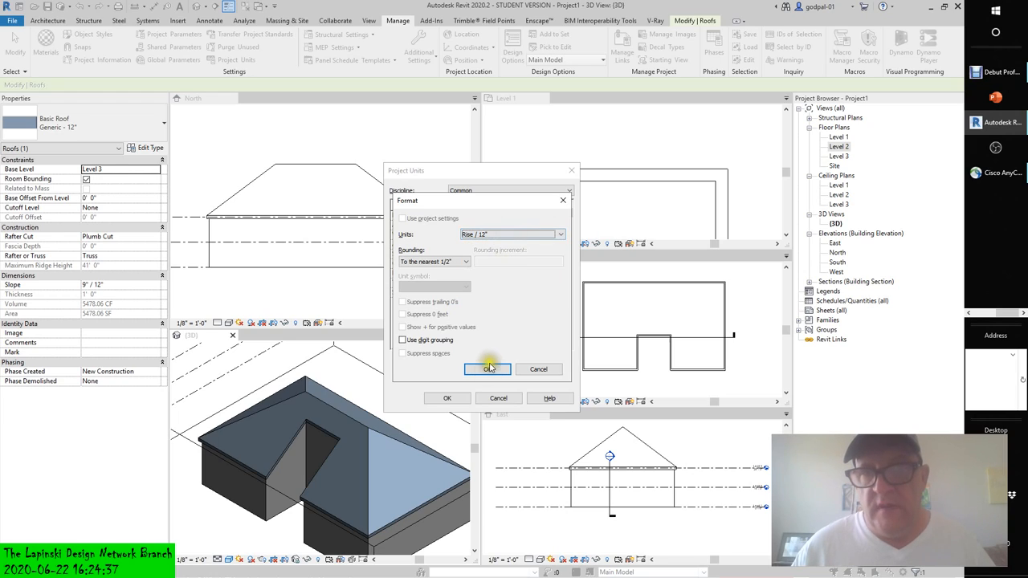
left_click(488, 368)
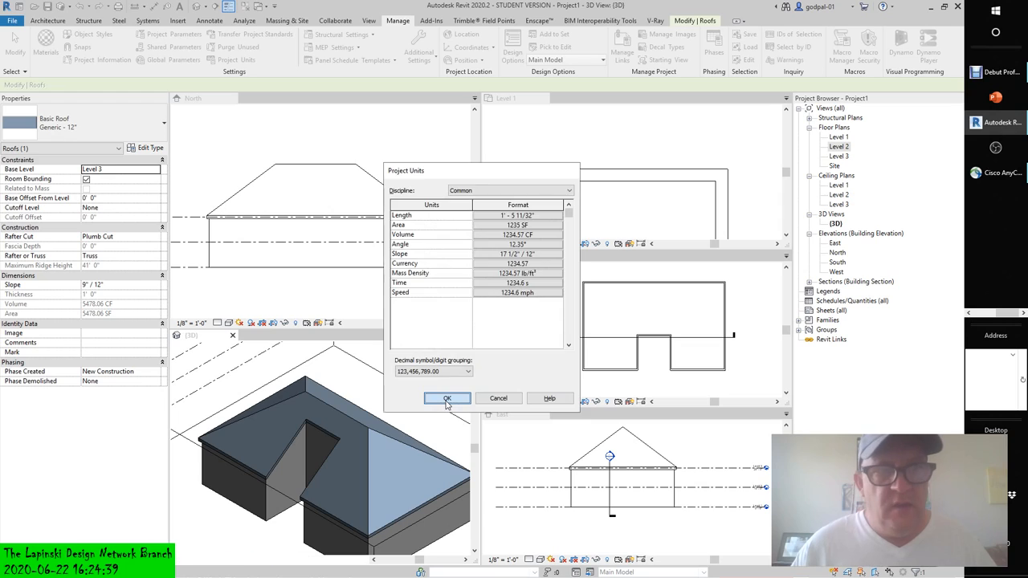
left_click(447, 399)
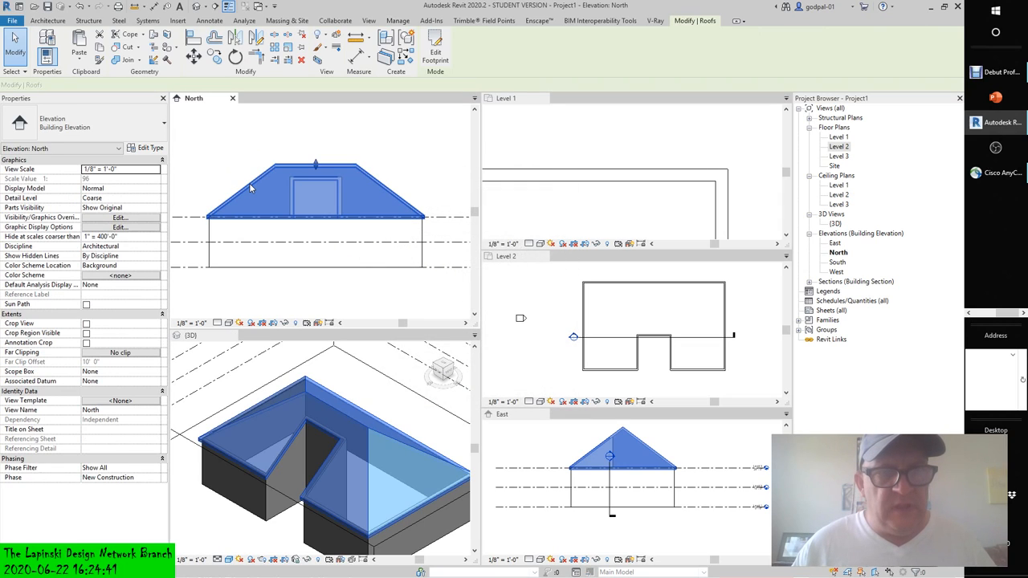
Add an angular dimension in the East elevation showing the roof pitch of about 36.87°
left_click(315, 185)
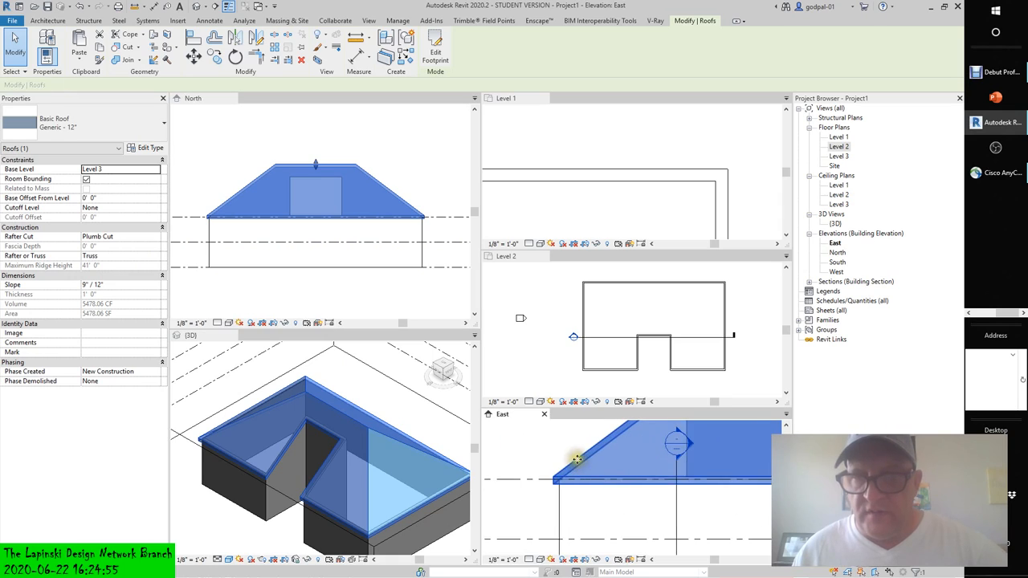
left_click(399, 20)
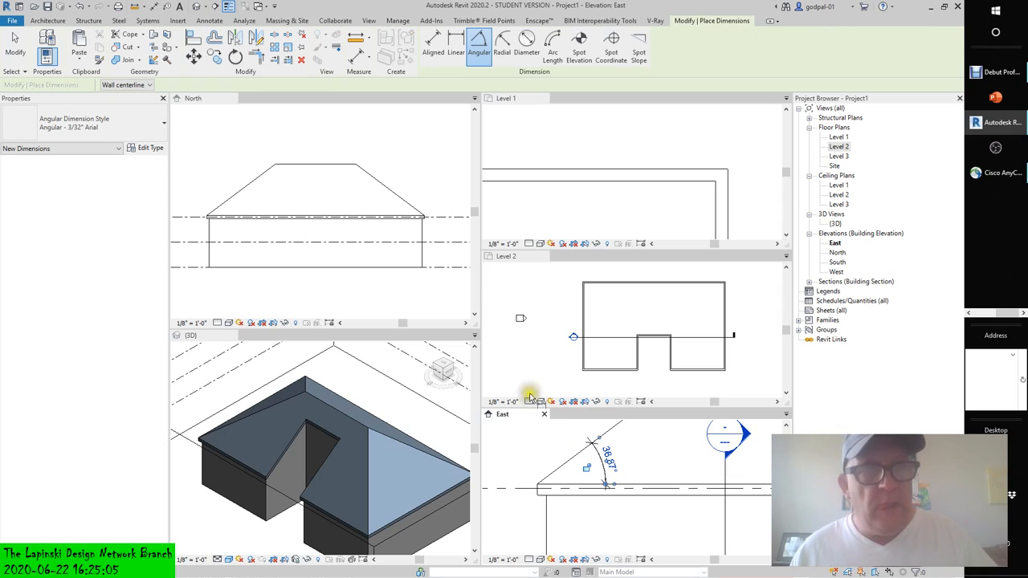
mouse_move(467, 379)
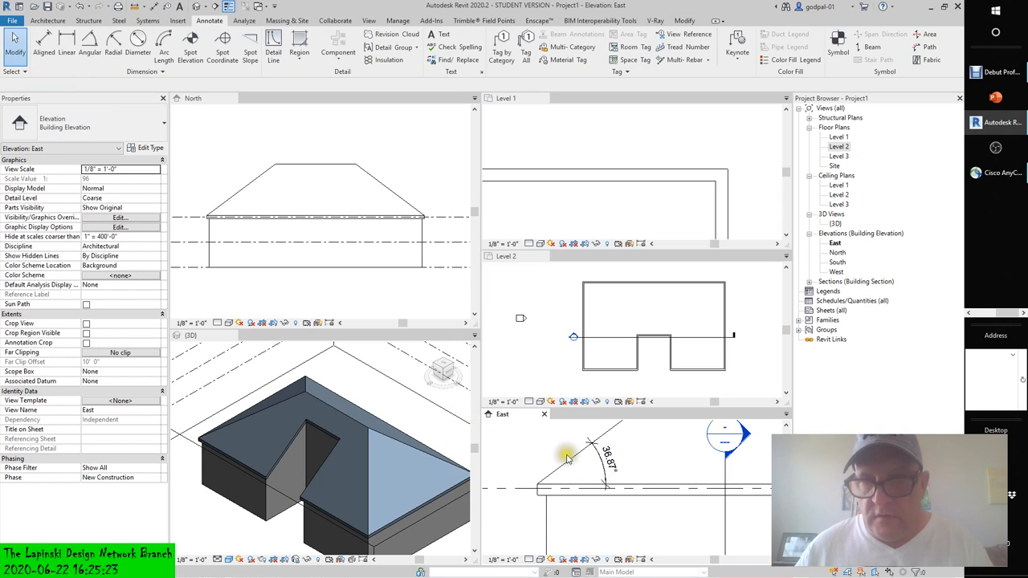
Lower the selected roof's slope to 8"/12" and reopen the project units settings
left_click(571, 463)
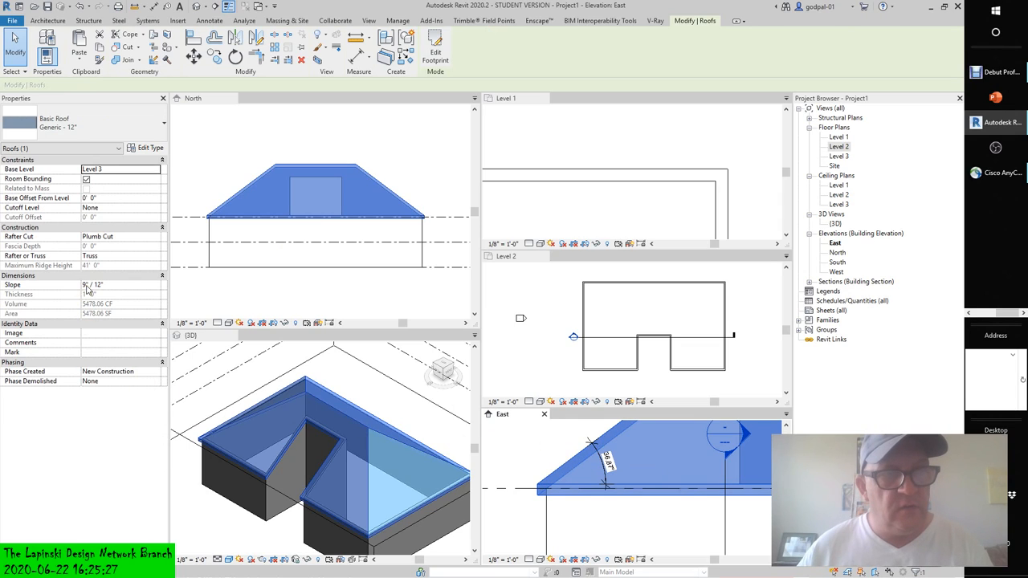
mouse_move(88, 289)
type("6")
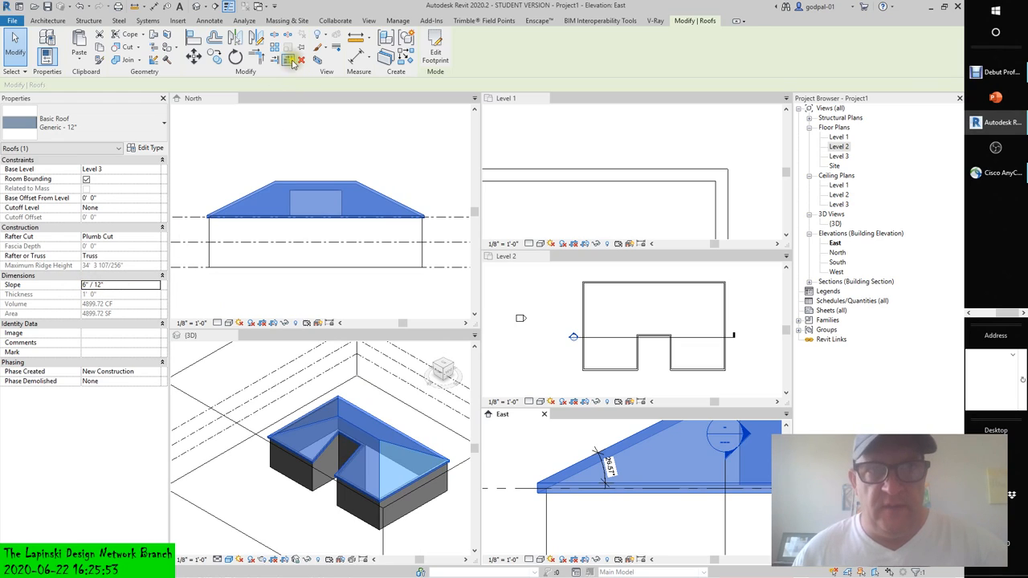
left_click(398, 19)
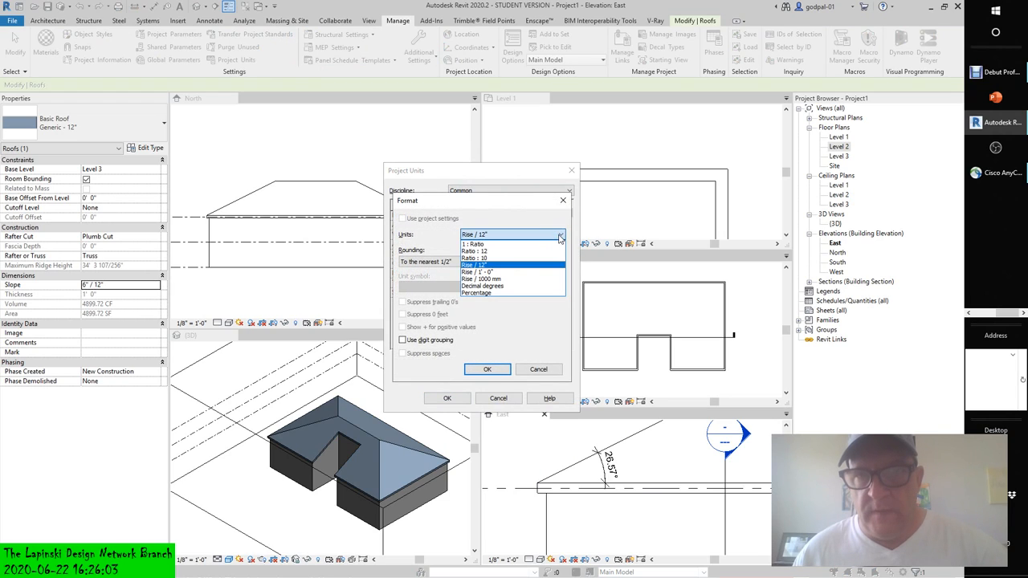
Set the project's slope unit format to Percentage and apply it
left_click(475, 293)
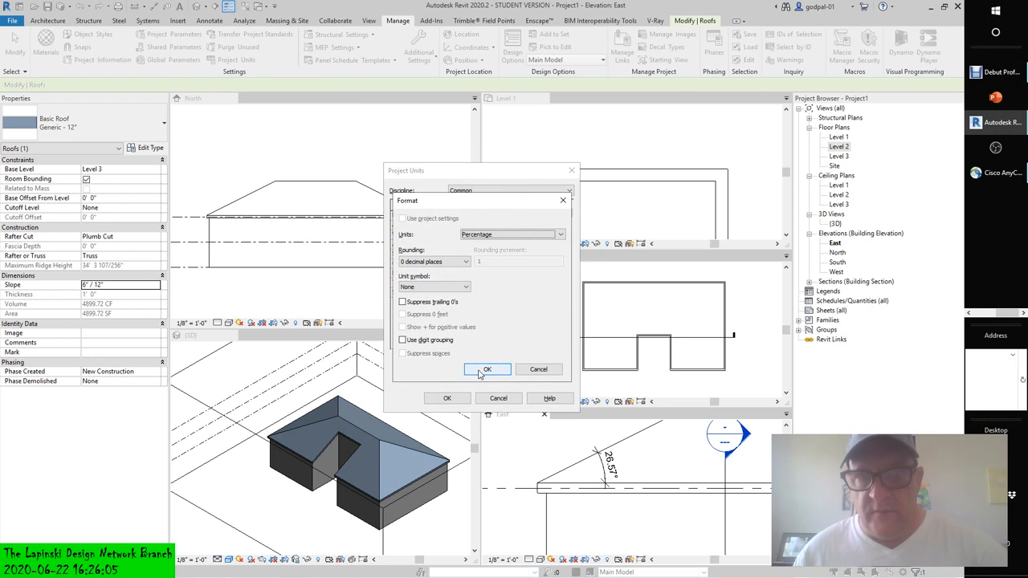
left_click(487, 370)
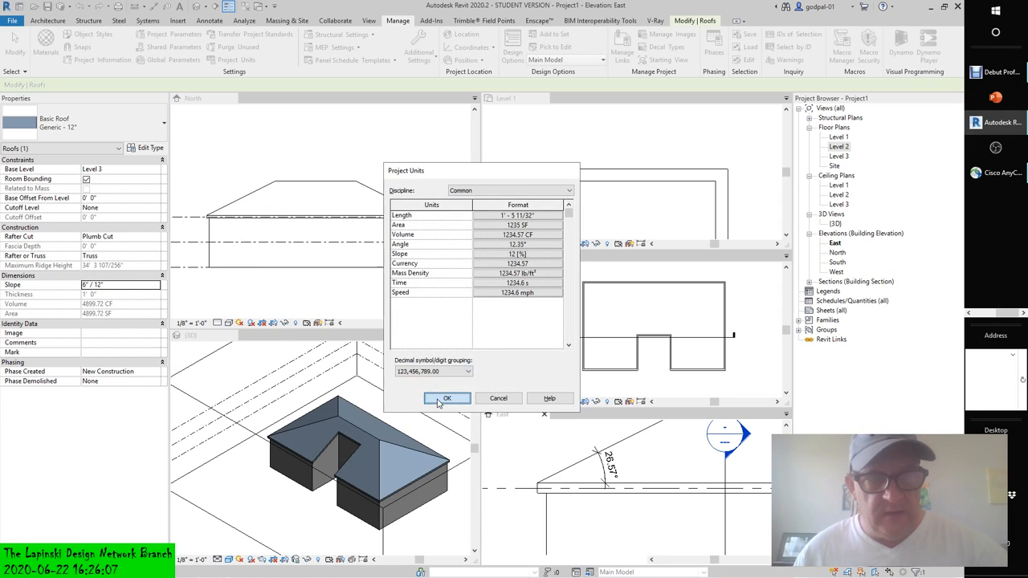
left_click(447, 399)
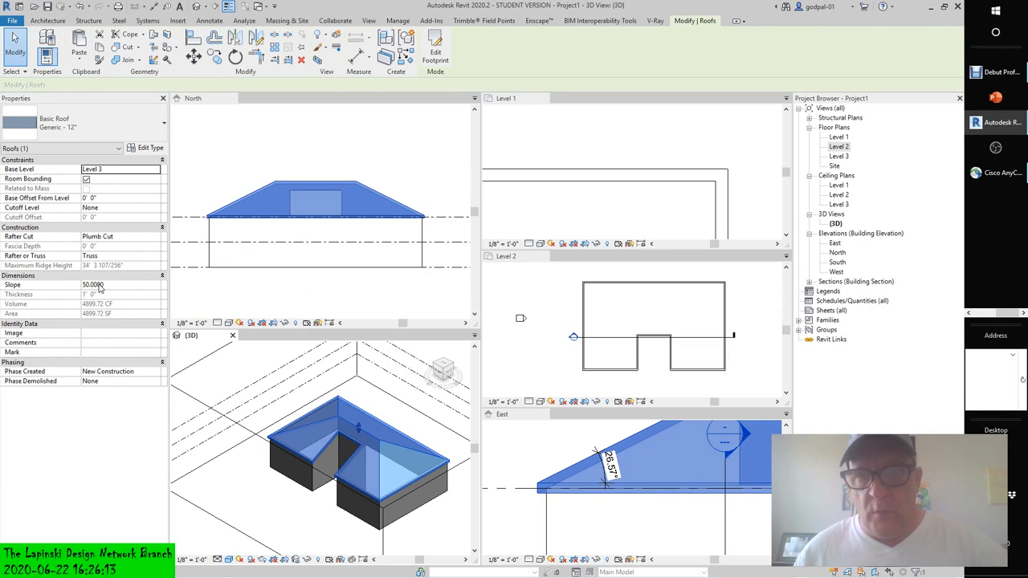
Enter the roof slope as a percentage, settling on about 80% for a steeper roof
left_click(104, 284)
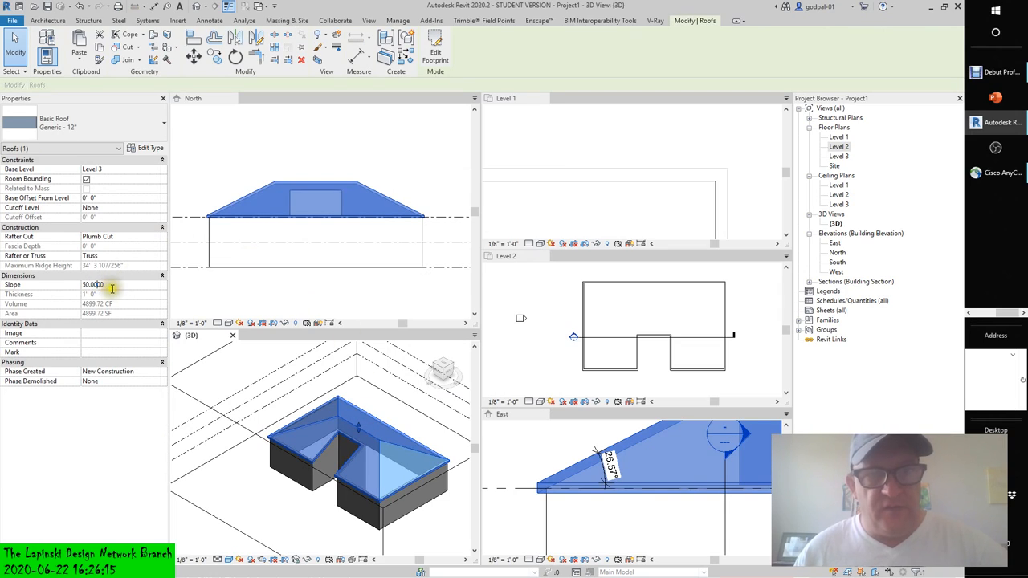
triple_click(93, 285)
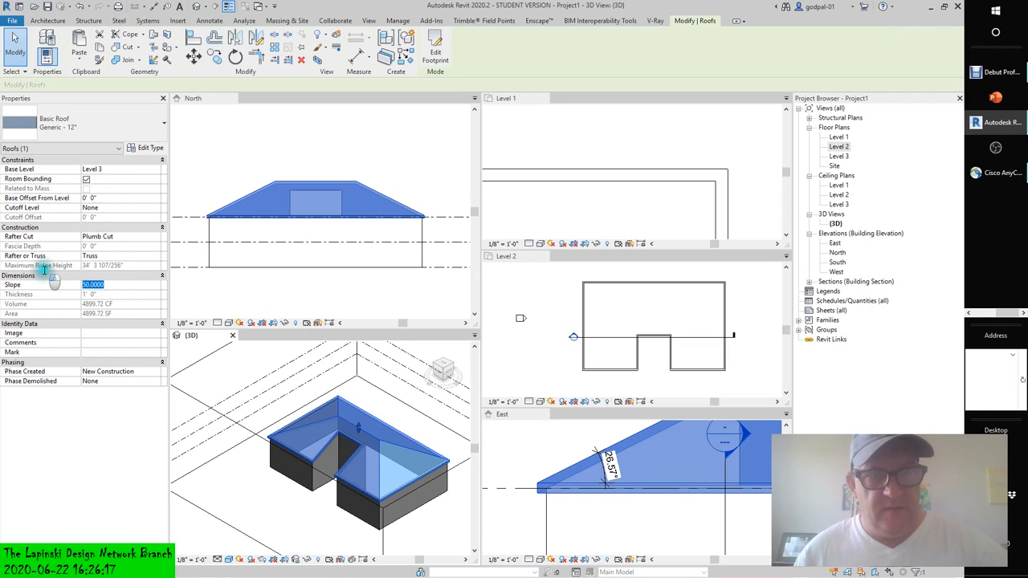
mouse_move(38, 266)
type("36.8700")
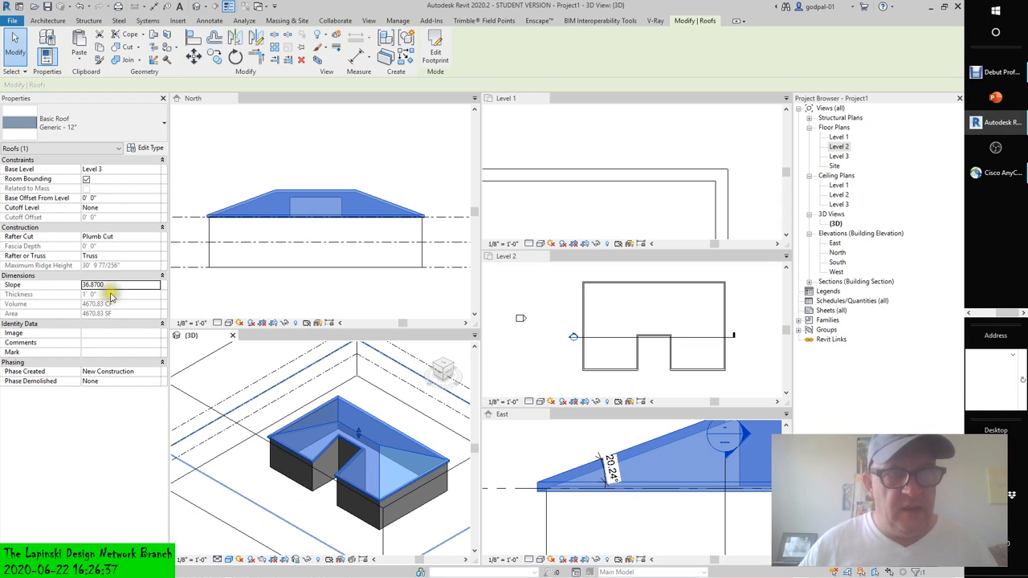
triple_click(121, 284)
type("90.0000")
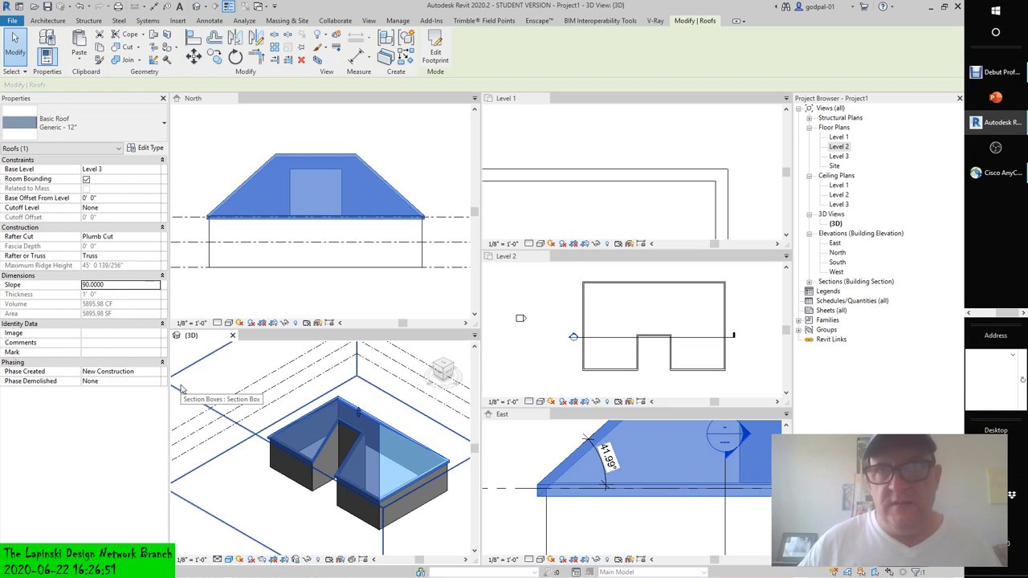
mouse_move(395, 176)
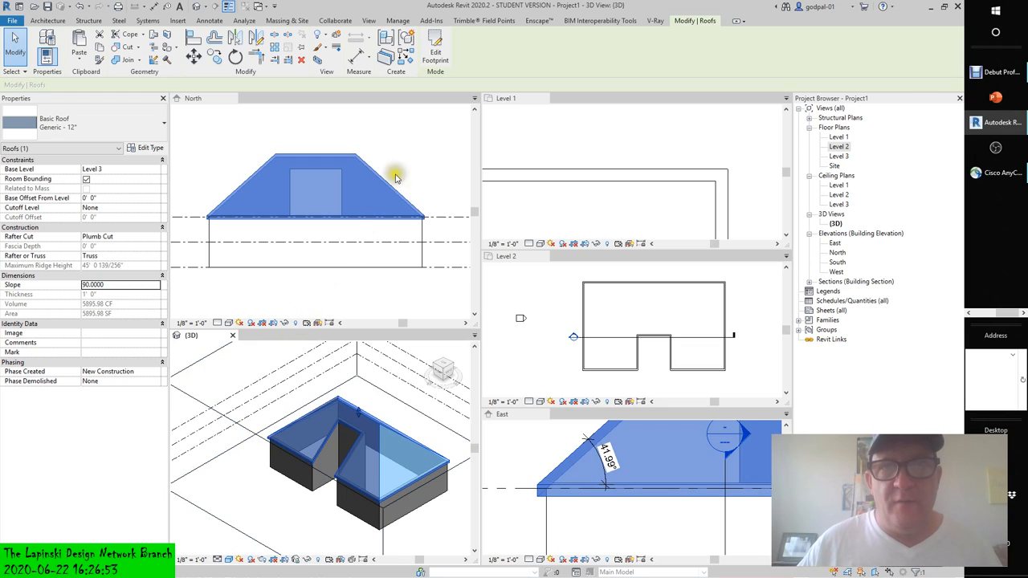
mouse_move(419, 138)
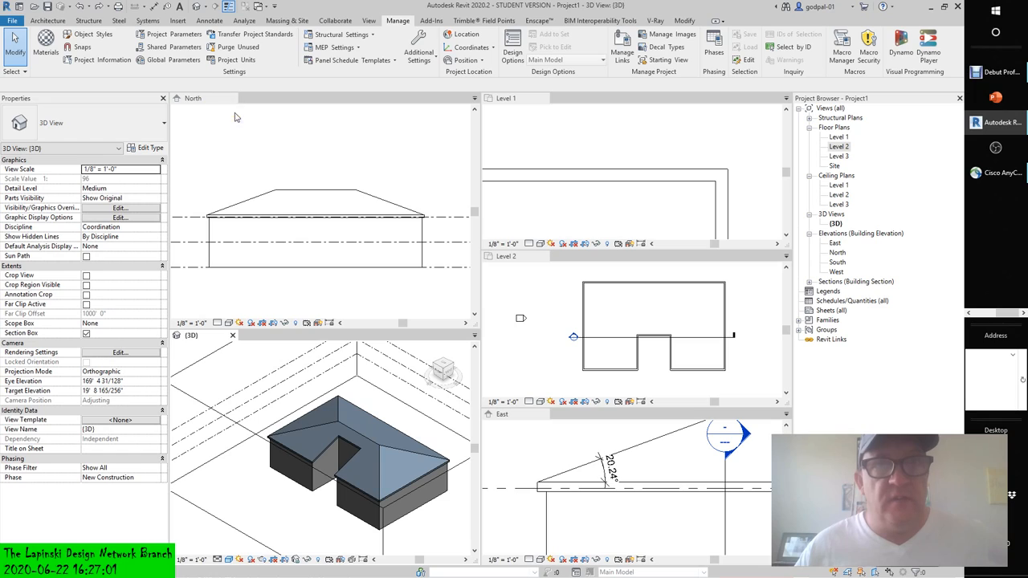
mouse_move(298, 143)
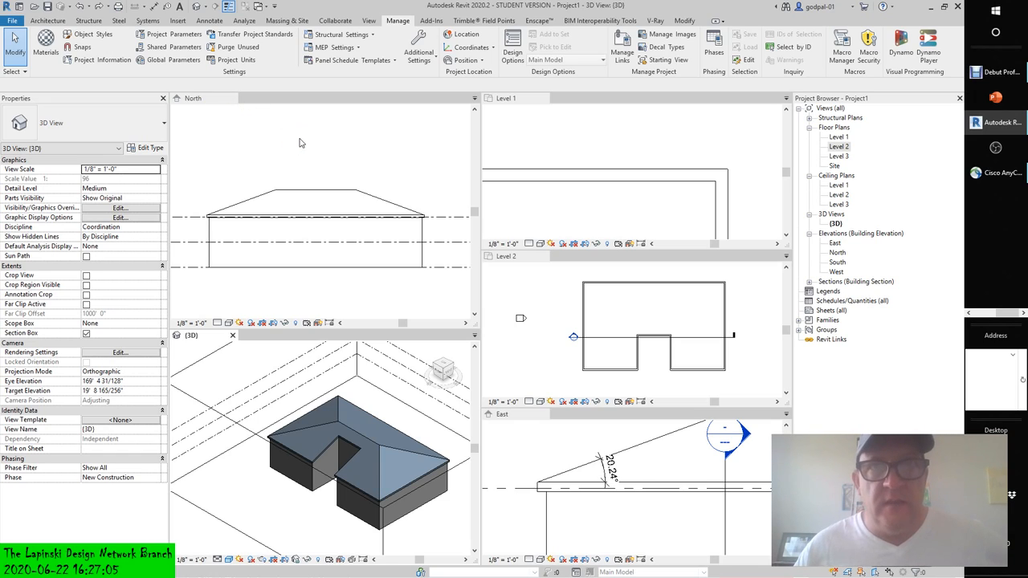
mouse_move(305, 151)
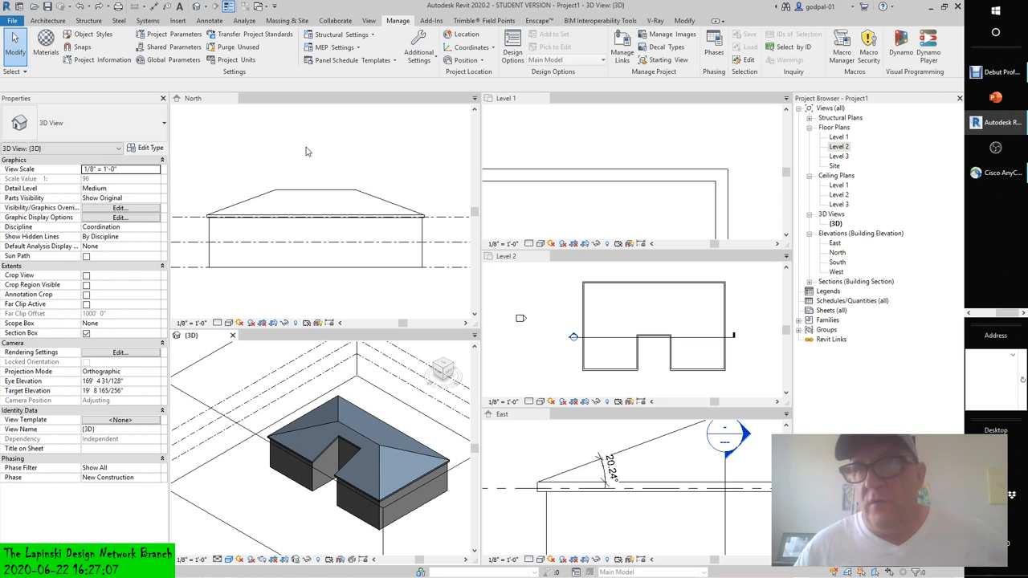
mouse_move(334, 283)
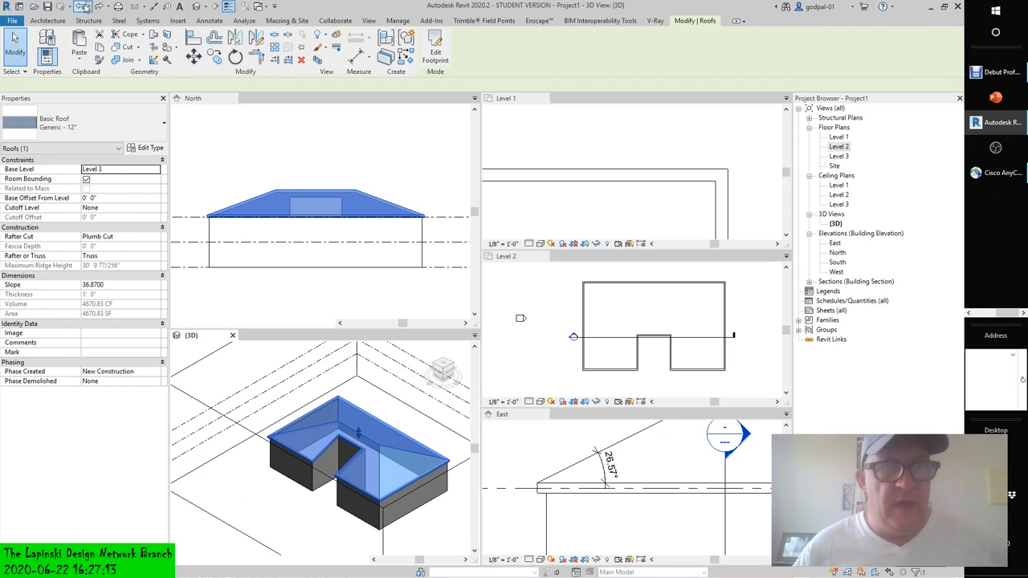
Set the roof slope to 11"/12", giving a pitch of about 42.5° in the North elevation
left_click(398, 19)
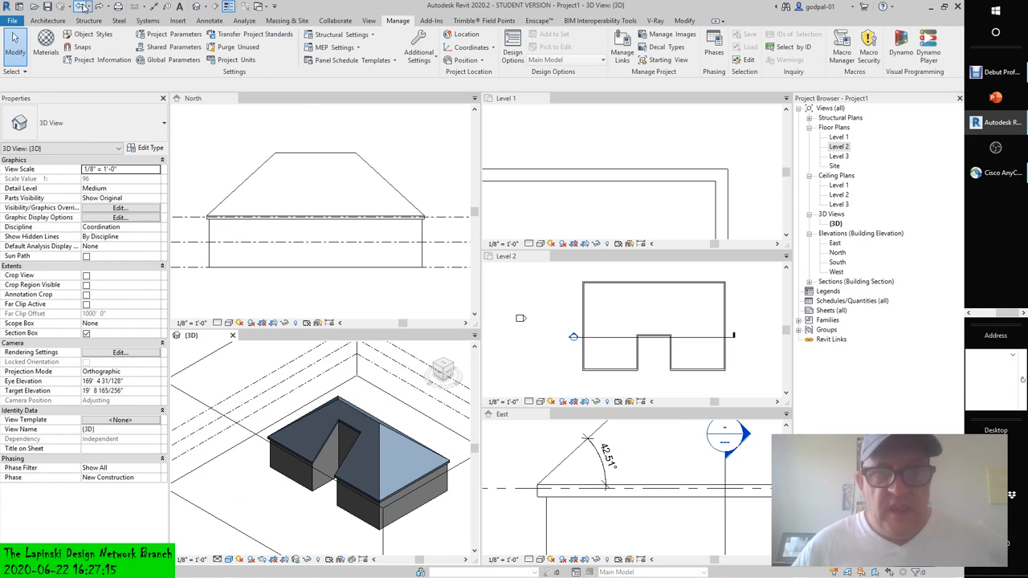
left_click(389, 426)
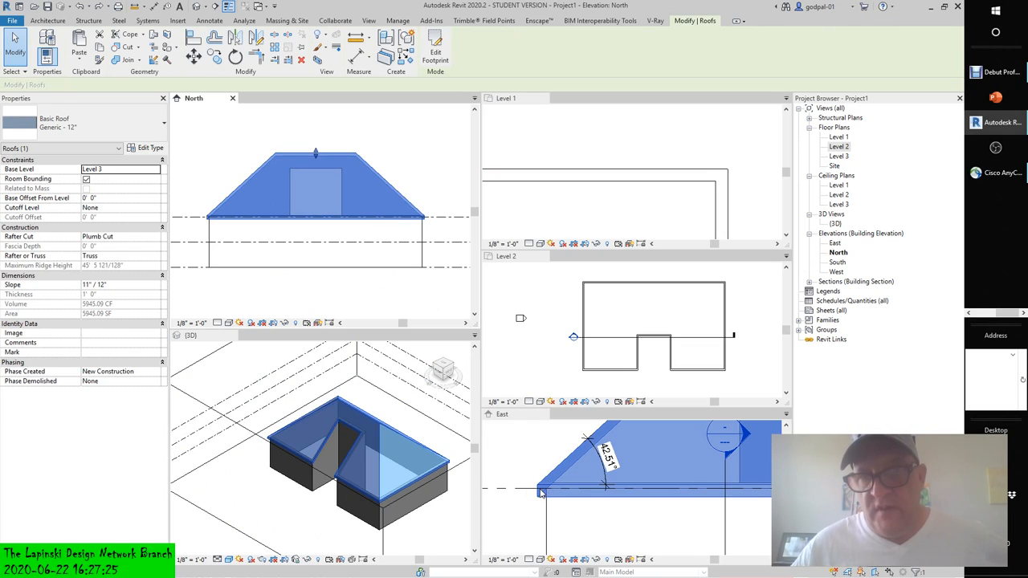
mouse_move(566, 501)
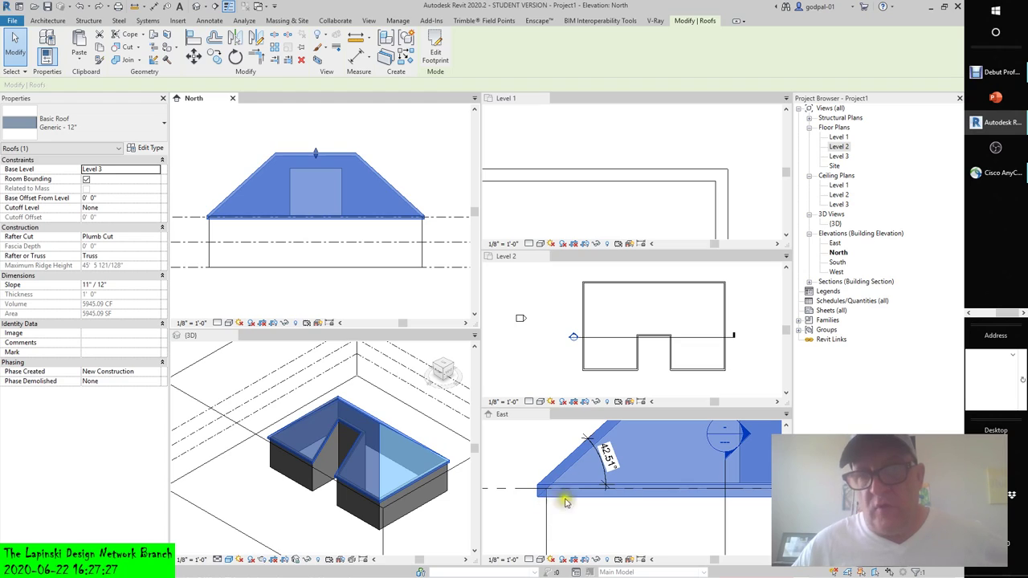
mouse_move(603, 517)
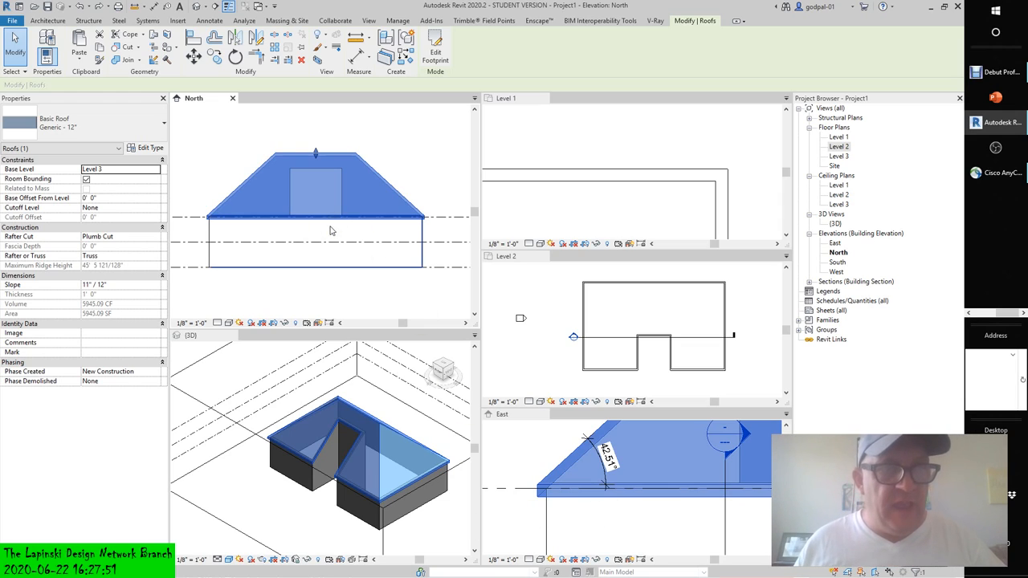
mouse_move(279, 161)
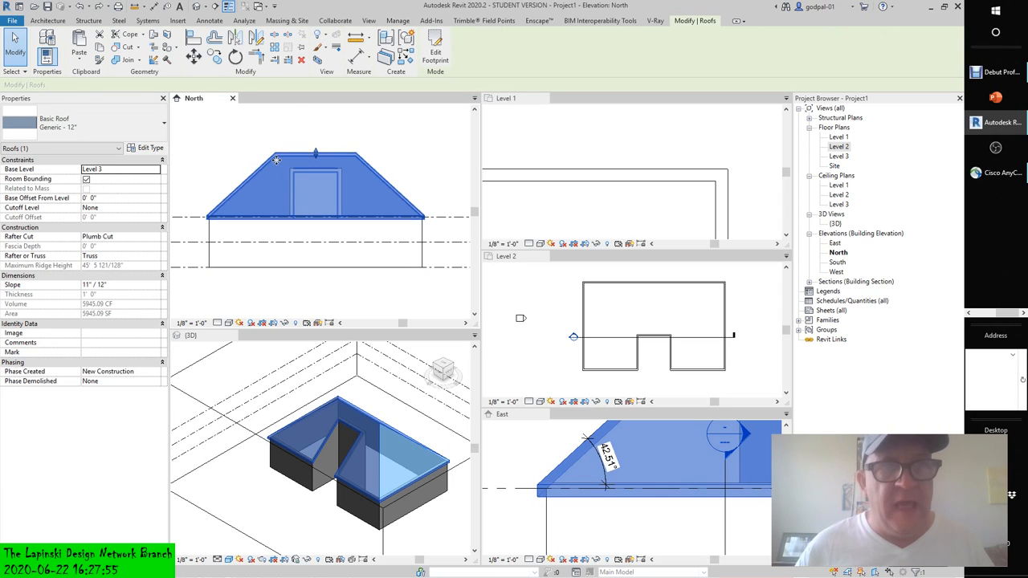
Edit the roof footprint on the Level 3 plan, adjust a boundary edge, and finish the sketch
left_click(437, 50)
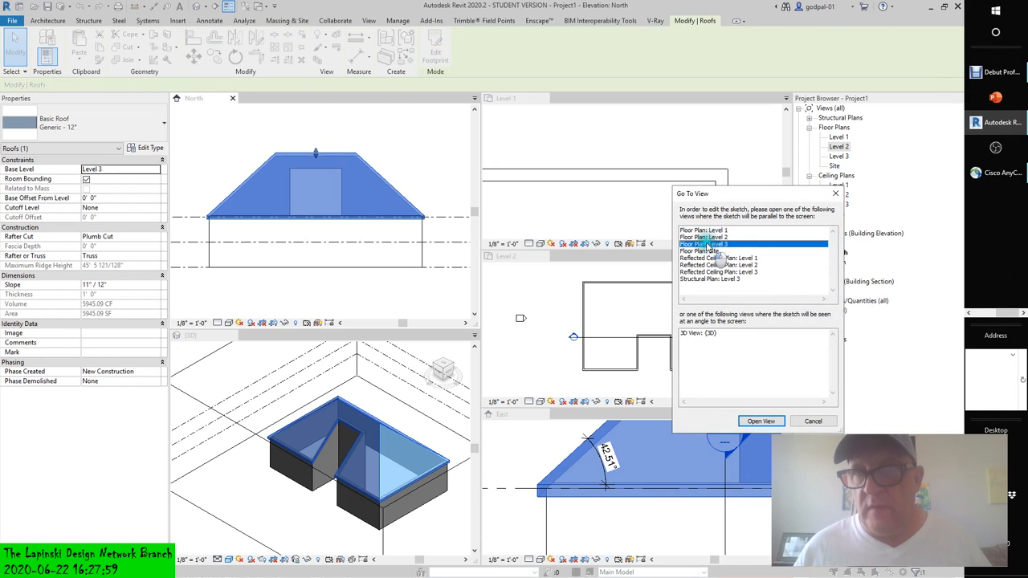
left_click(762, 420)
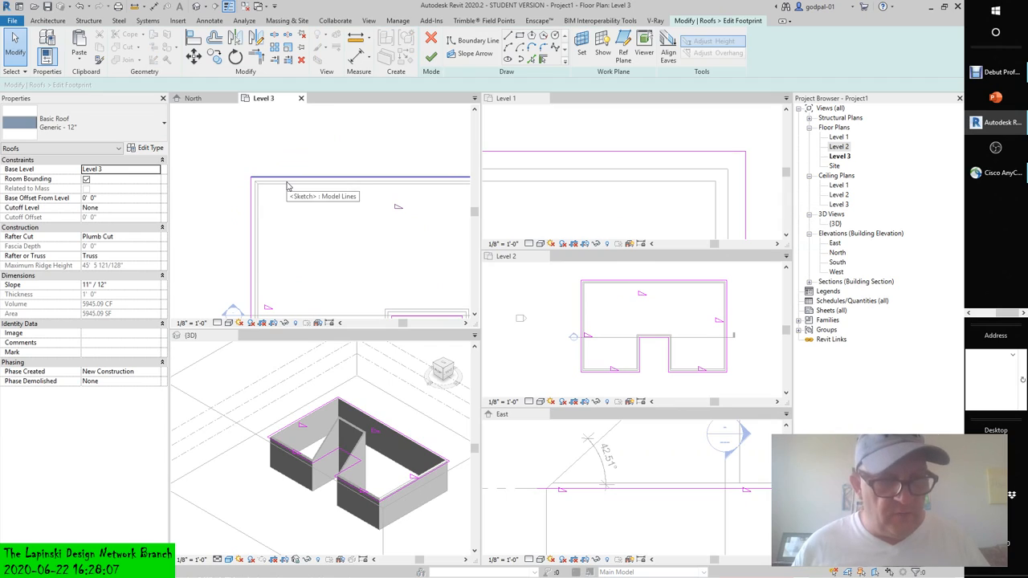
left_click(276, 183)
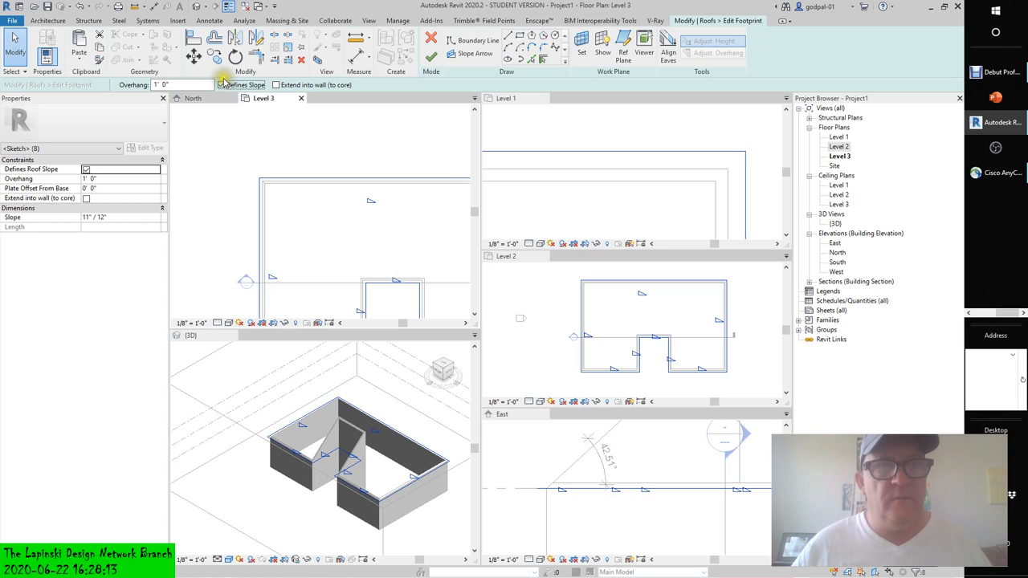
left_click(87, 169)
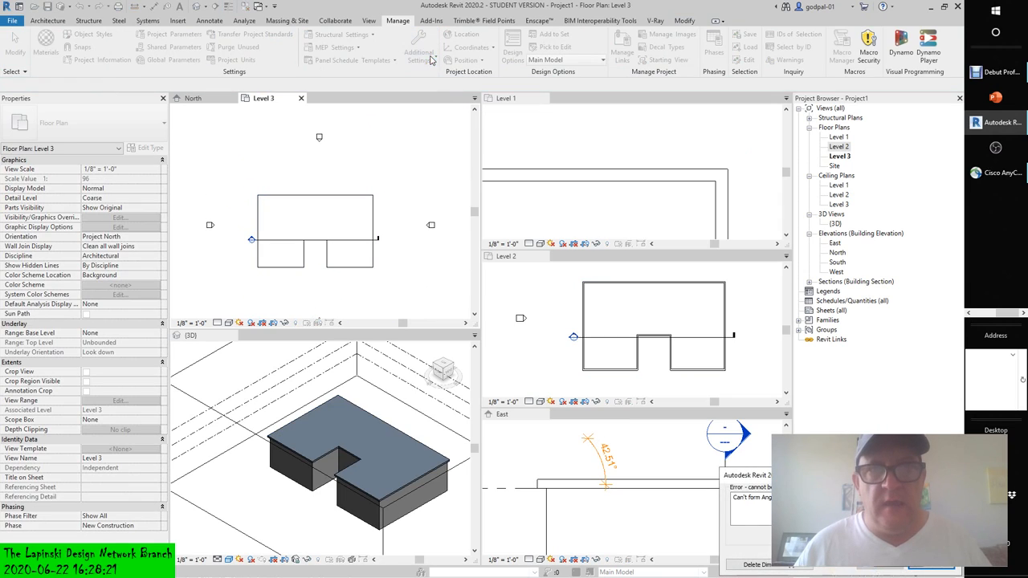
mouse_move(384, 418)
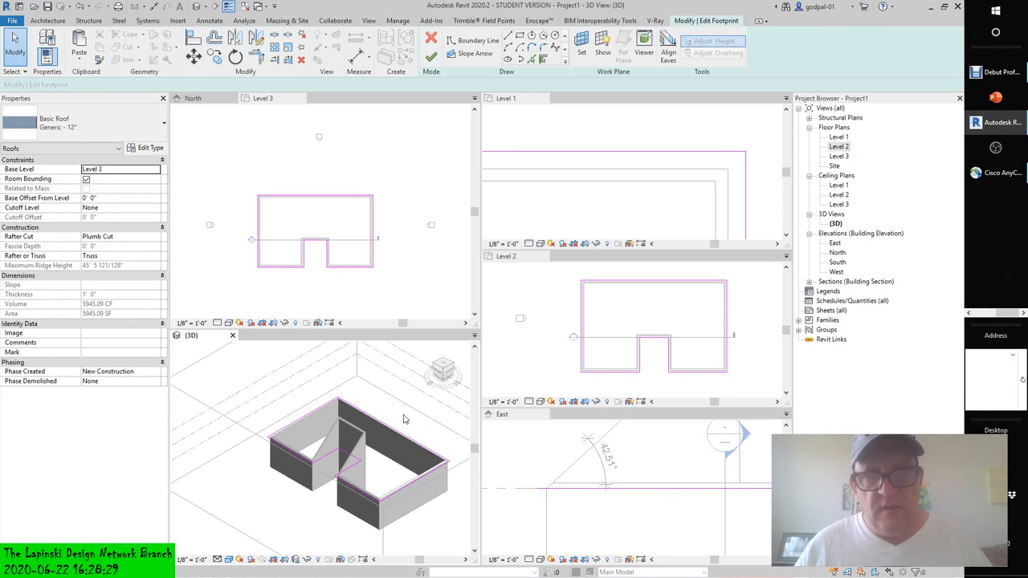
mouse_move(360, 443)
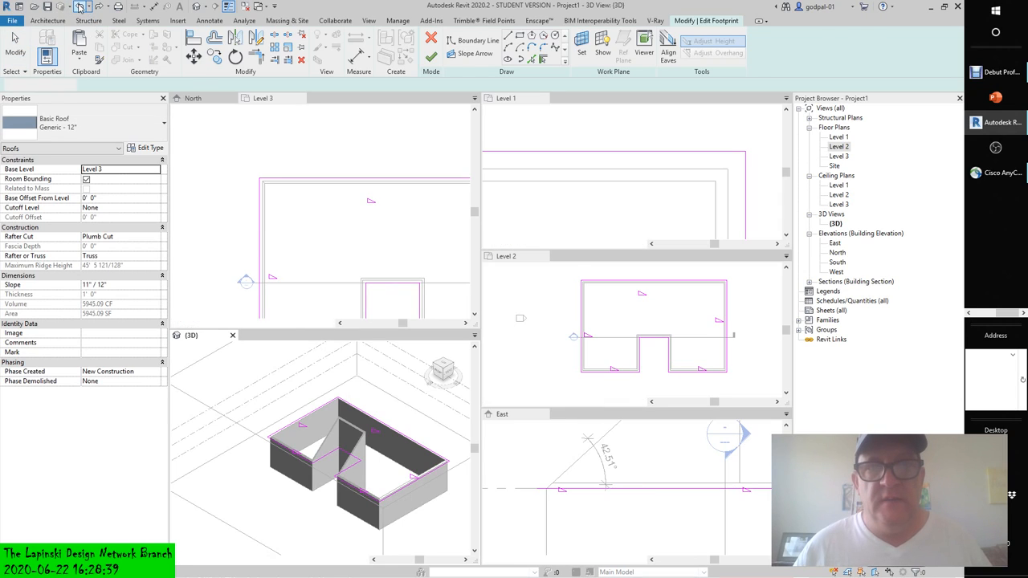
left_click(396, 19)
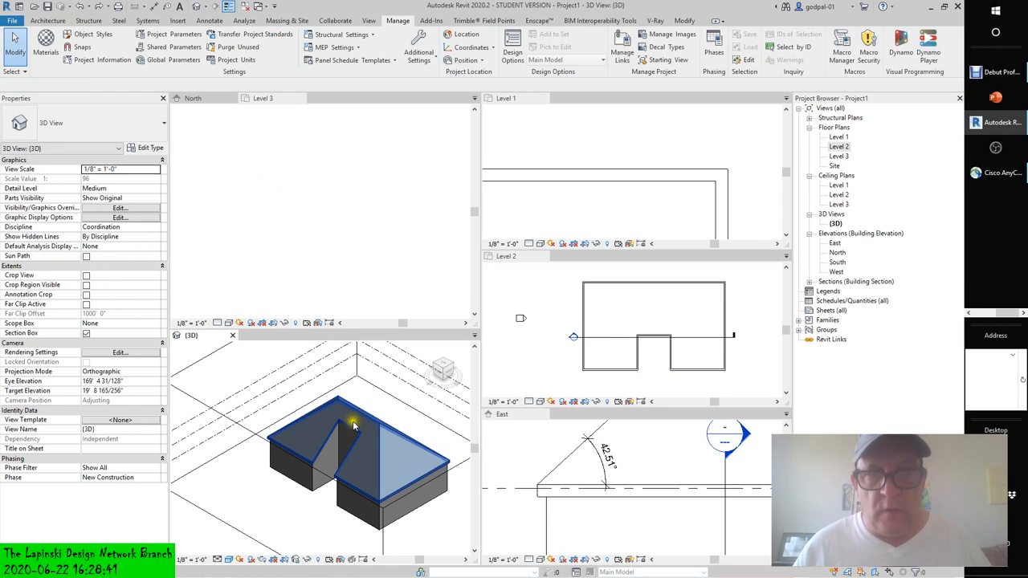
Drag the roof's shape handle to a pointed peak and view it in the East elevation
left_click(353, 424)
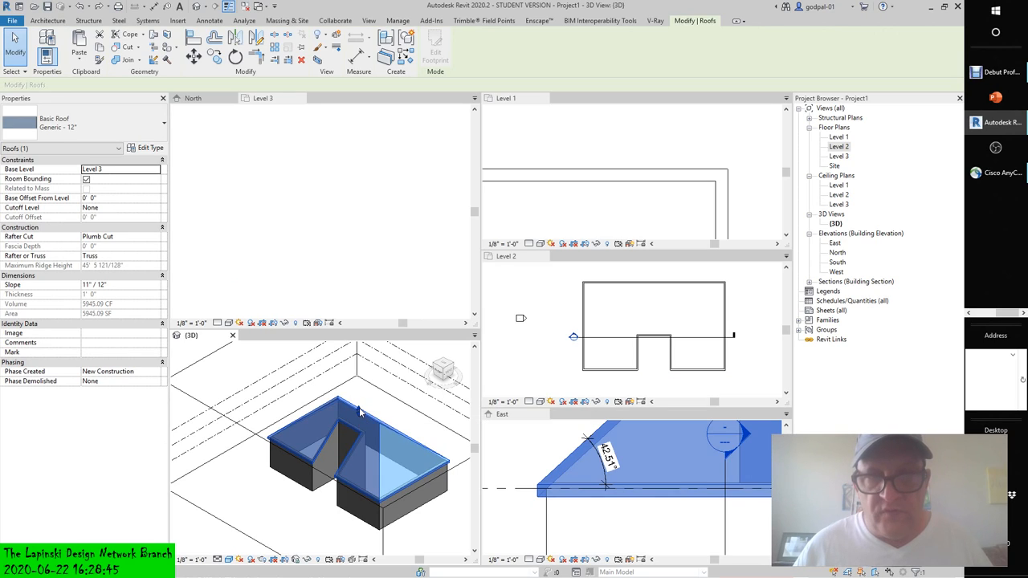
mouse_move(360, 414)
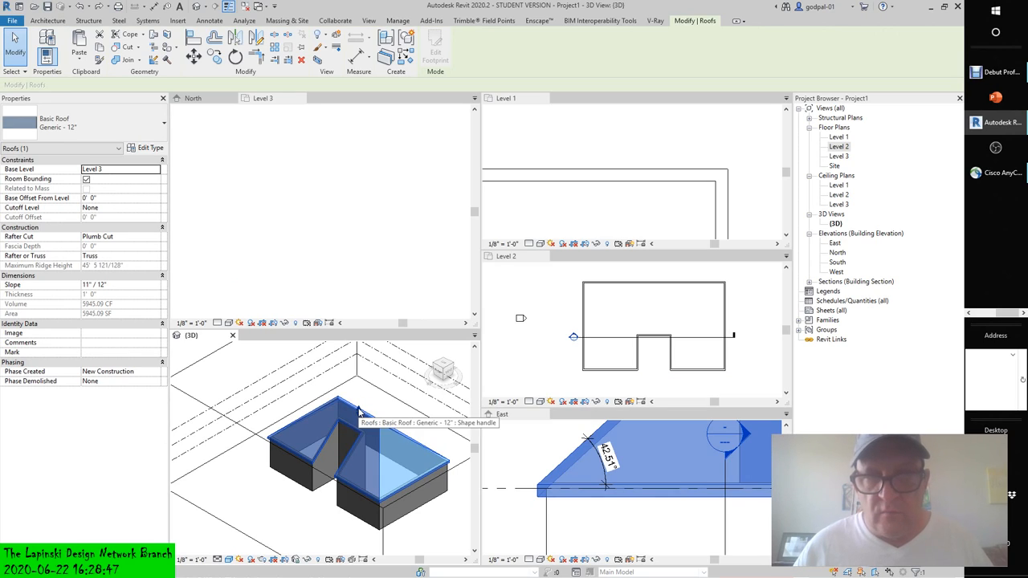
left_click_drag(360, 408, 360, 411)
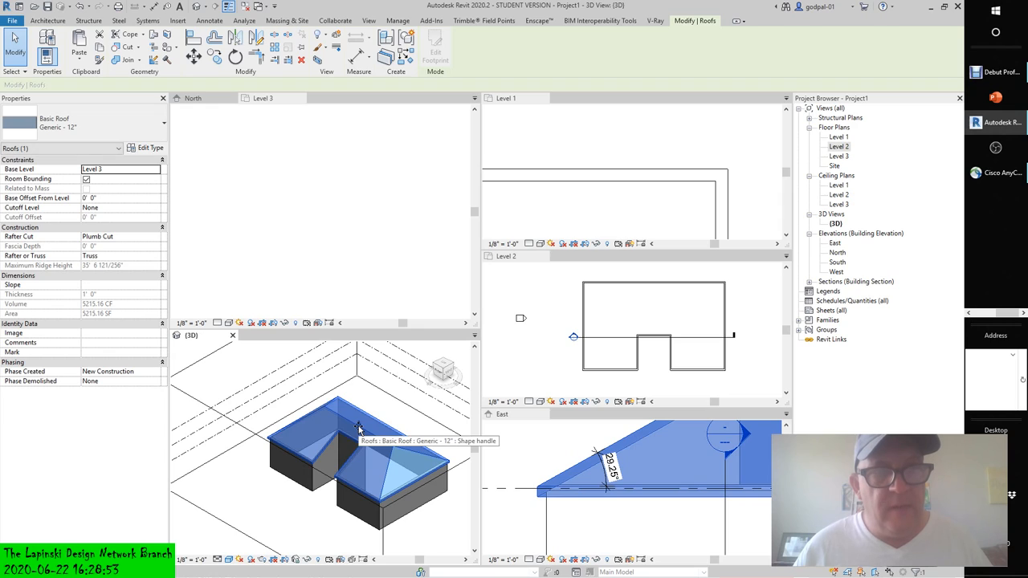
mouse_move(370, 382)
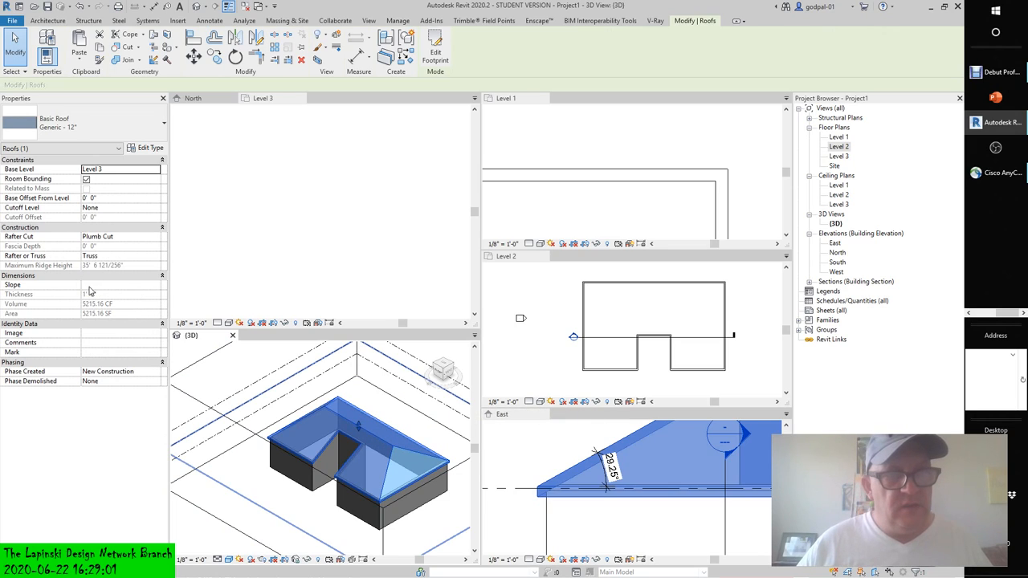
left_click(121, 284)
type("11\" / 12\"")
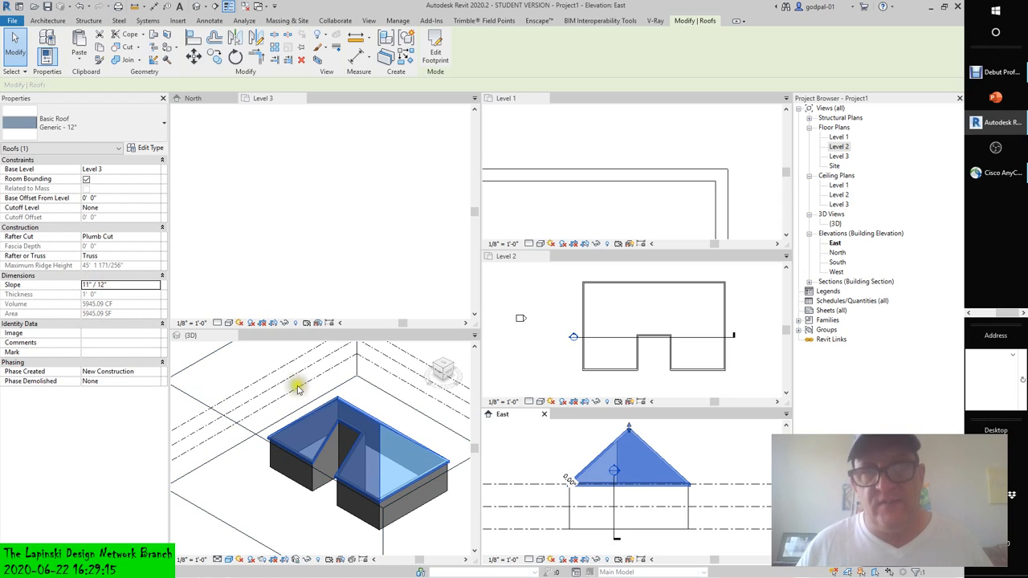
mouse_move(328, 395)
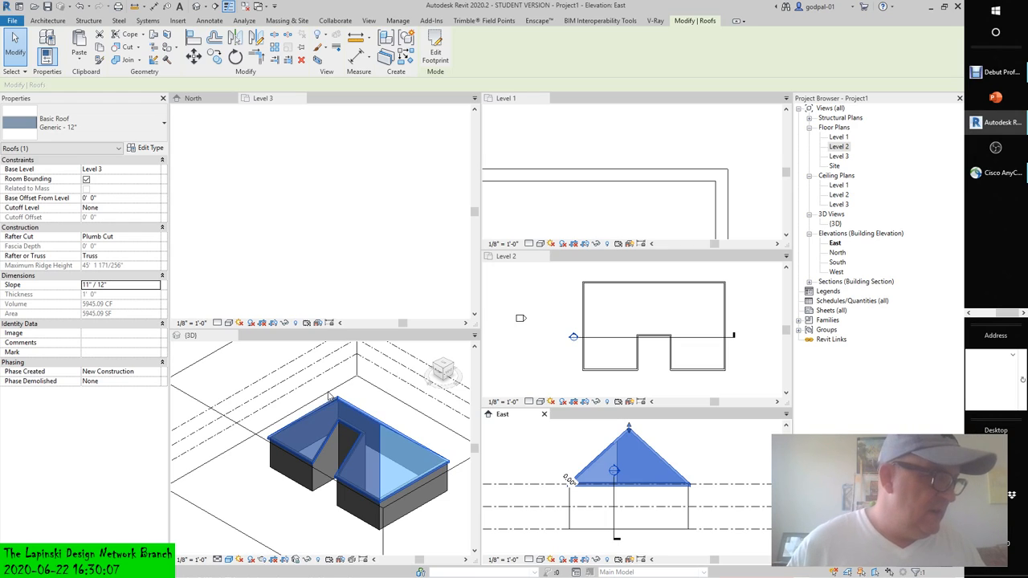
mouse_move(212, 257)
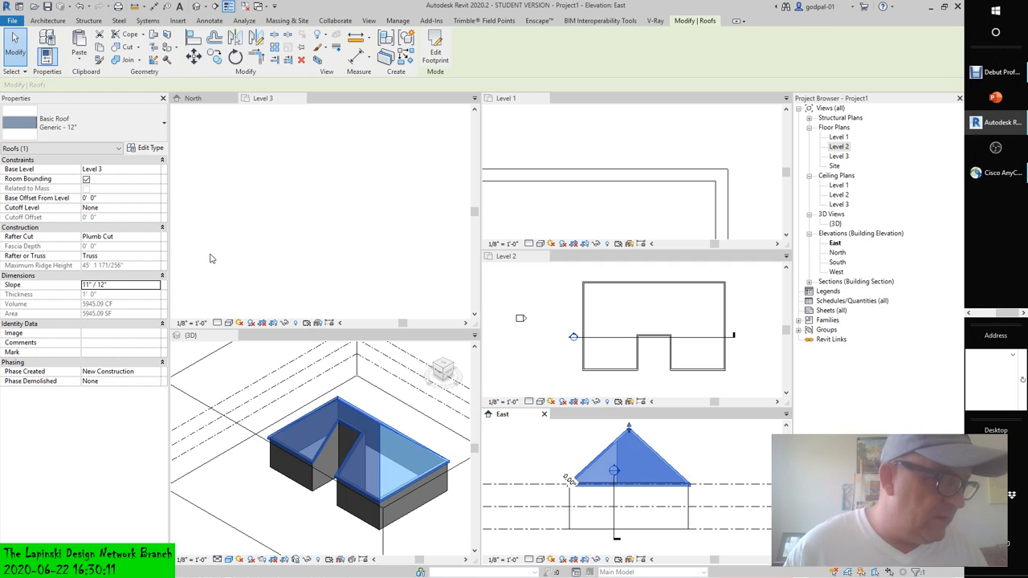
mouse_move(261, 267)
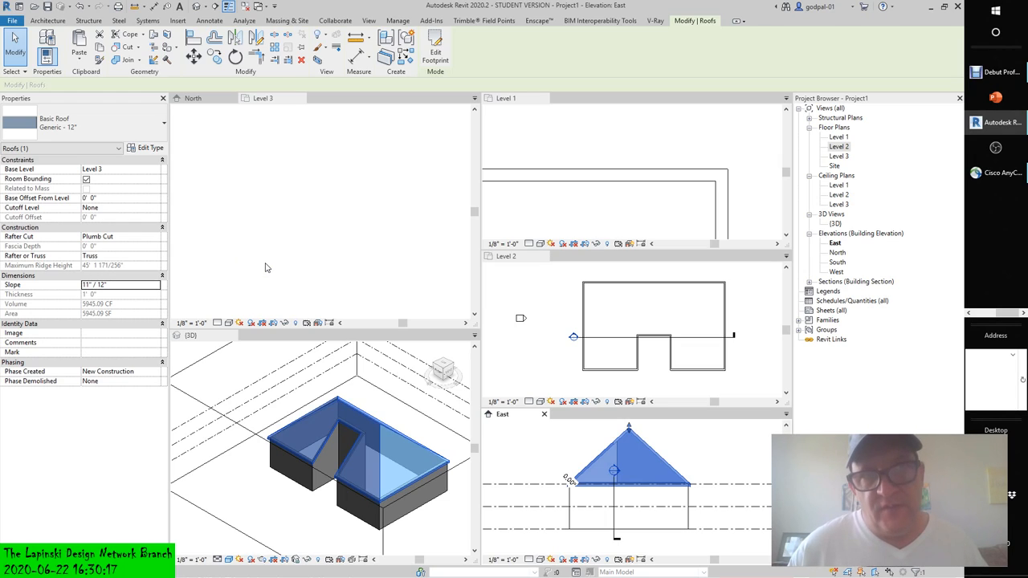
mouse_move(325, 193)
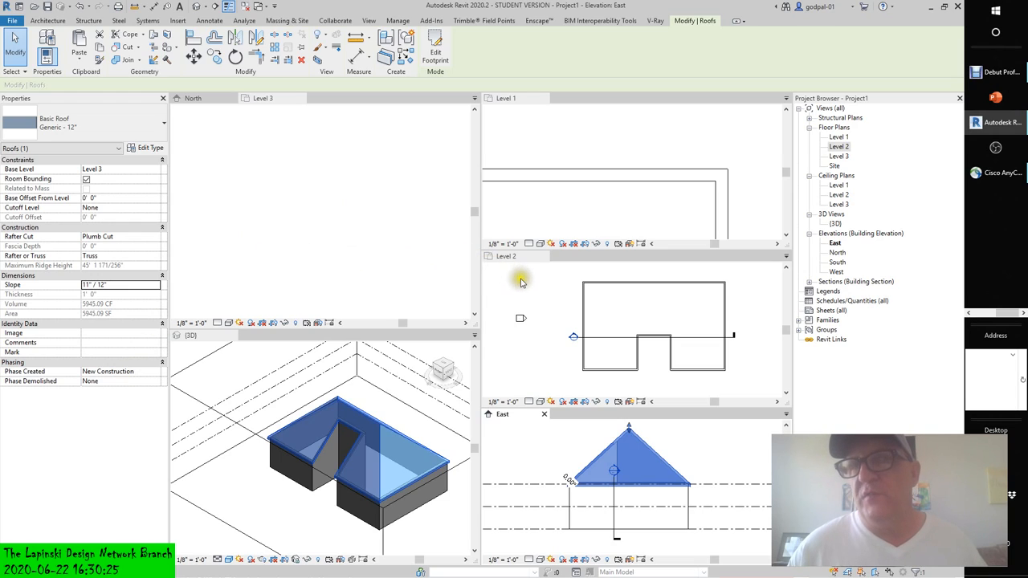
mouse_move(389, 278)
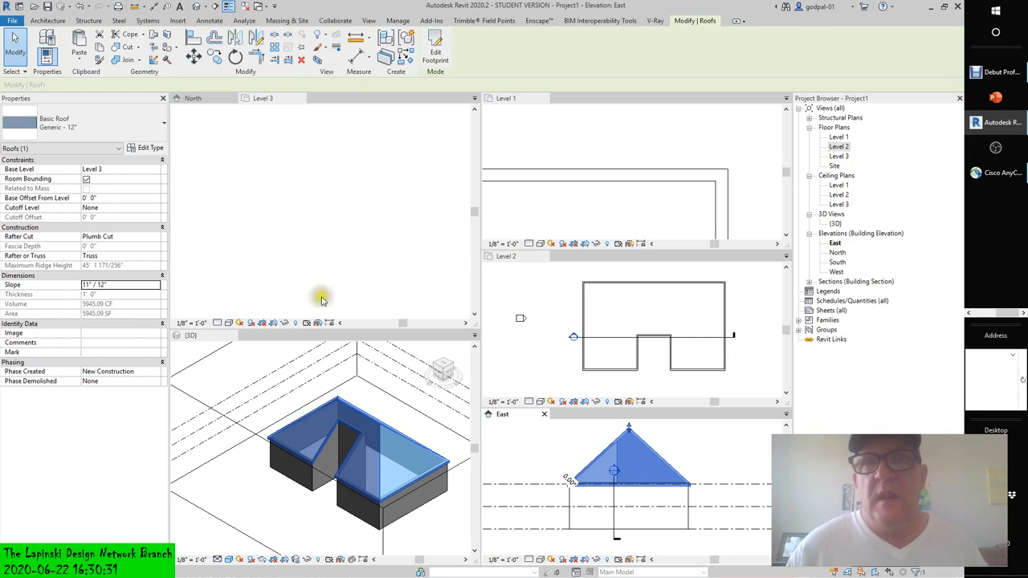
mouse_move(324, 383)
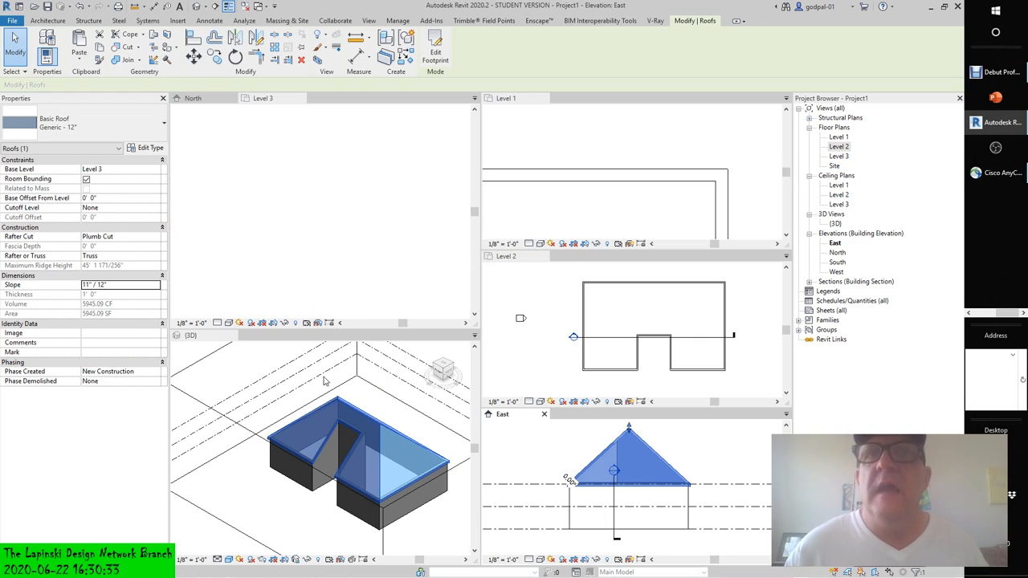
mouse_move(347, 289)
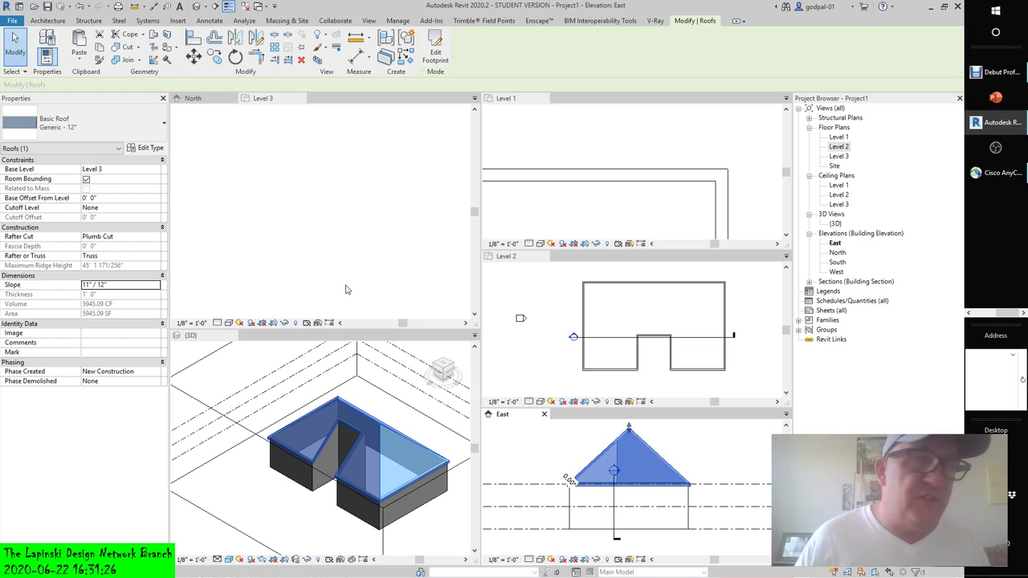
mouse_move(345, 288)
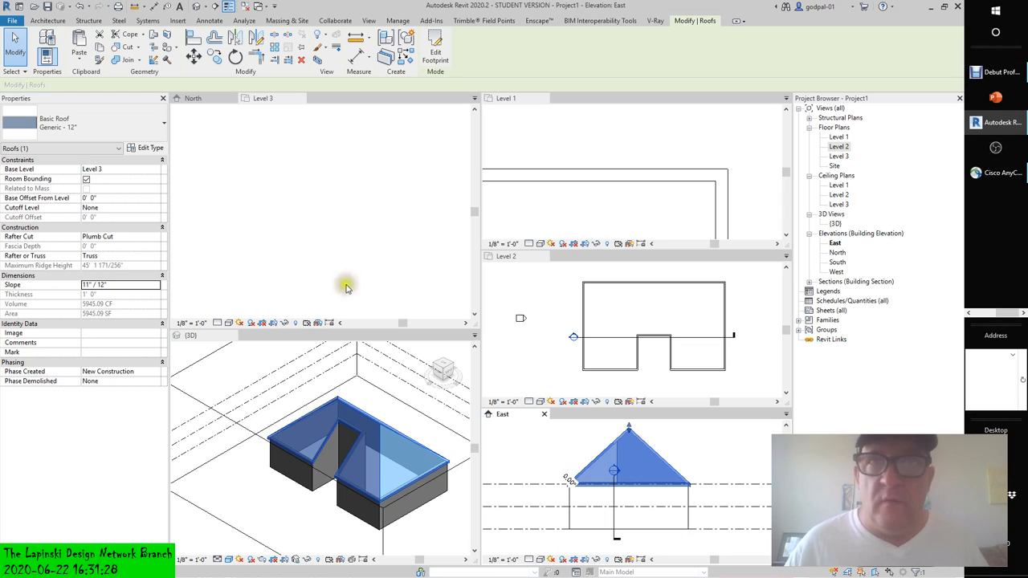
mouse_move(345, 286)
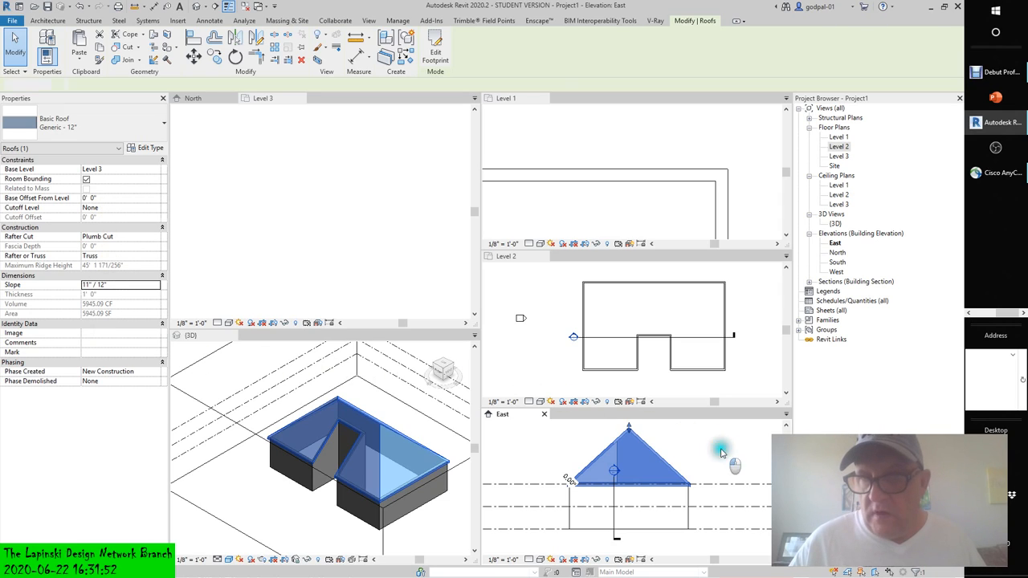
Set a level line's elevation in the East elevation to 14' 0"
left_click(398, 20)
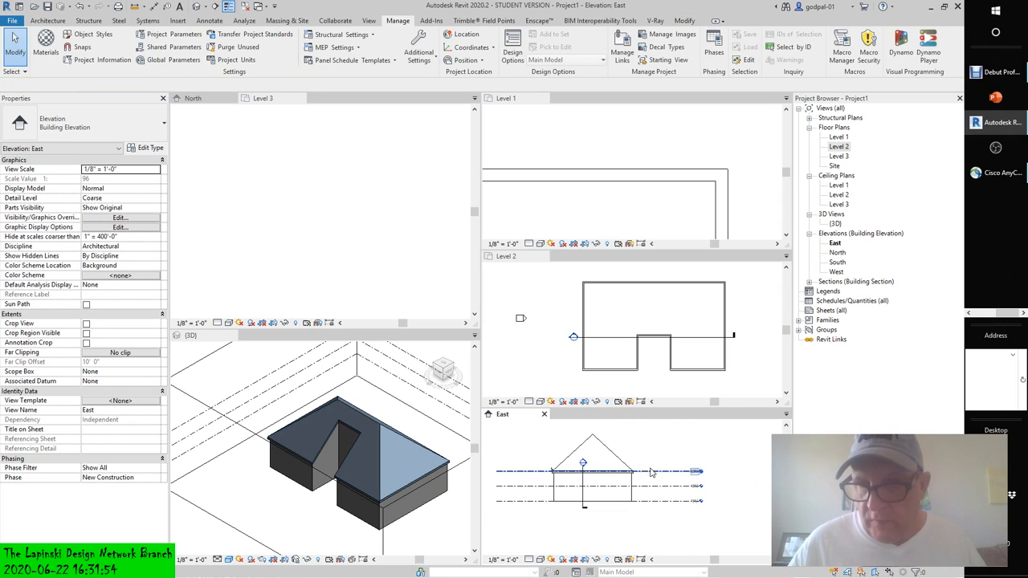
left_click(651, 472)
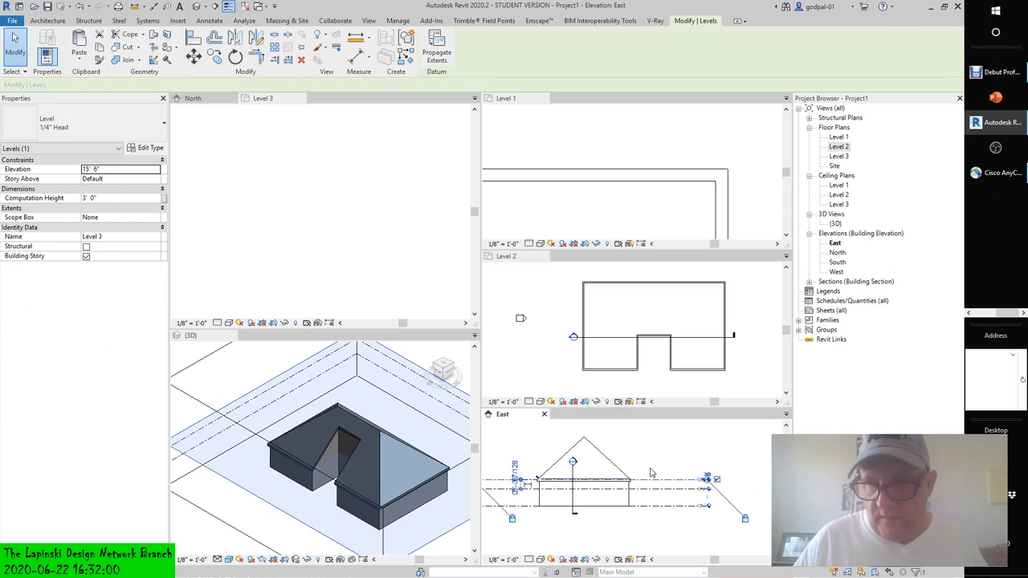
type("14' 0\"")
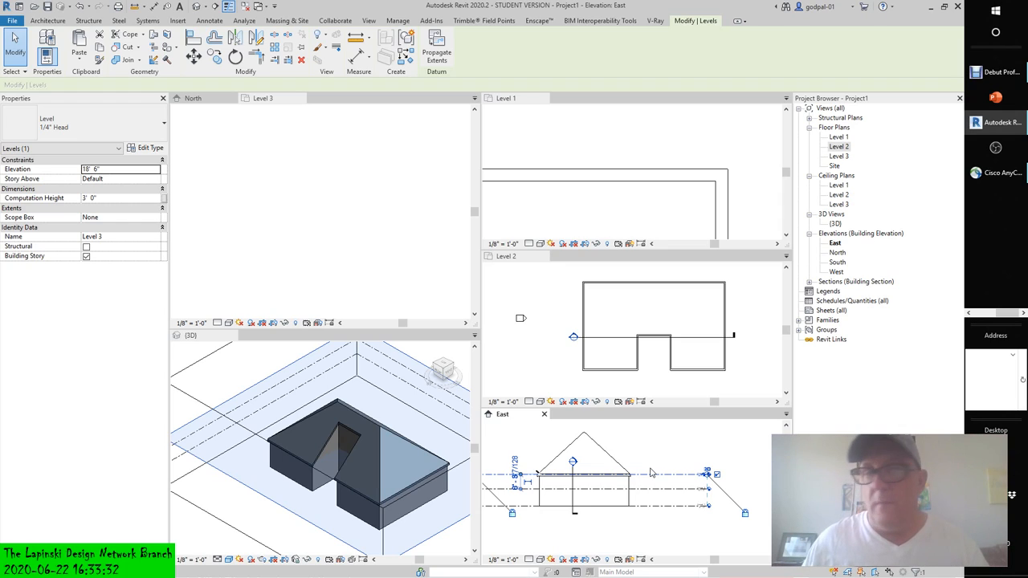
mouse_move(500, 360)
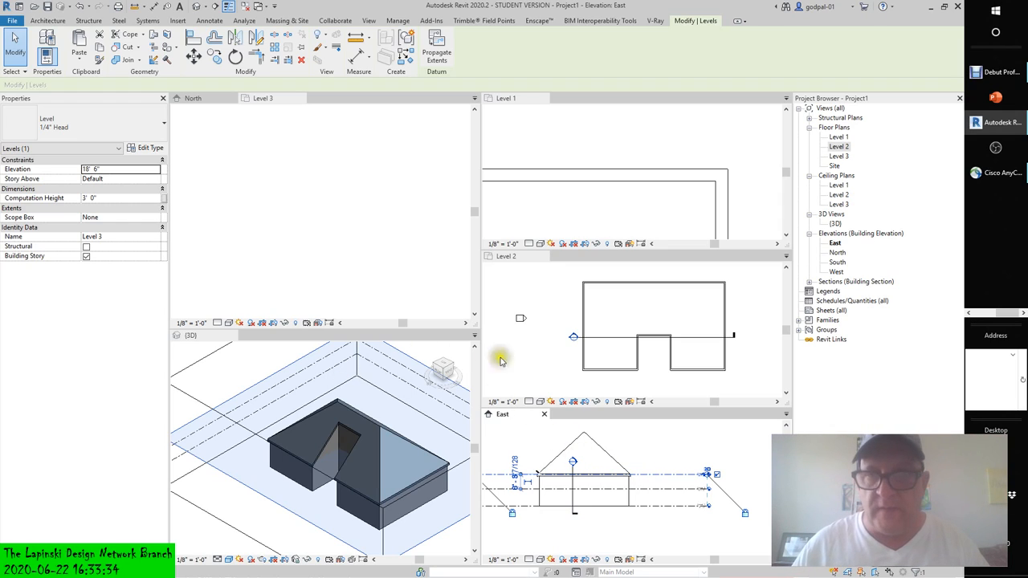
left_click(595, 474)
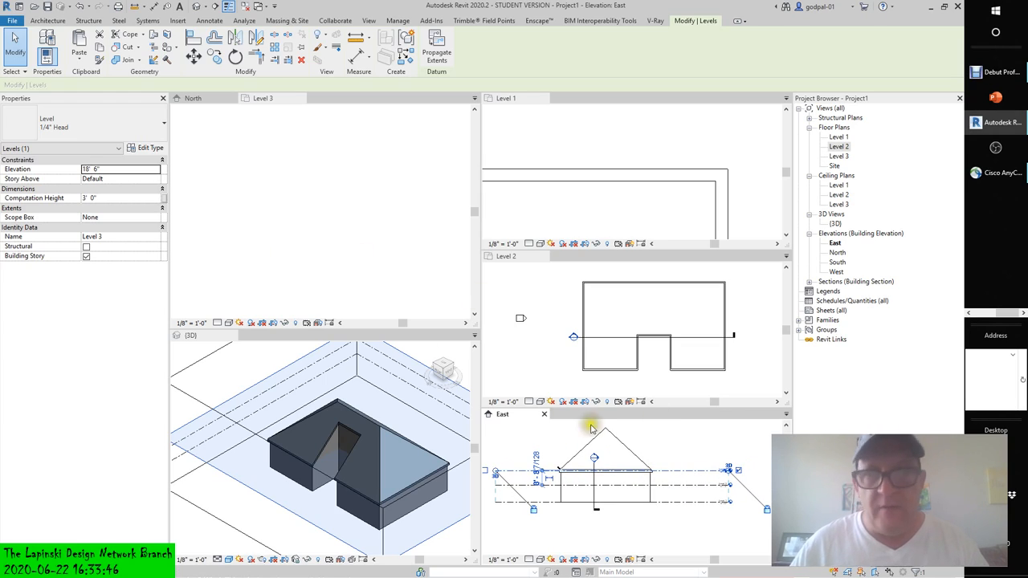
Check the roof's Cutoff Level choices (Levels 1–3 only), then place a new Level 4
left_click(604, 458)
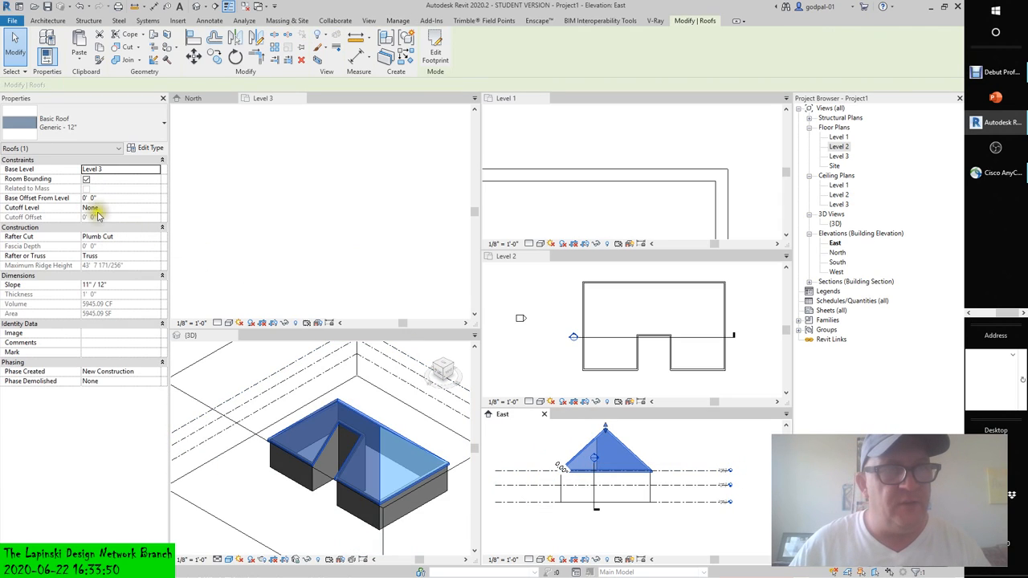
left_click(152, 207)
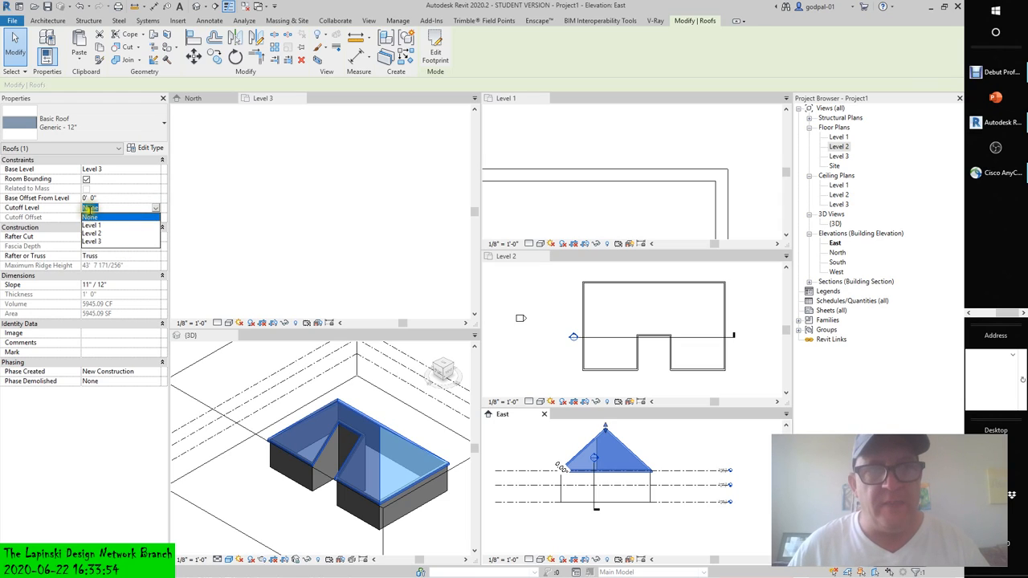
left_click(90, 217)
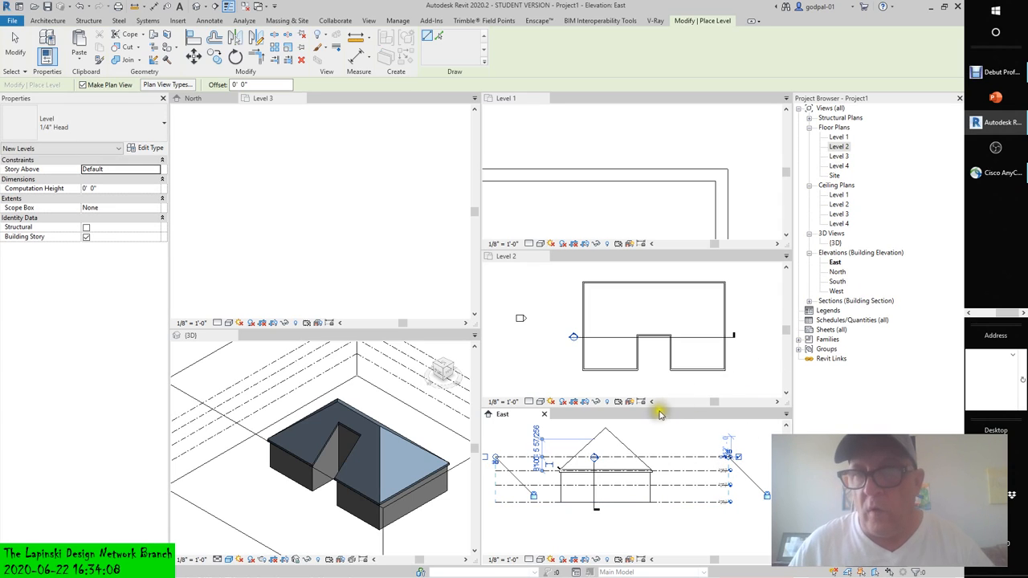
Set the roof's Cutoff Level to Level 4, accepting the attached-walls warning
left_click(608, 447)
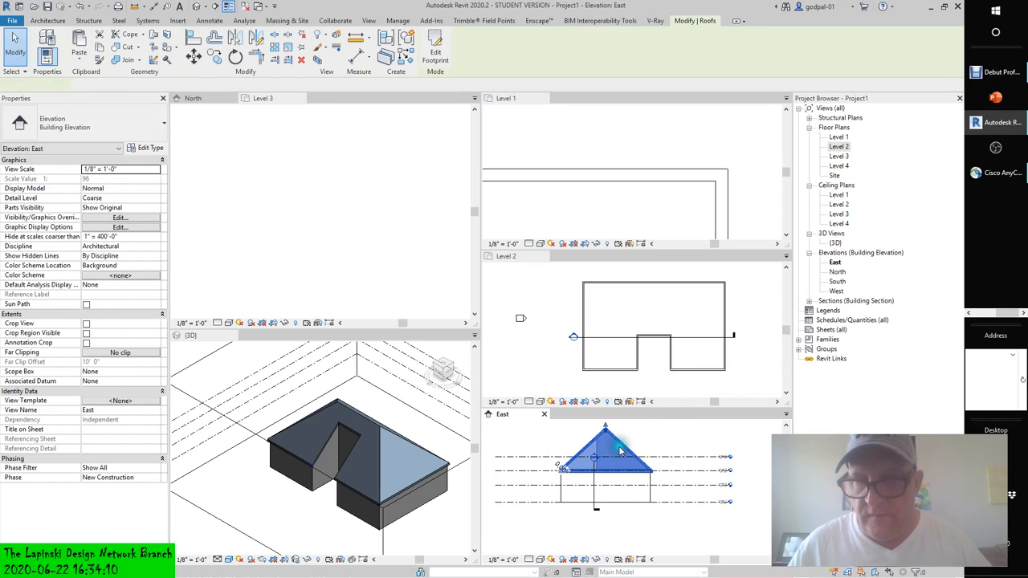
left_click(607, 447)
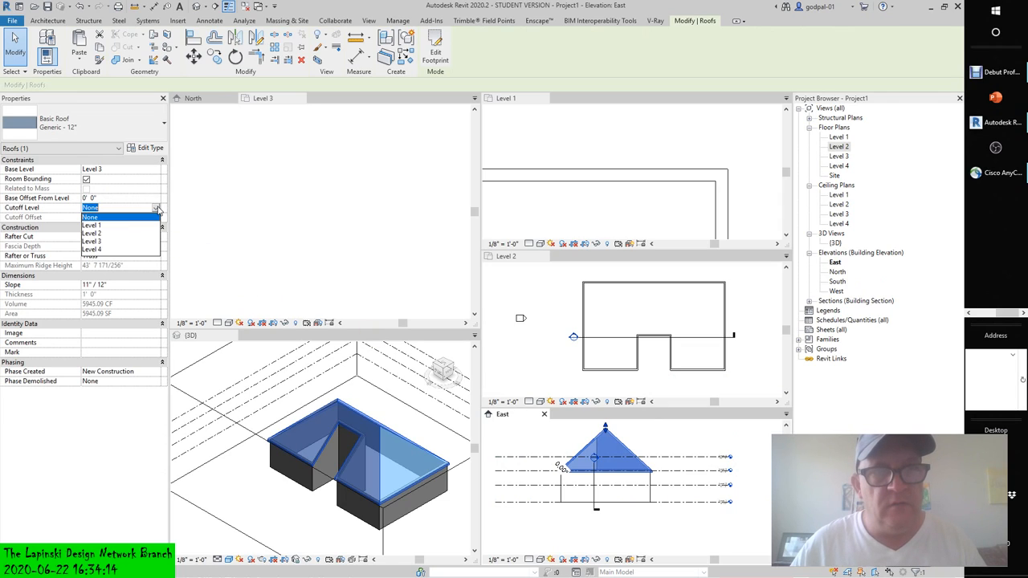
left_click(93, 250)
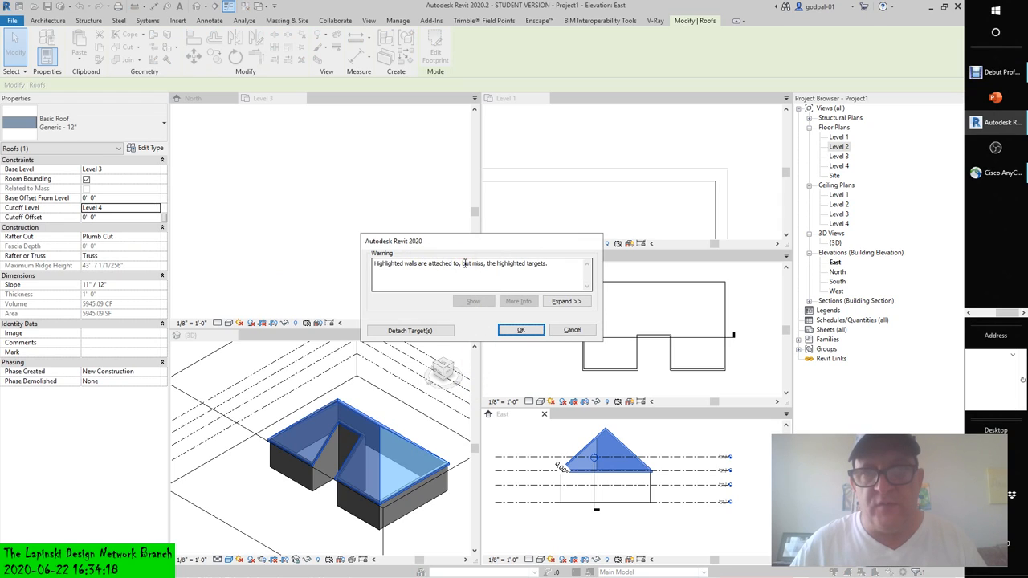
left_click(521, 329)
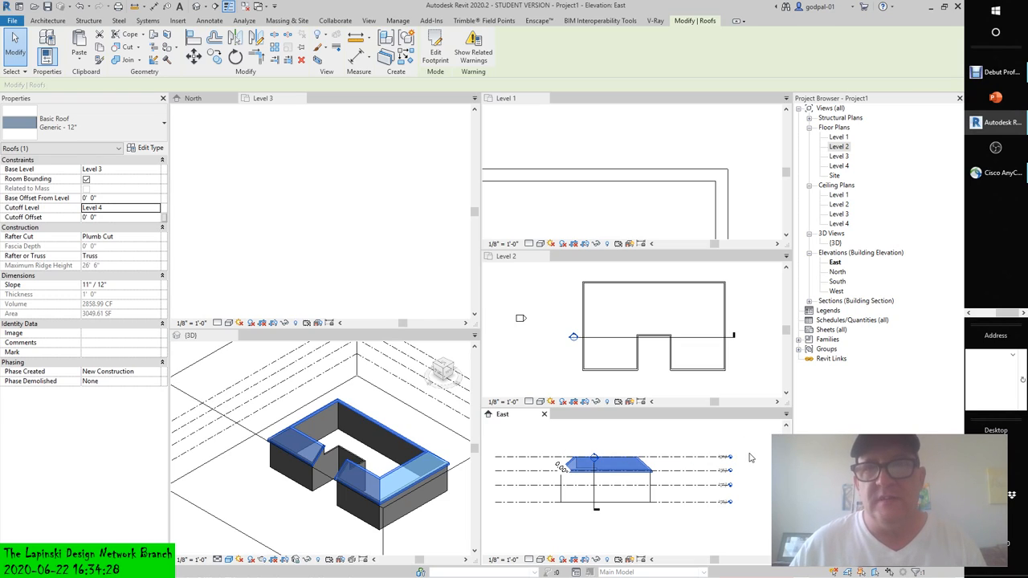
mouse_move(643, 357)
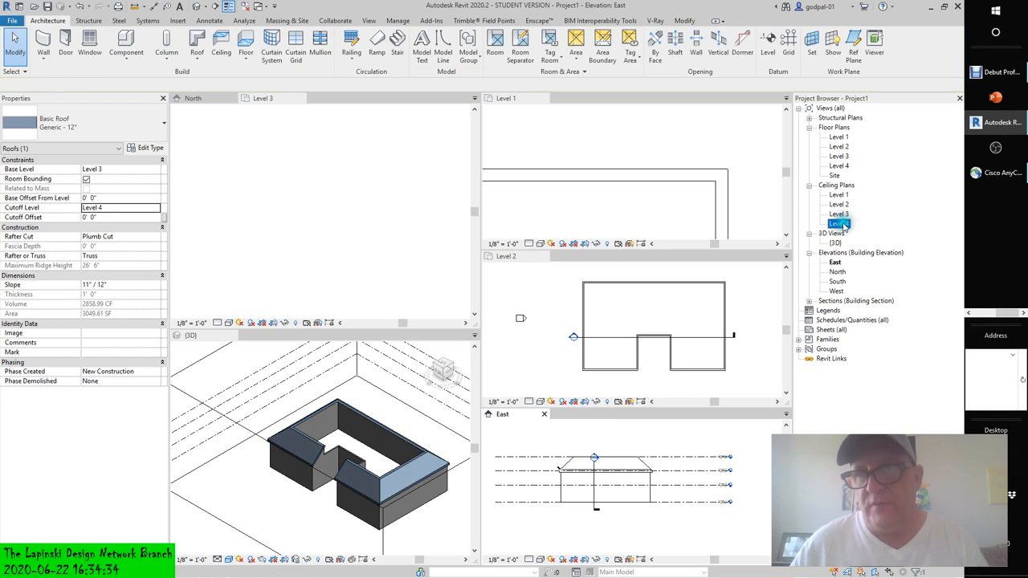
Open Level 4 under Ceiling Plans in the Project Browser and bring its view forward
double_click(839, 223)
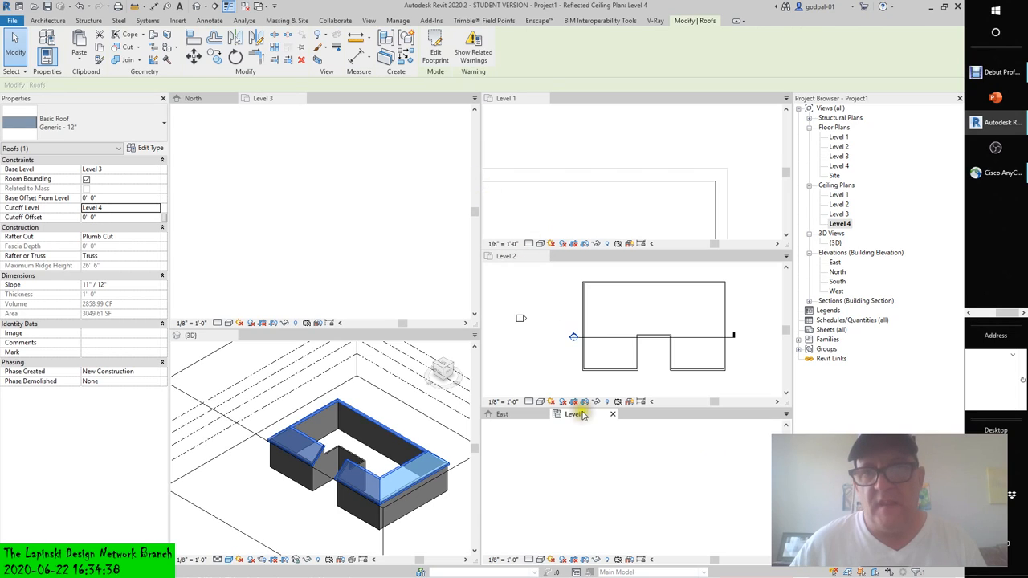
left_click(572, 415)
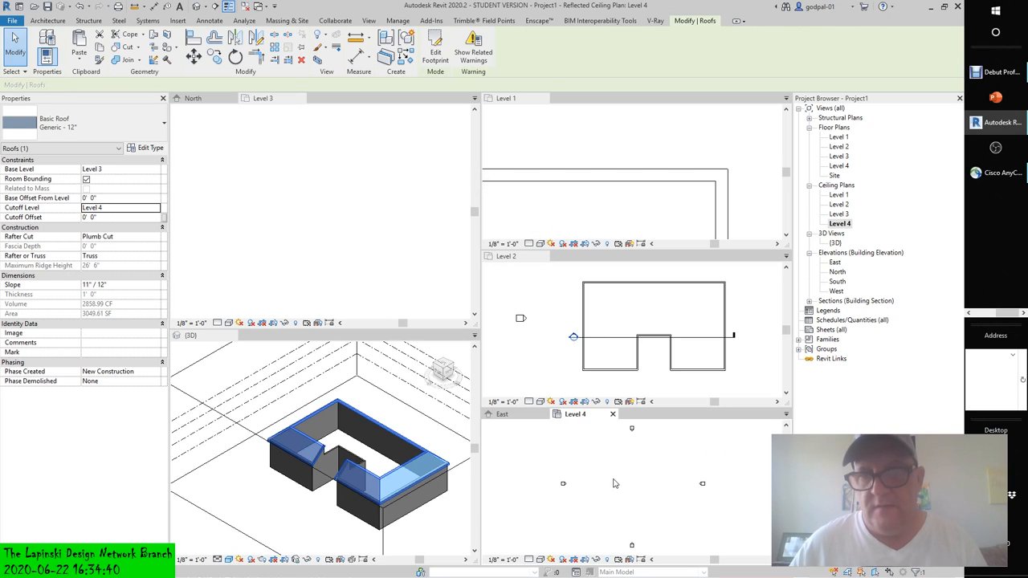
mouse_move(161, 252)
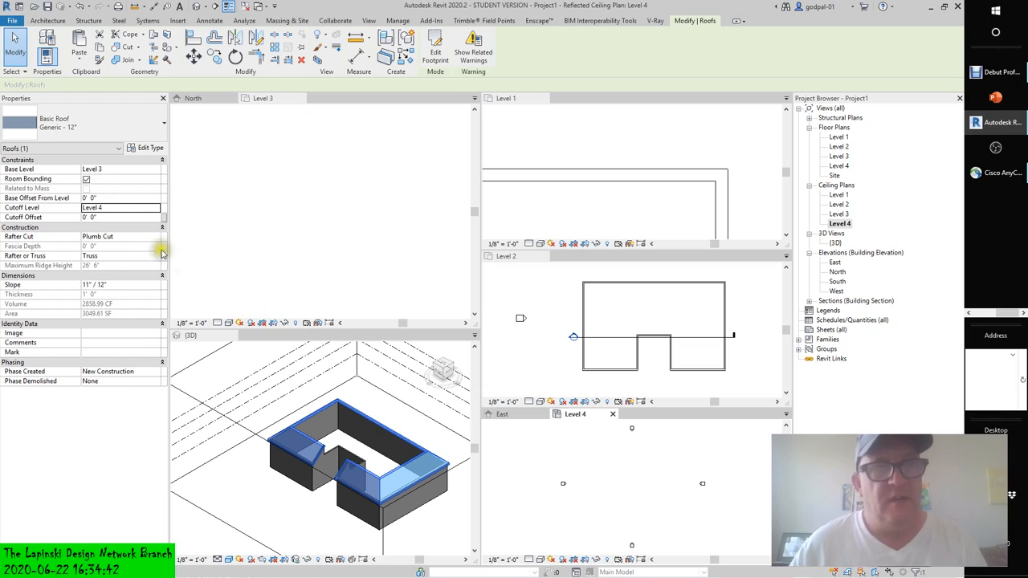
mouse_move(149, 233)
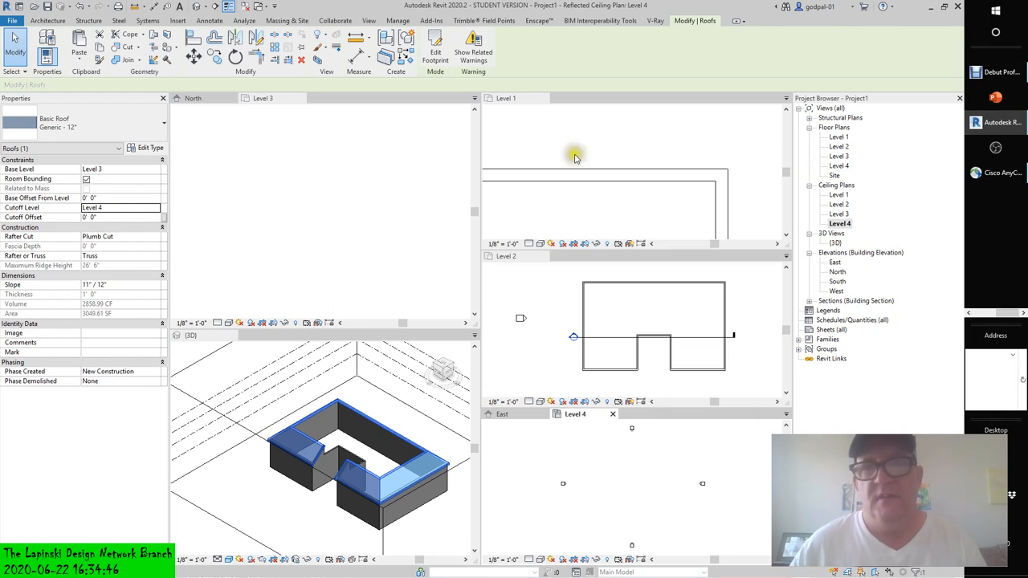
mouse_move(299, 431)
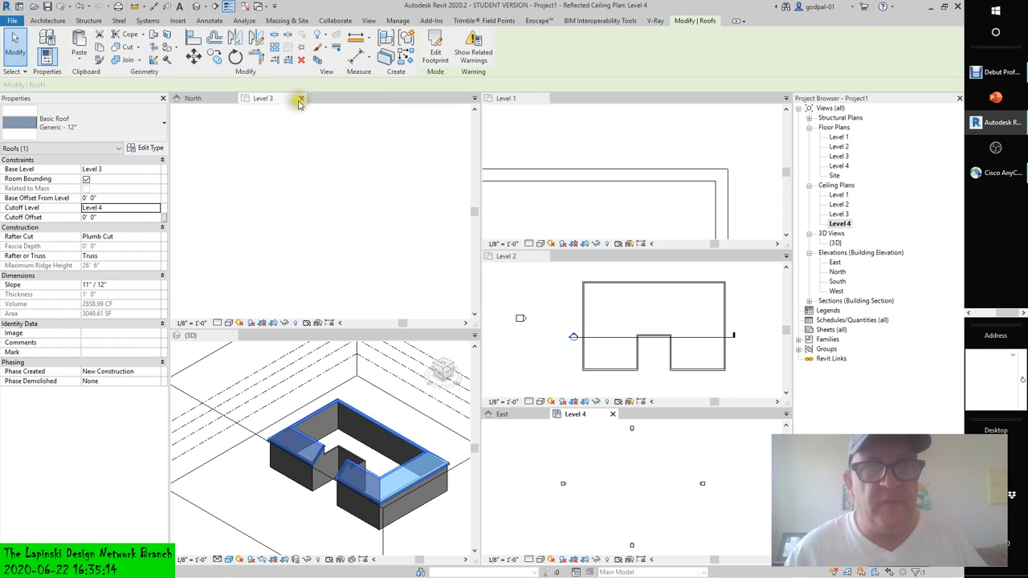
Close the Level 3 plan view tab so the North elevation of the flat roof shows
left_click(299, 98)
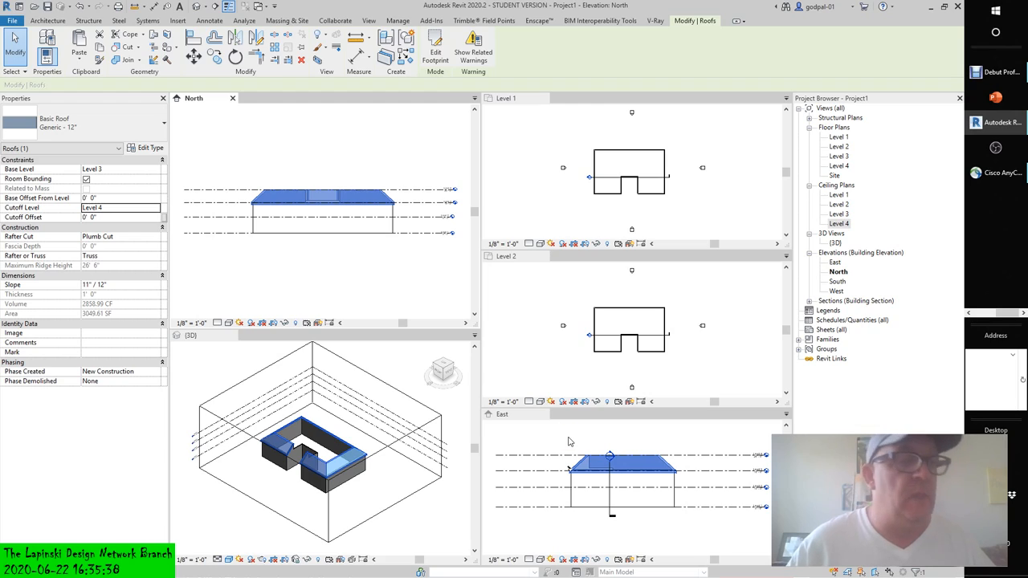
mouse_move(550, 415)
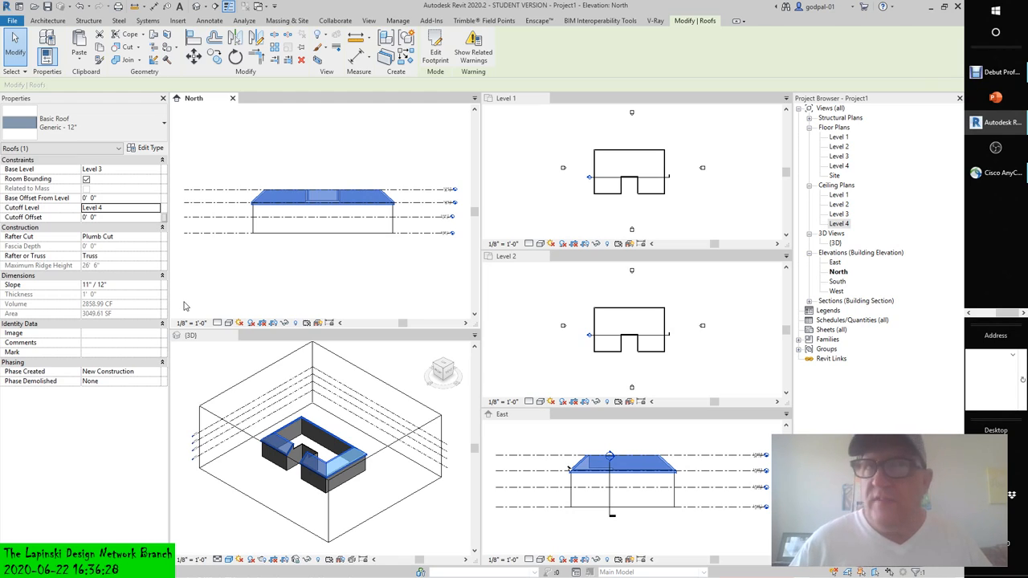
mouse_move(183, 305)
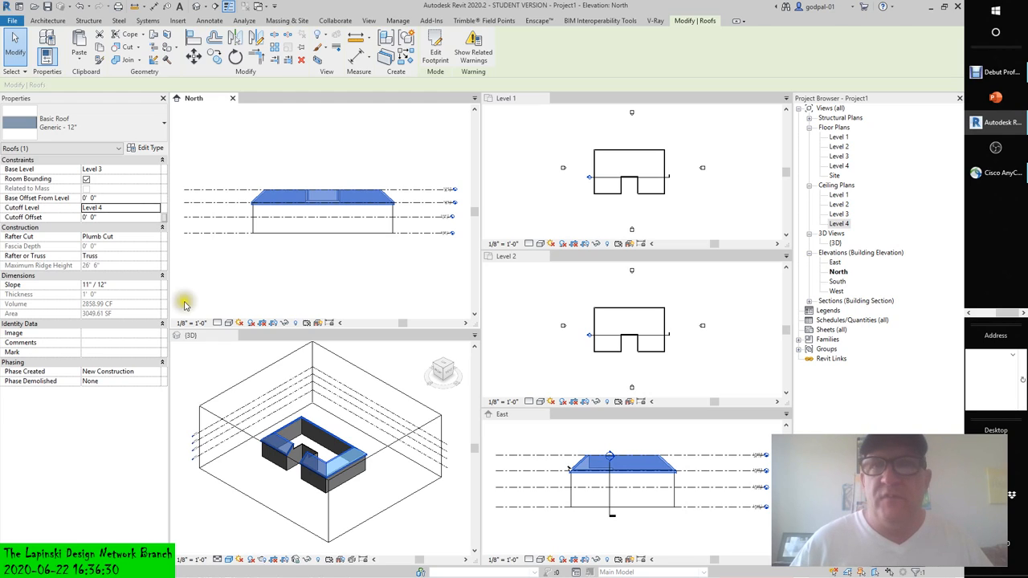
mouse_move(340, 215)
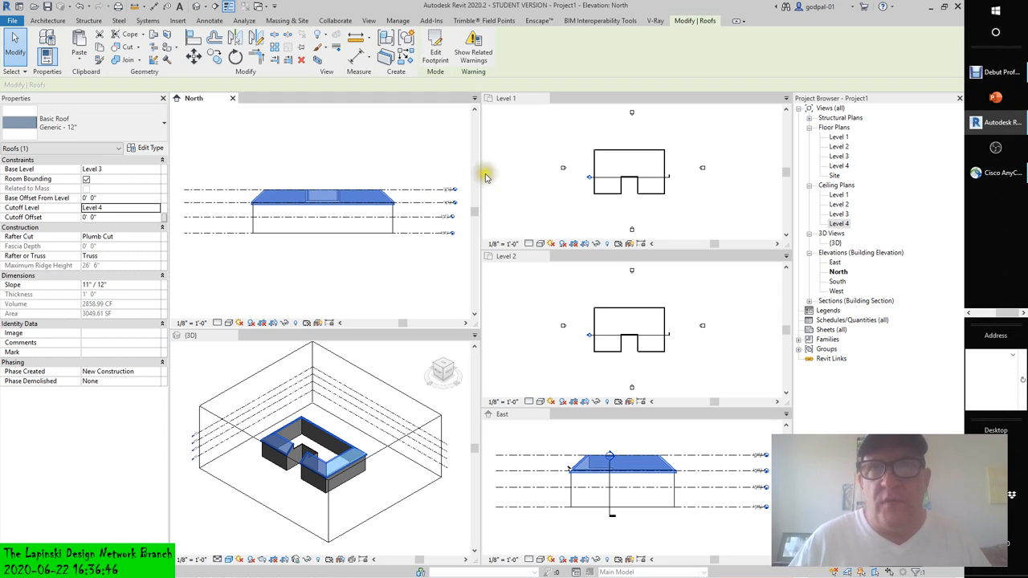
mouse_move(533, 169)
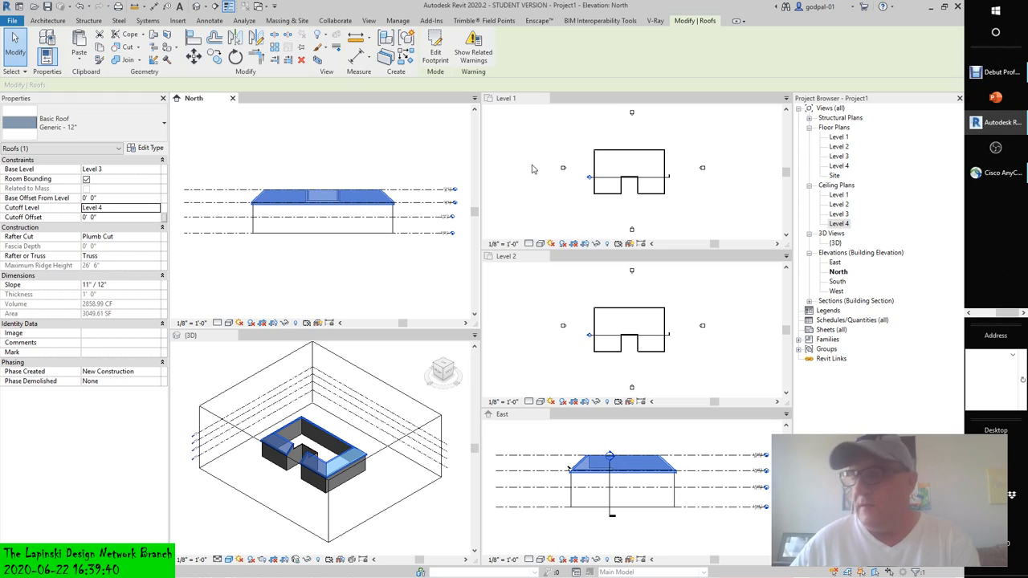
mouse_move(581, 174)
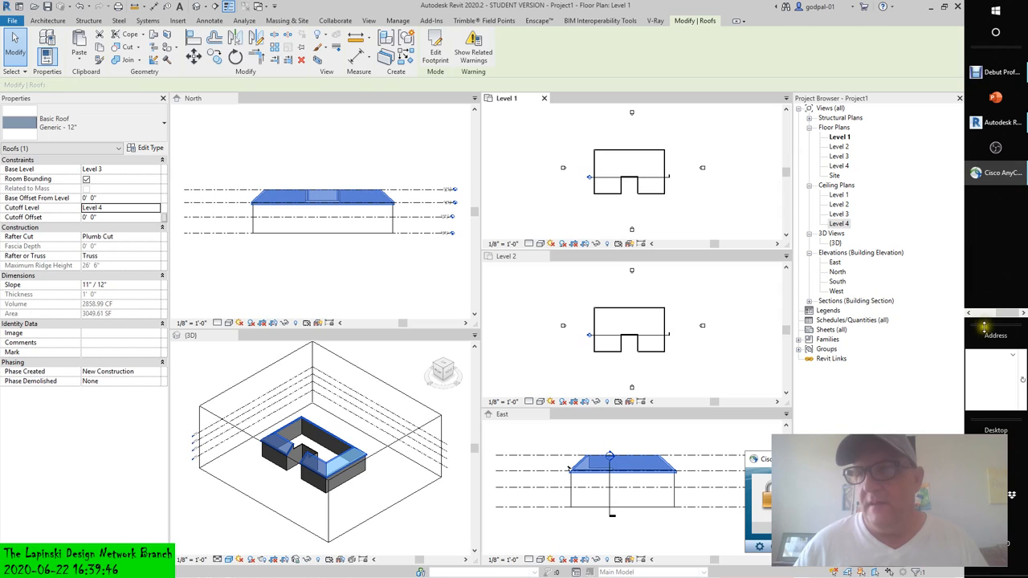
Select a command on the ribbon while reviewing the roof cut flat at Level 4
left_click(996, 71)
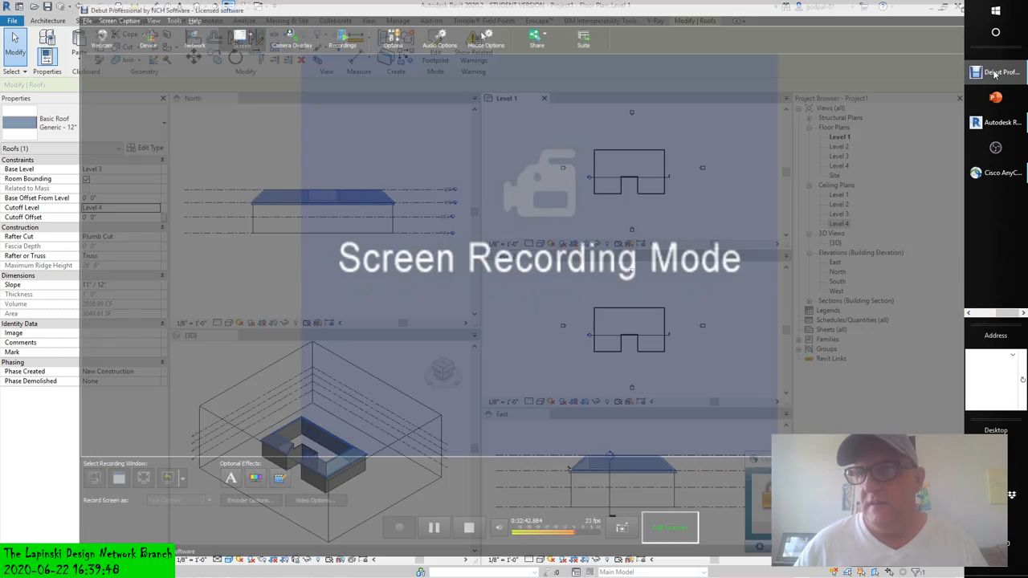